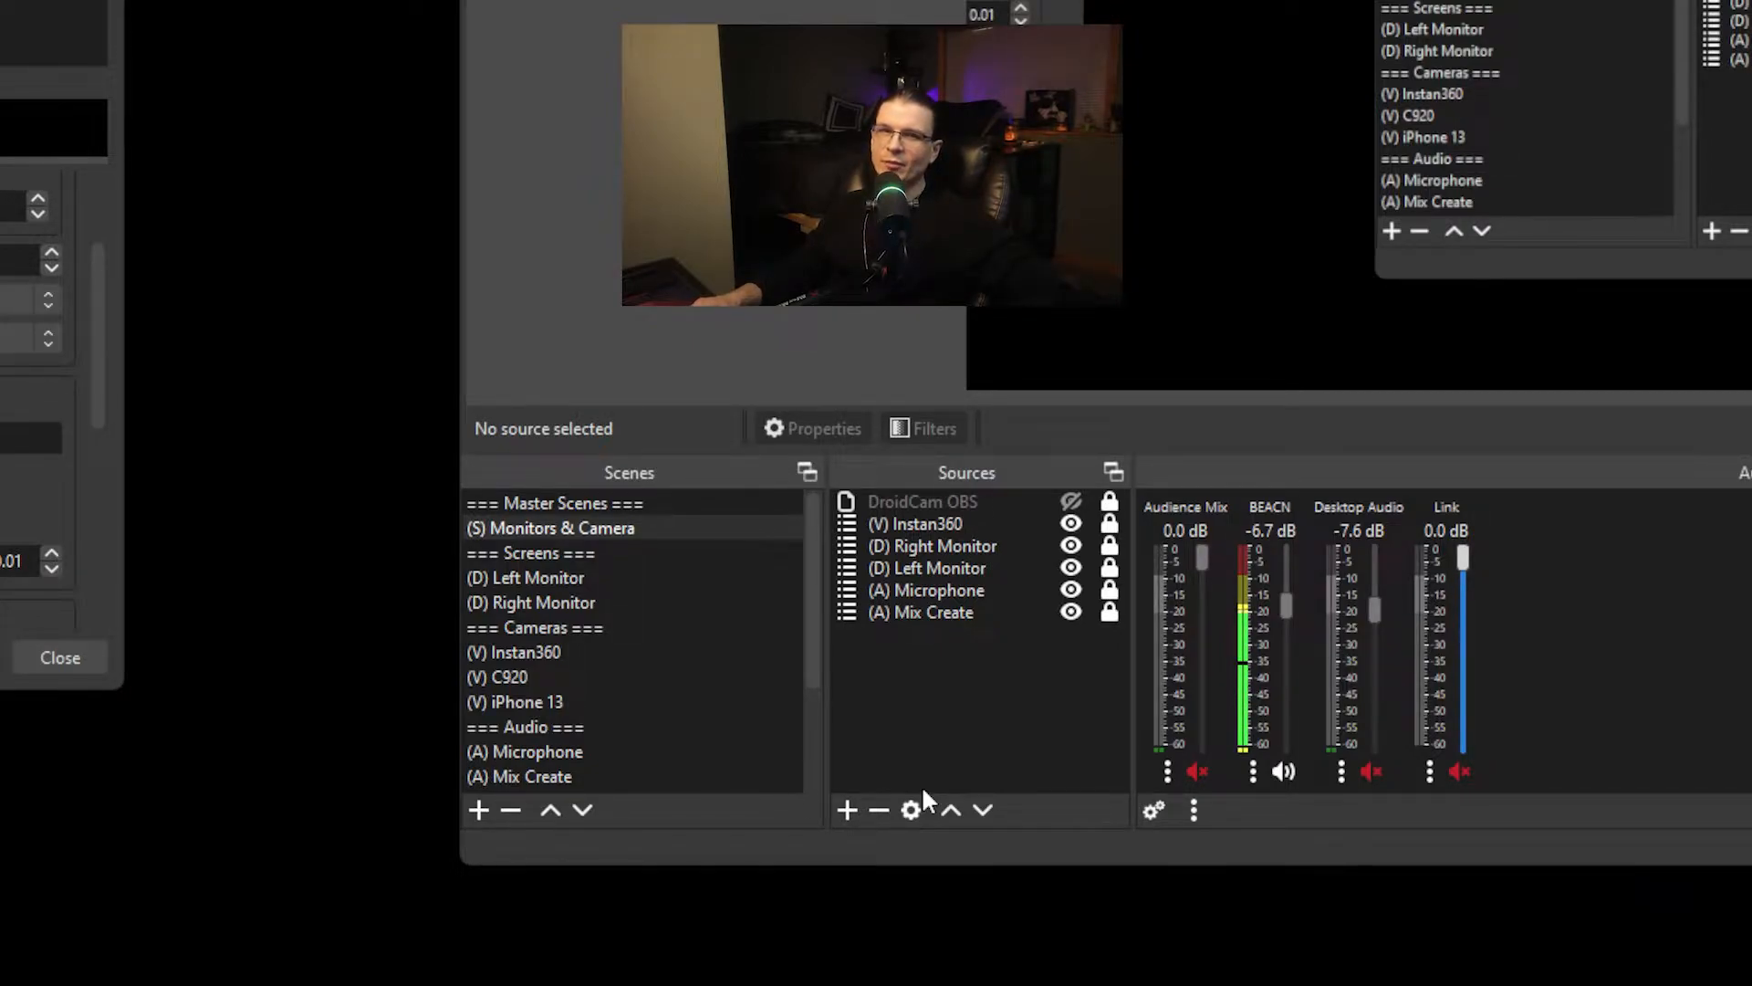
# Add an OBS browser source named 'User Profile Image' to the Monitors & Camera scene.
pyautogui.click(847, 810)
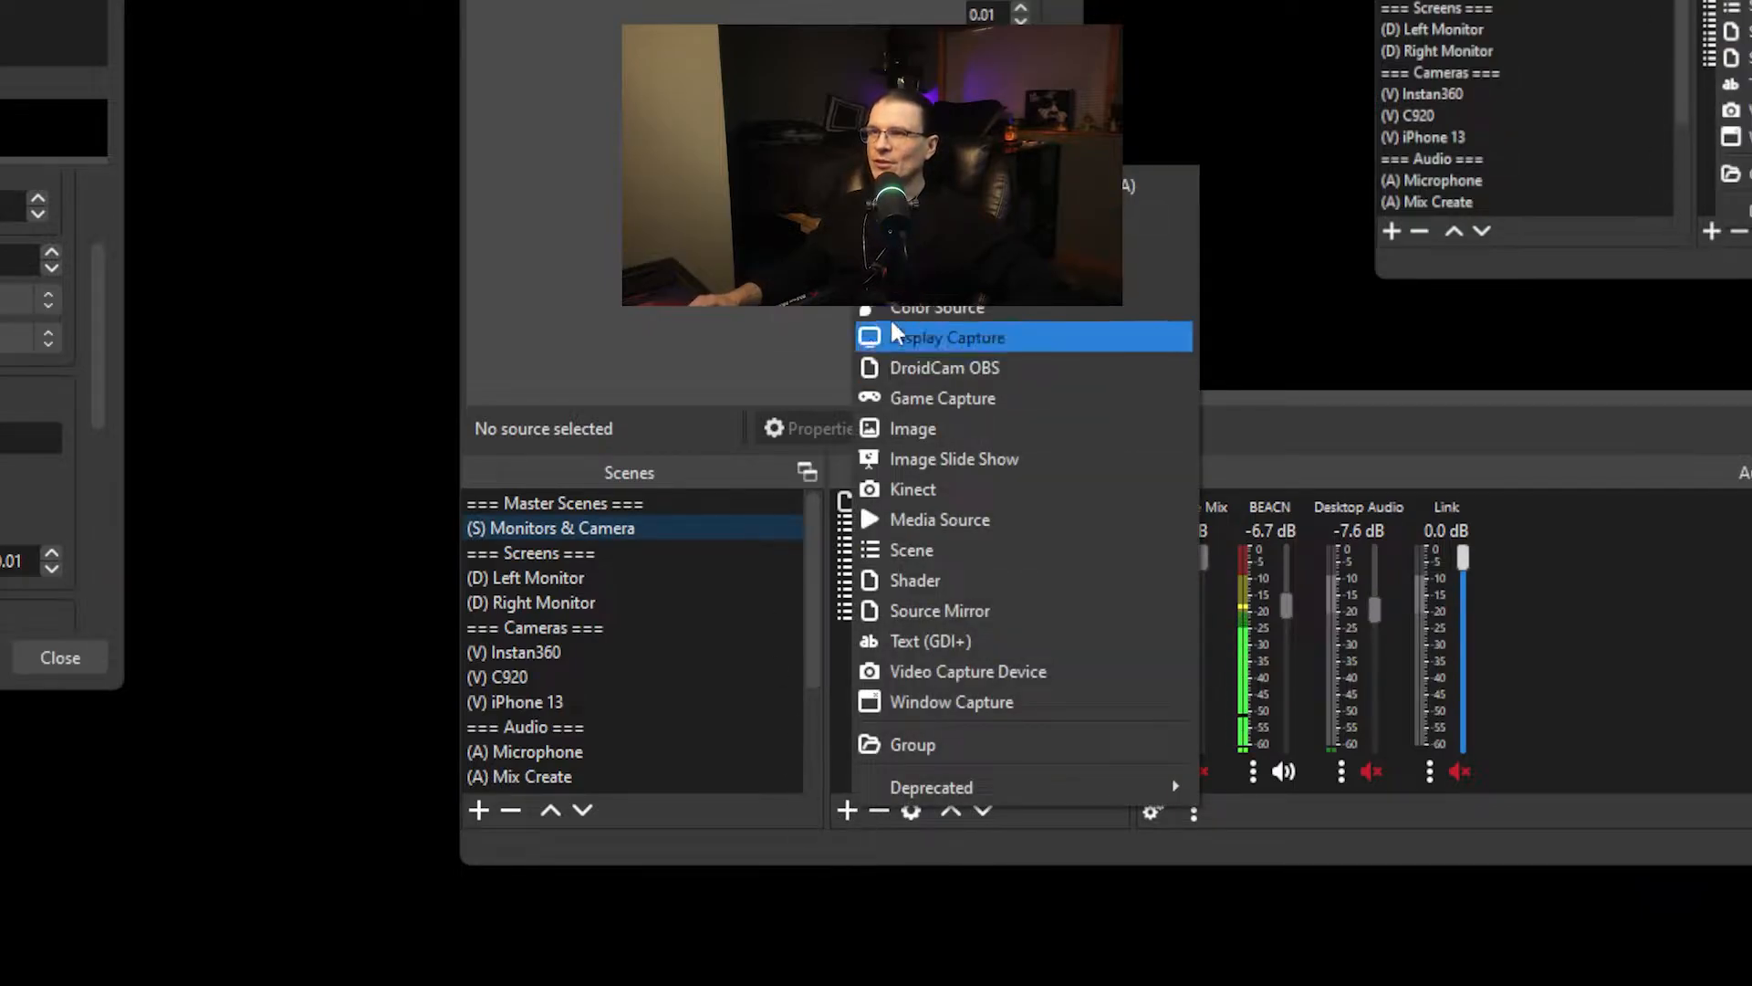
pyautogui.click(946, 337)
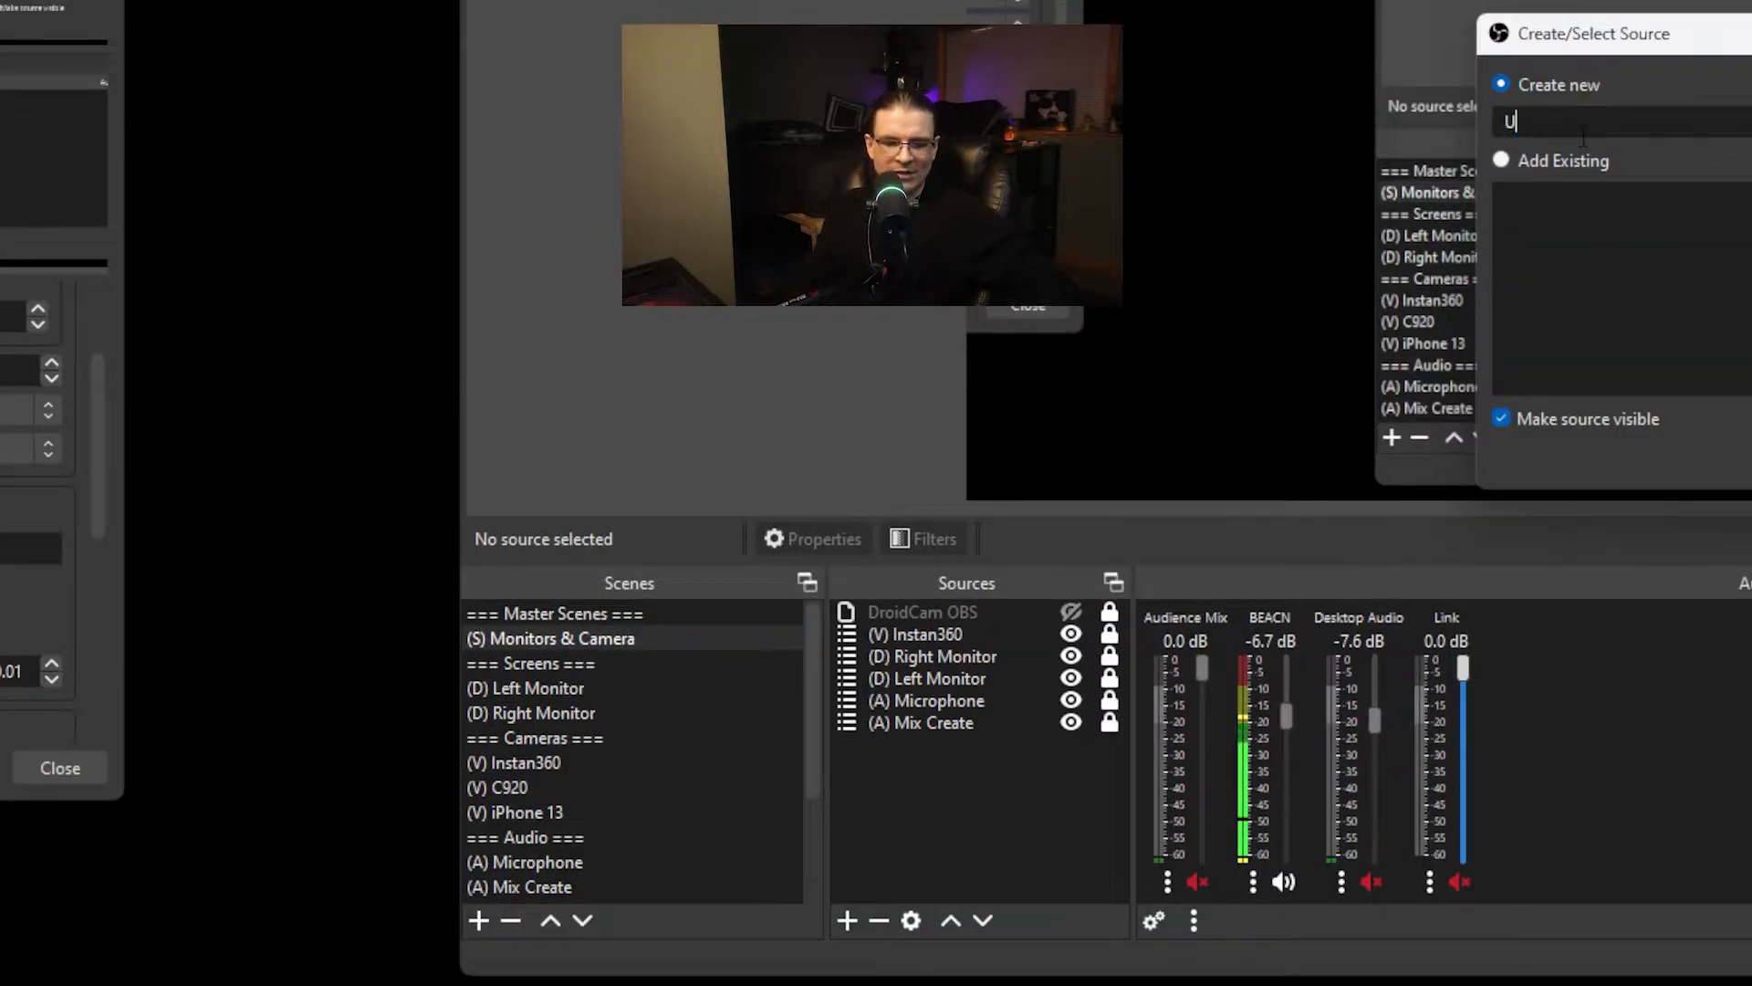
pyautogui.write('ser Profile Im')
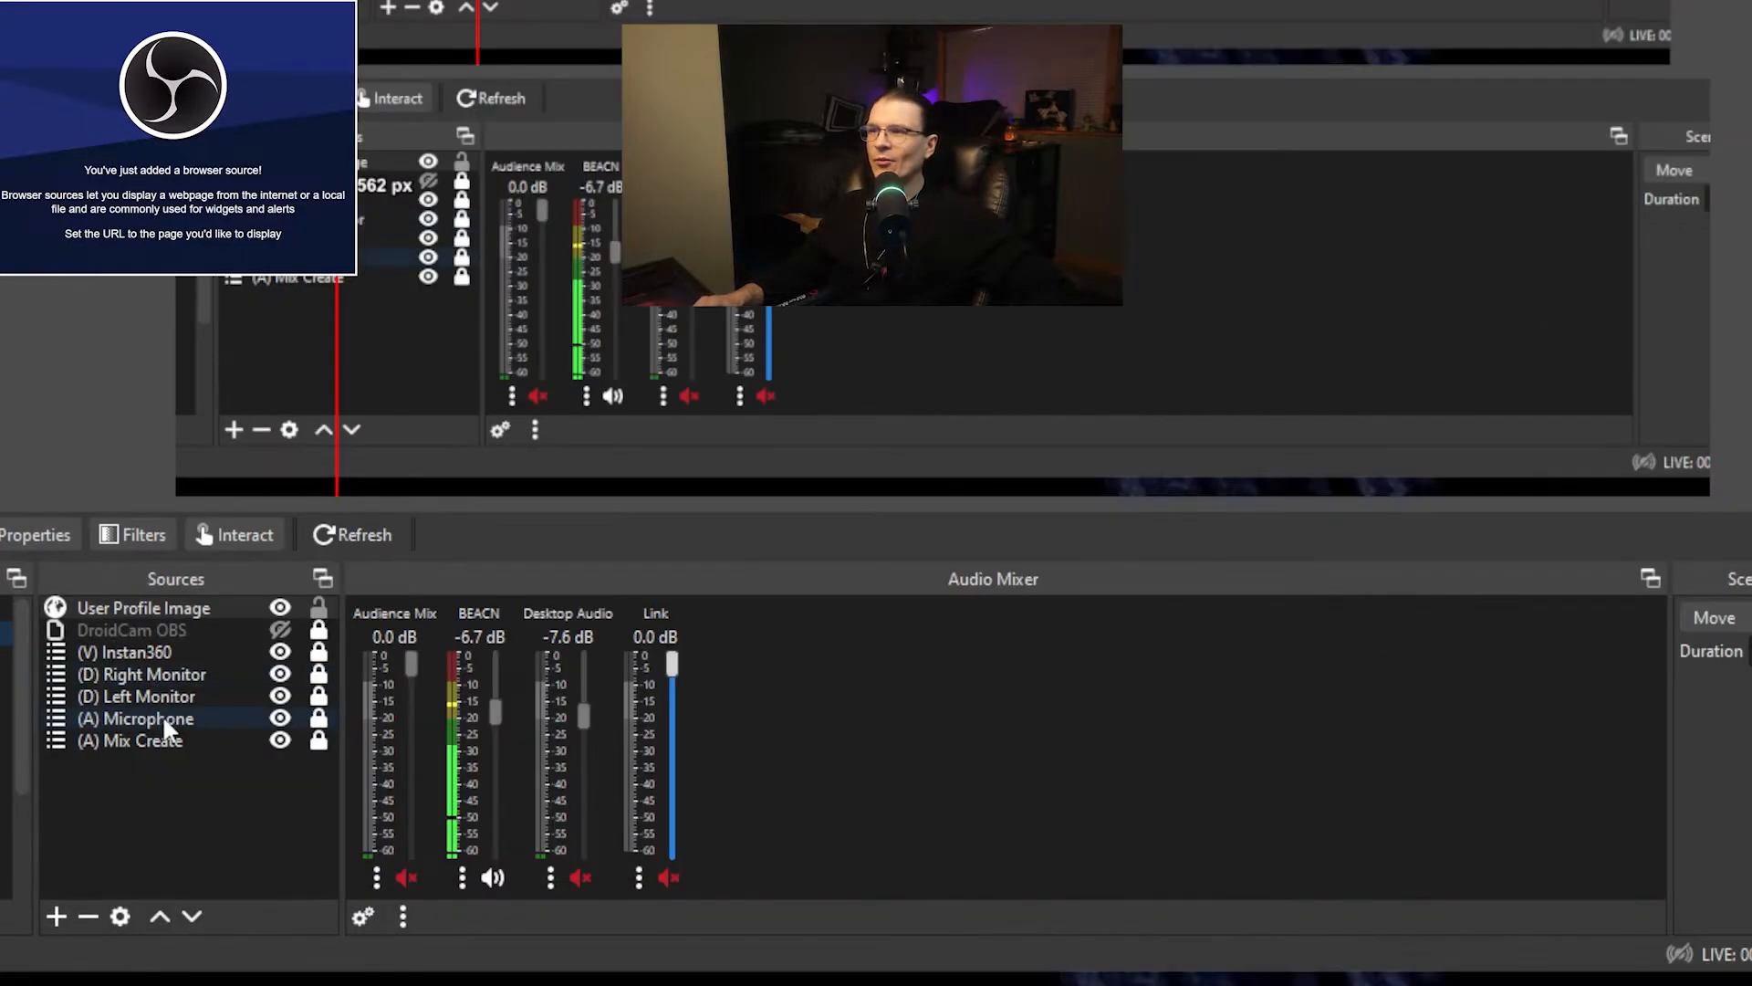
# Add a Text (GDI+) source, close its empty properties, and reopen the source-type list.
pyautogui.click(56, 915)
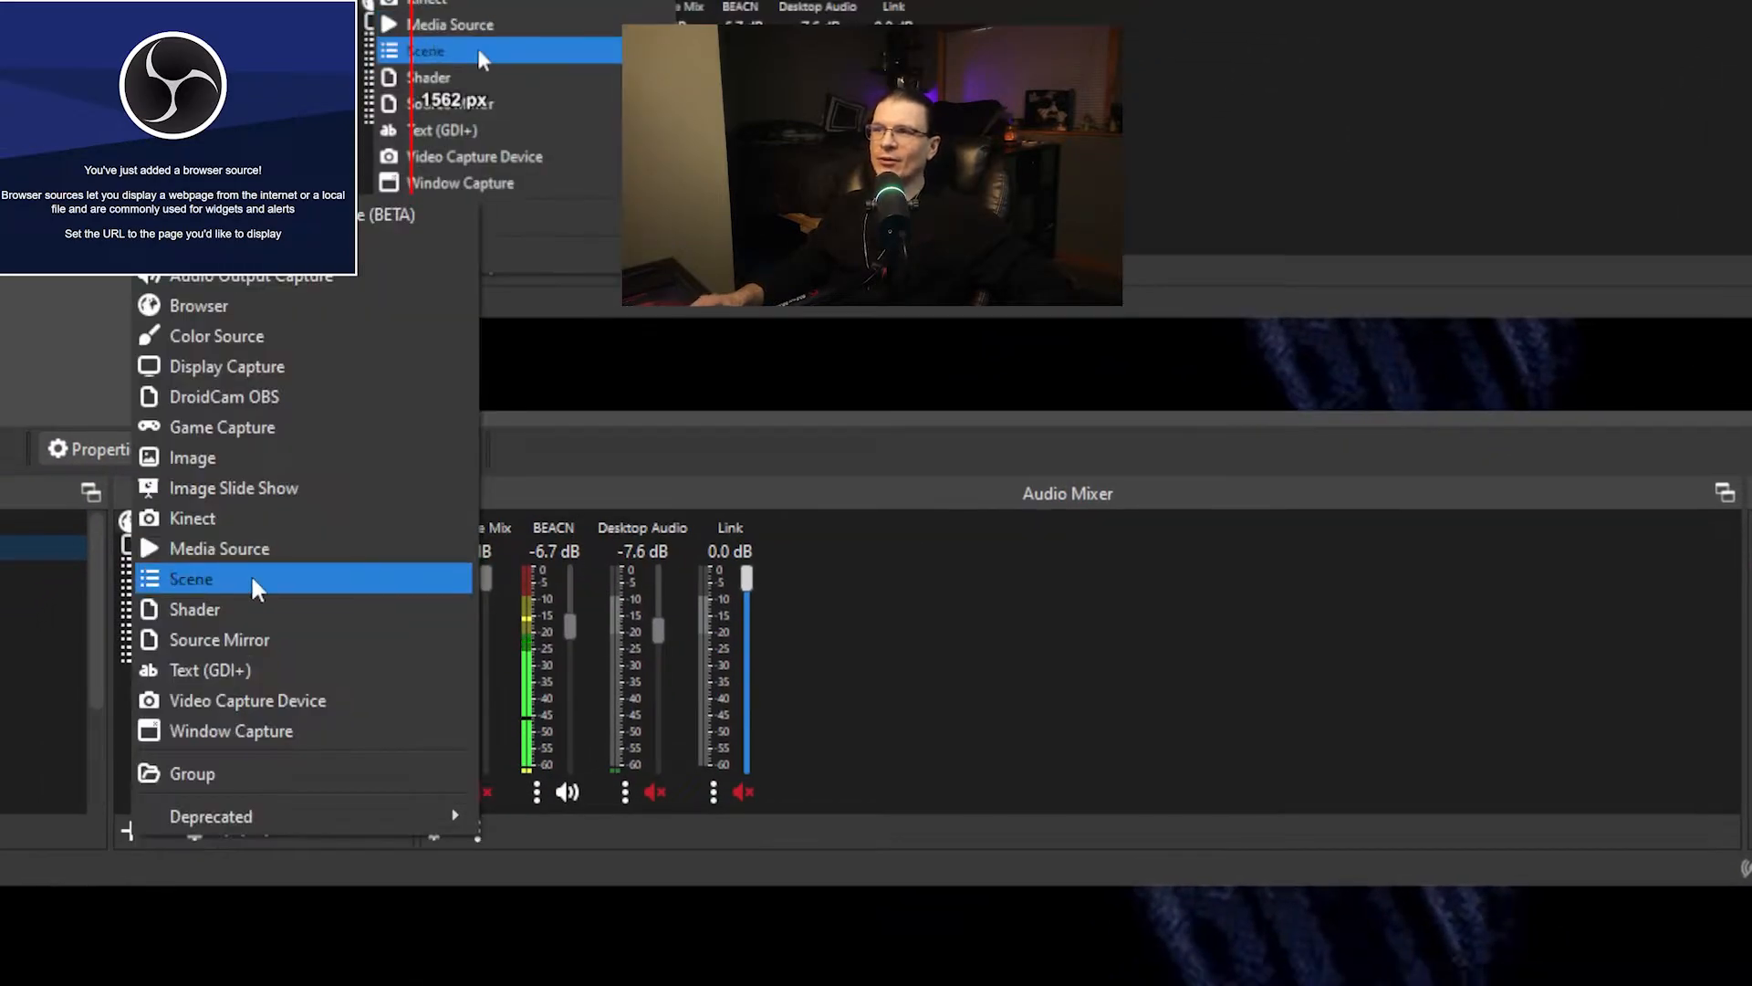
pyautogui.click(191, 578)
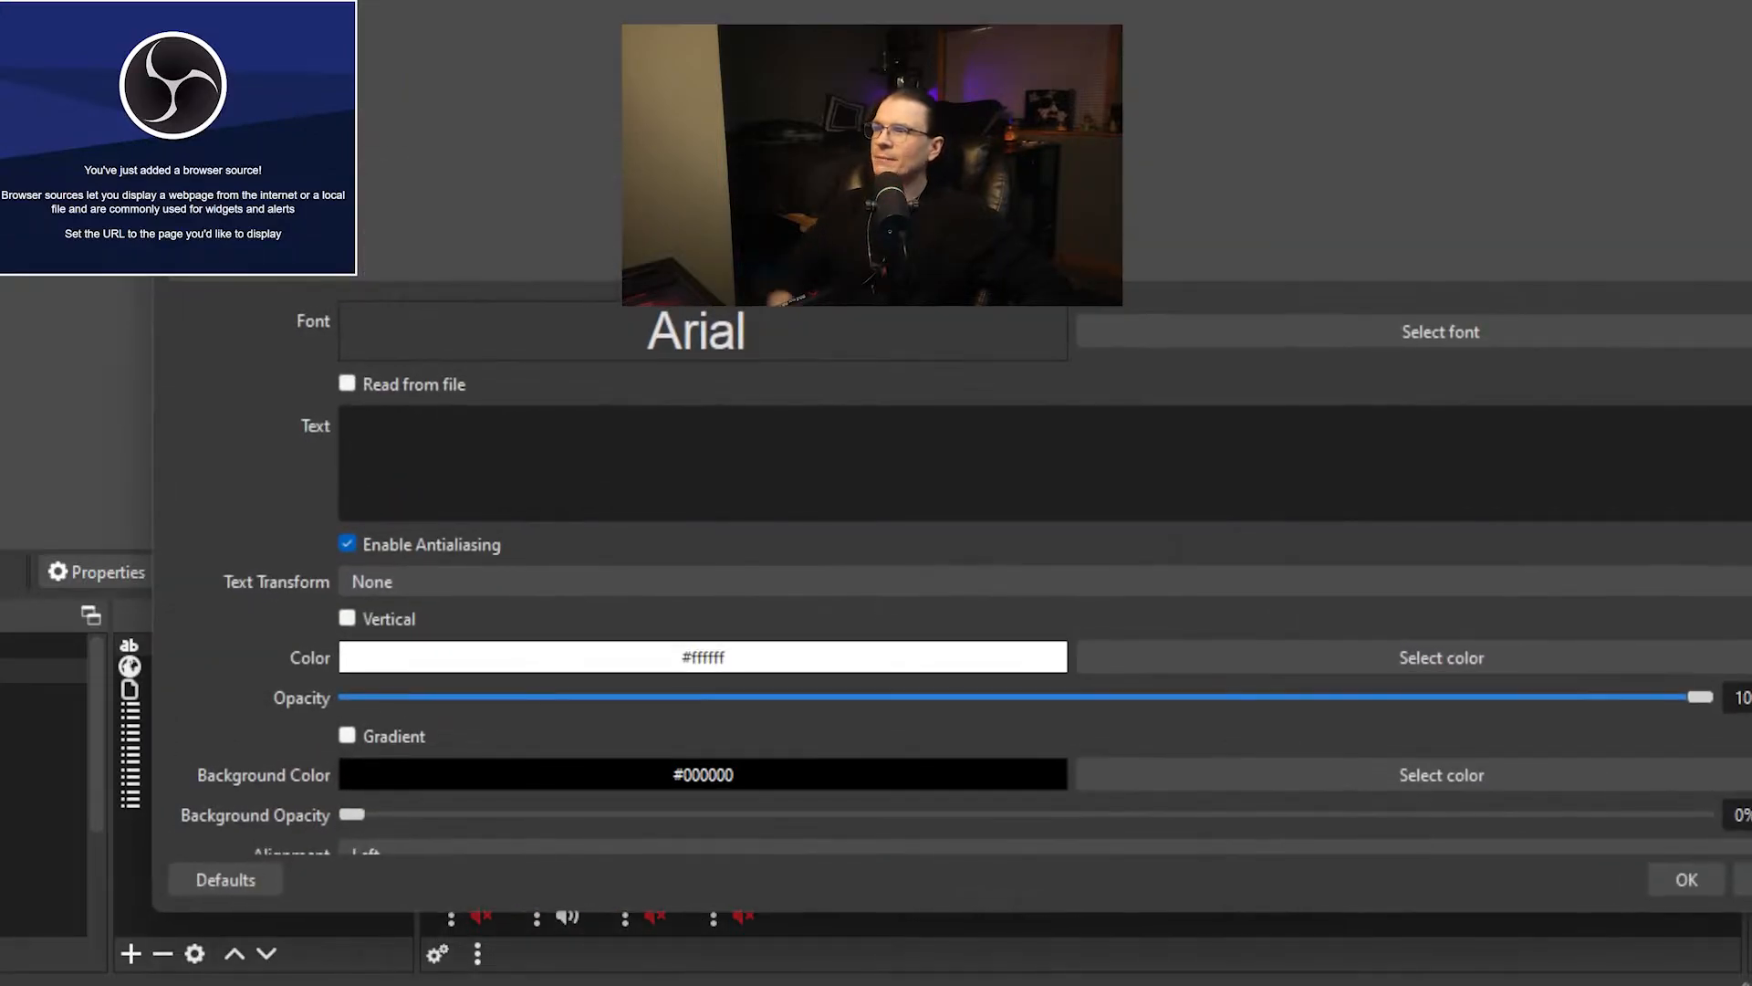
pyautogui.click(1439, 330)
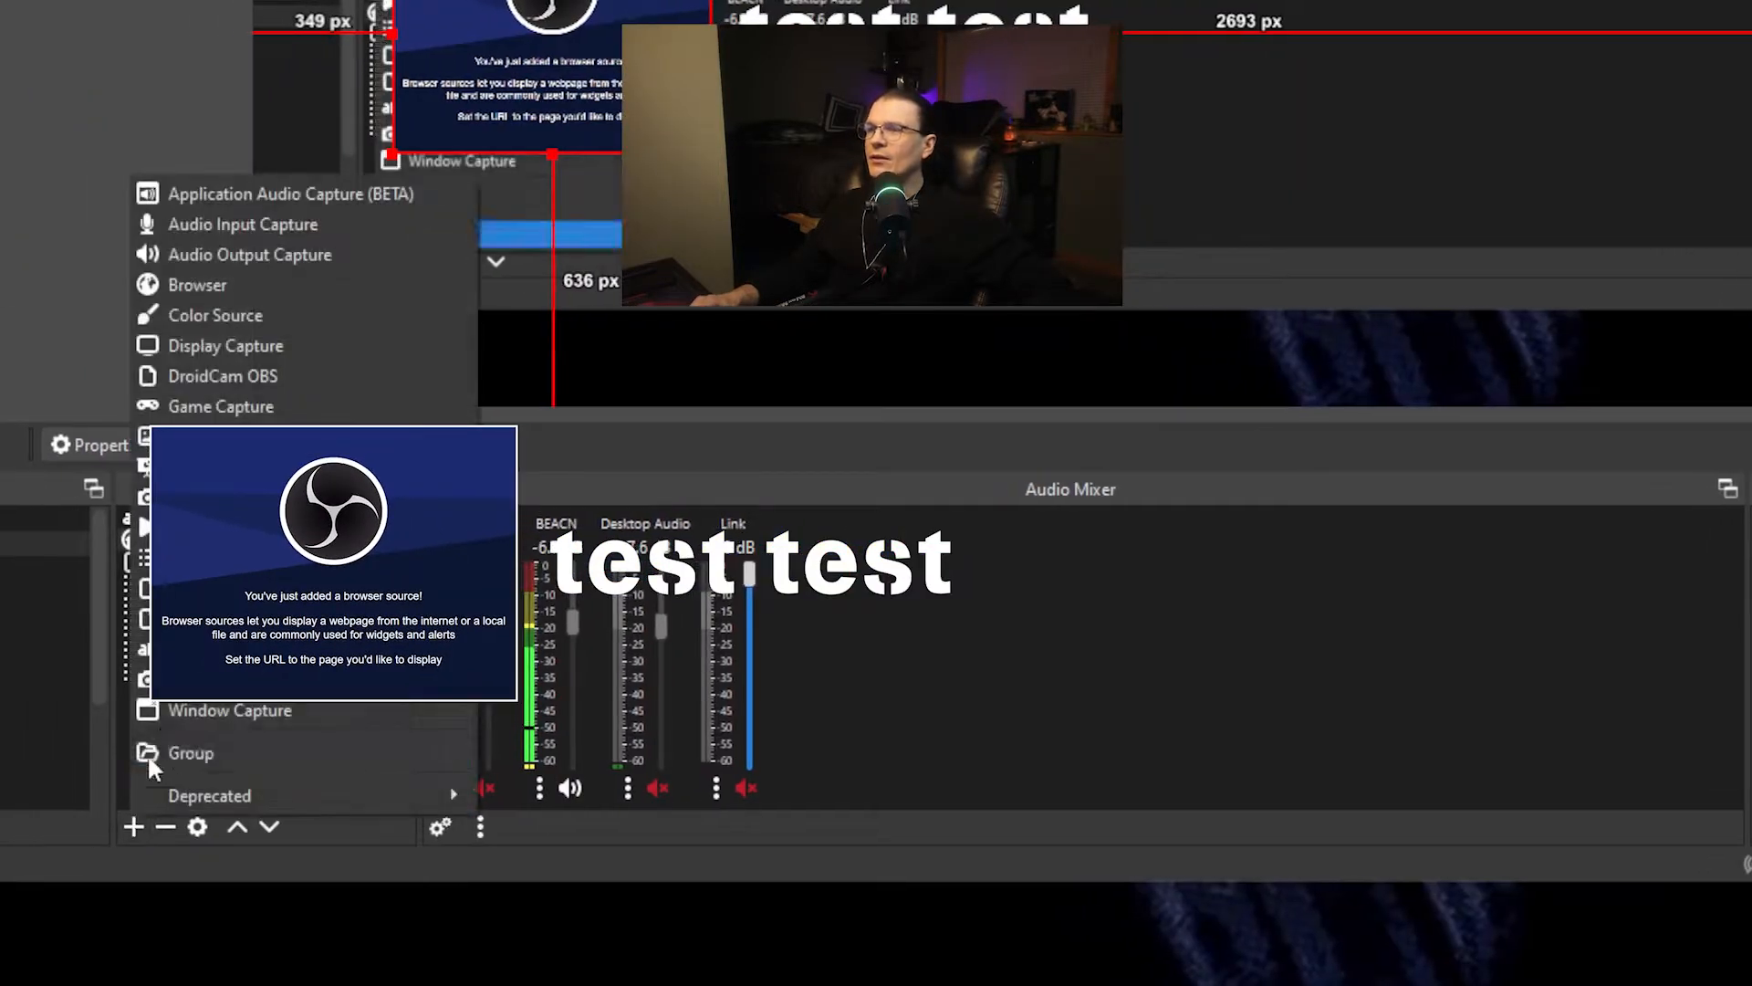
# Add a hidden Text (GDI+) source reading 'Hey here!! Welcome in!!' in Malgun Gothic.
pyautogui.click(198, 284)
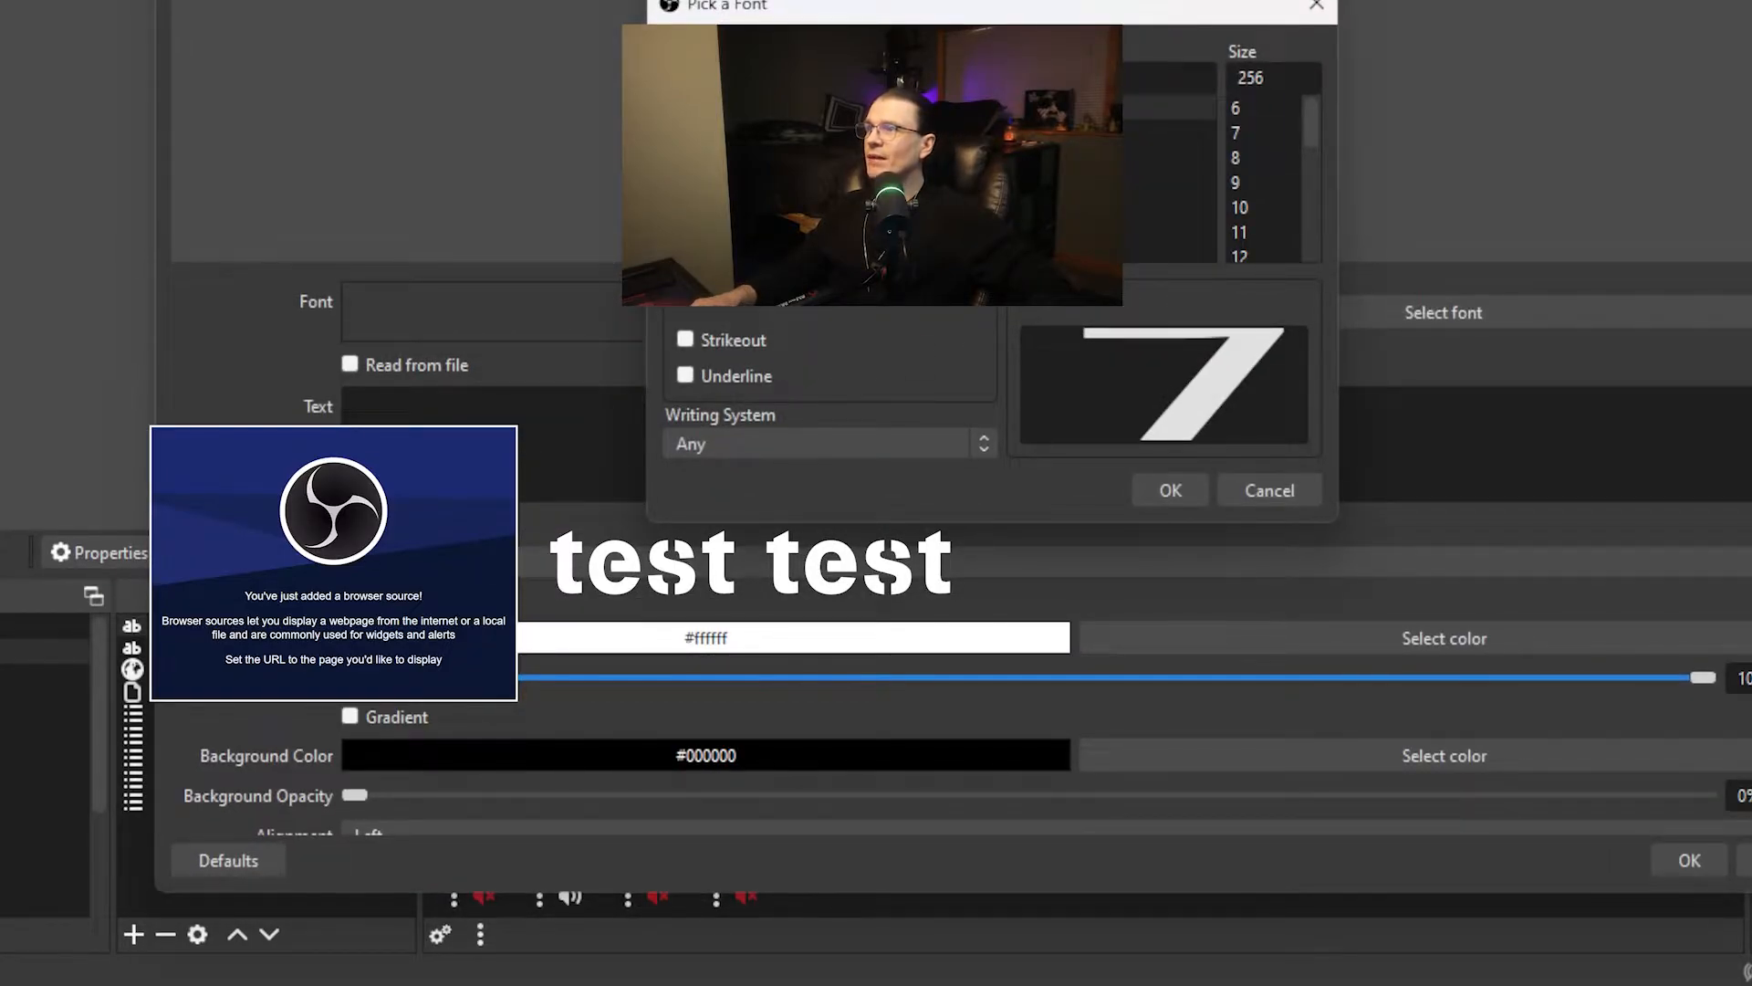
pyautogui.click(1169, 489)
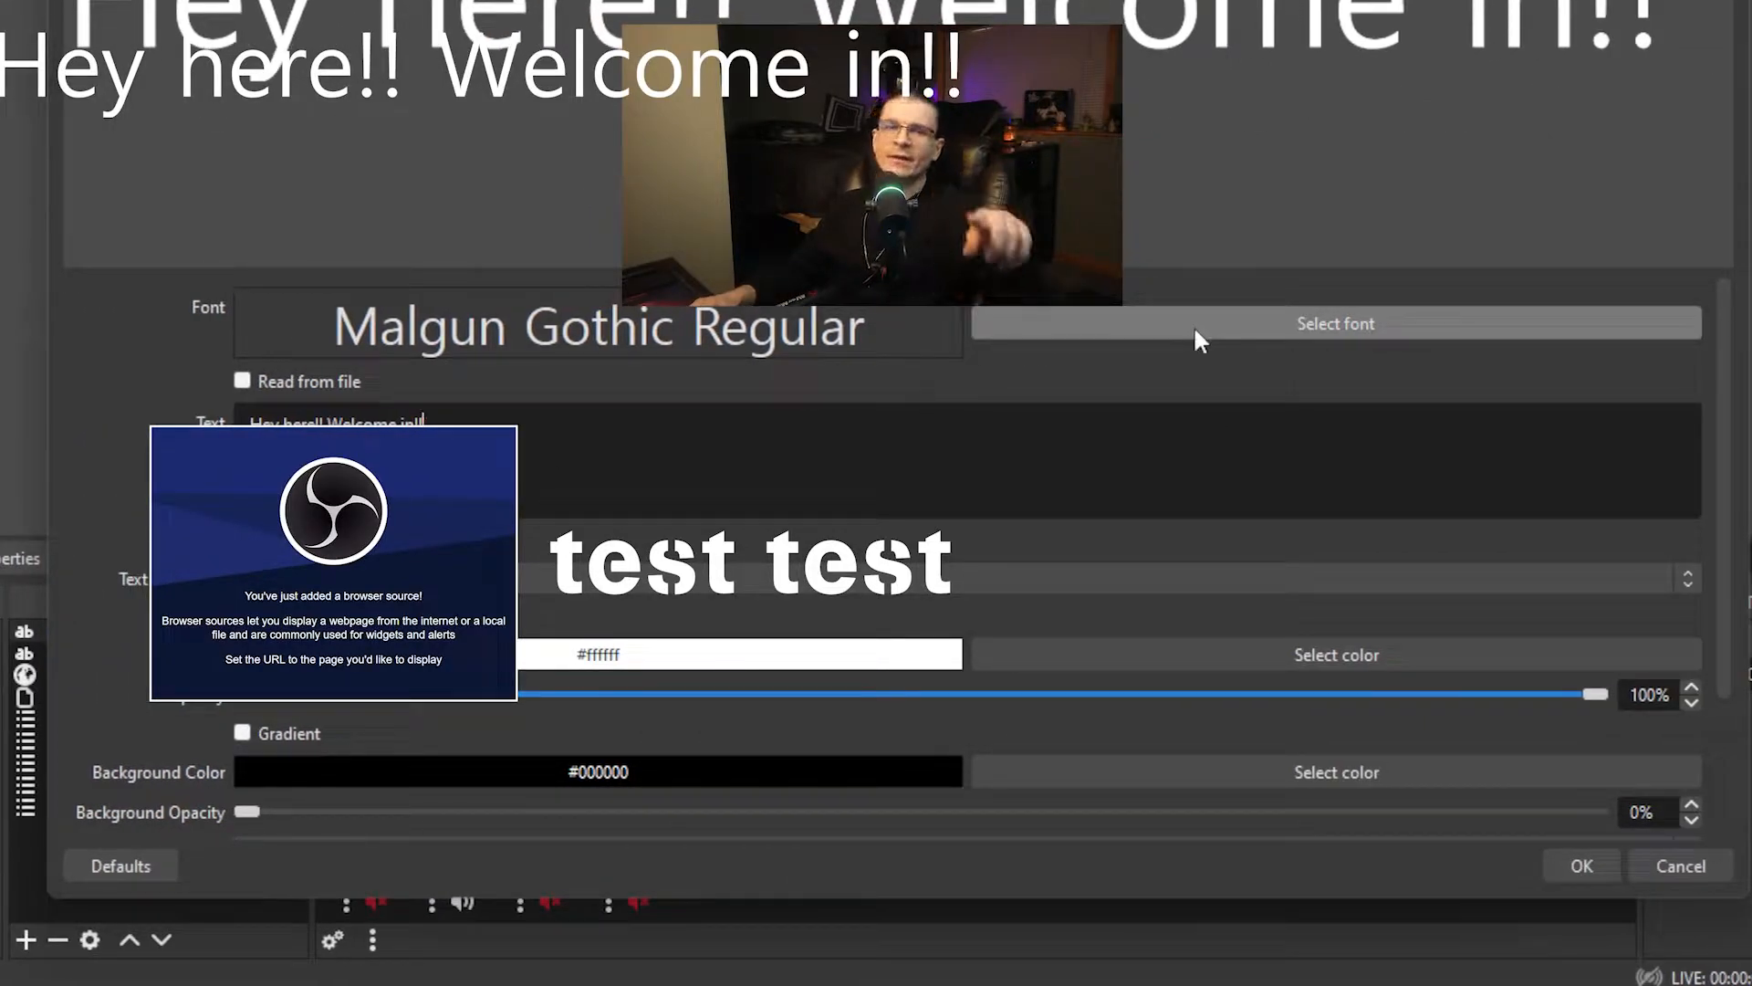
pyautogui.click(1333, 323)
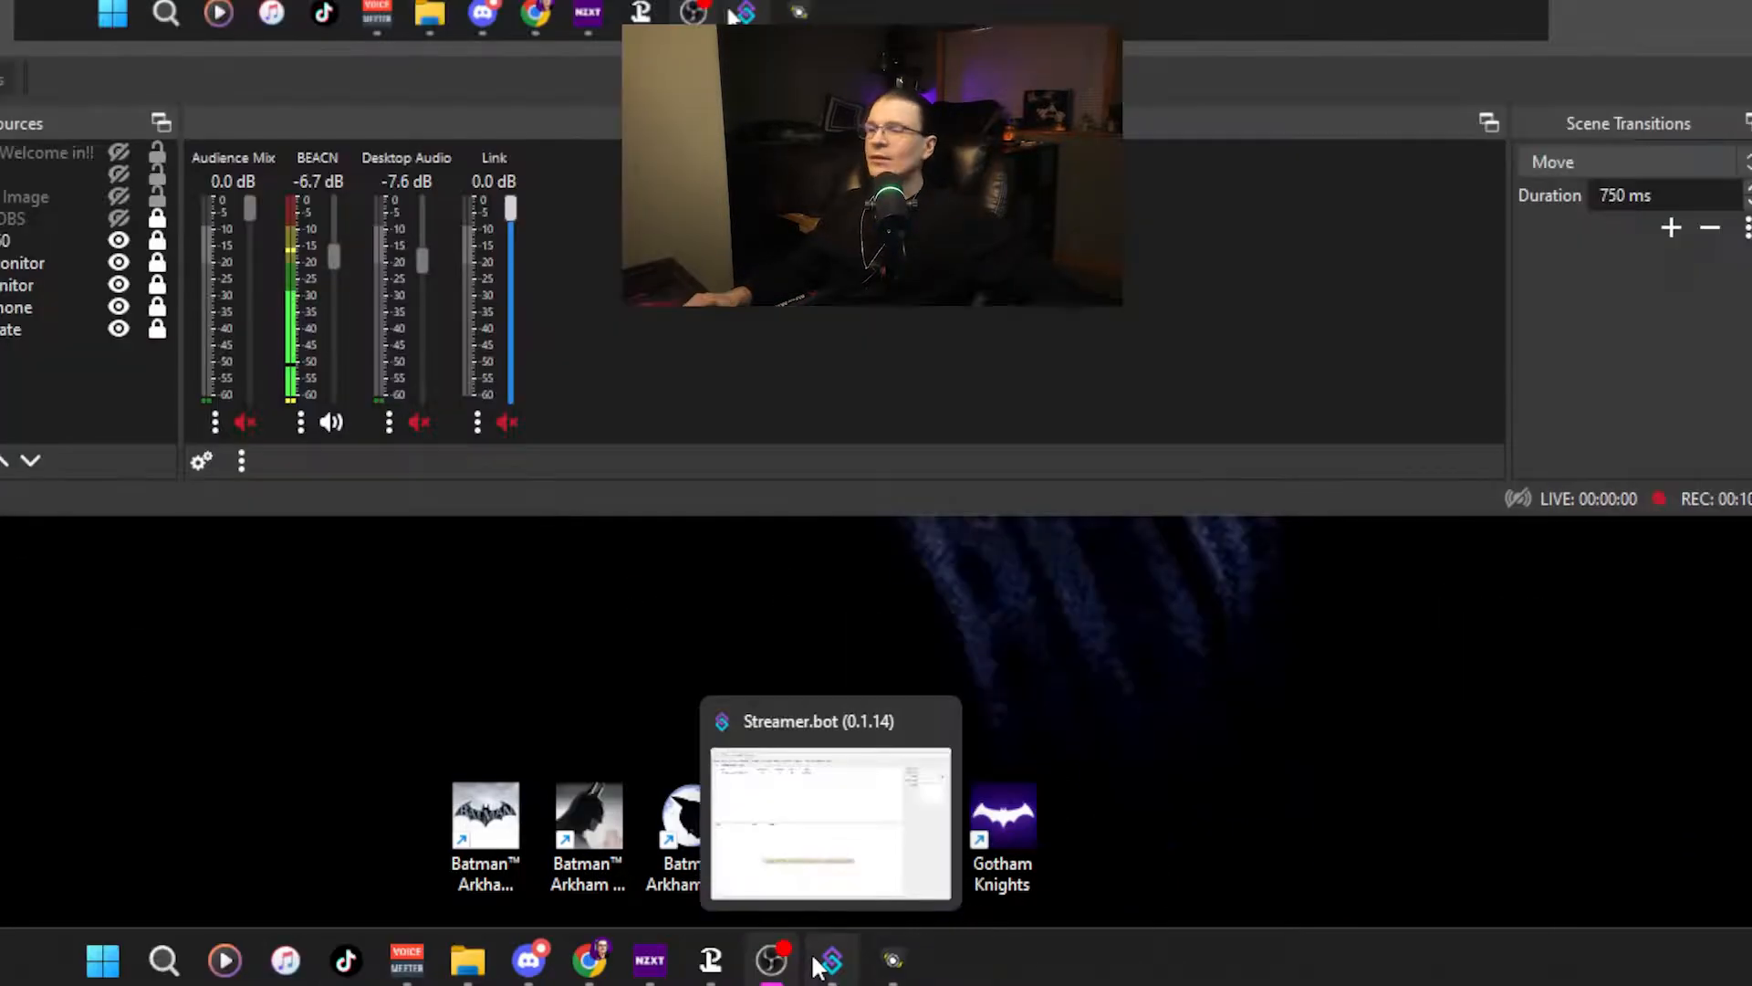
# In Streamer.bot, start an OBS connection with version v5.x, host 127.0.0.1, port 4455.
pyautogui.click(830, 805)
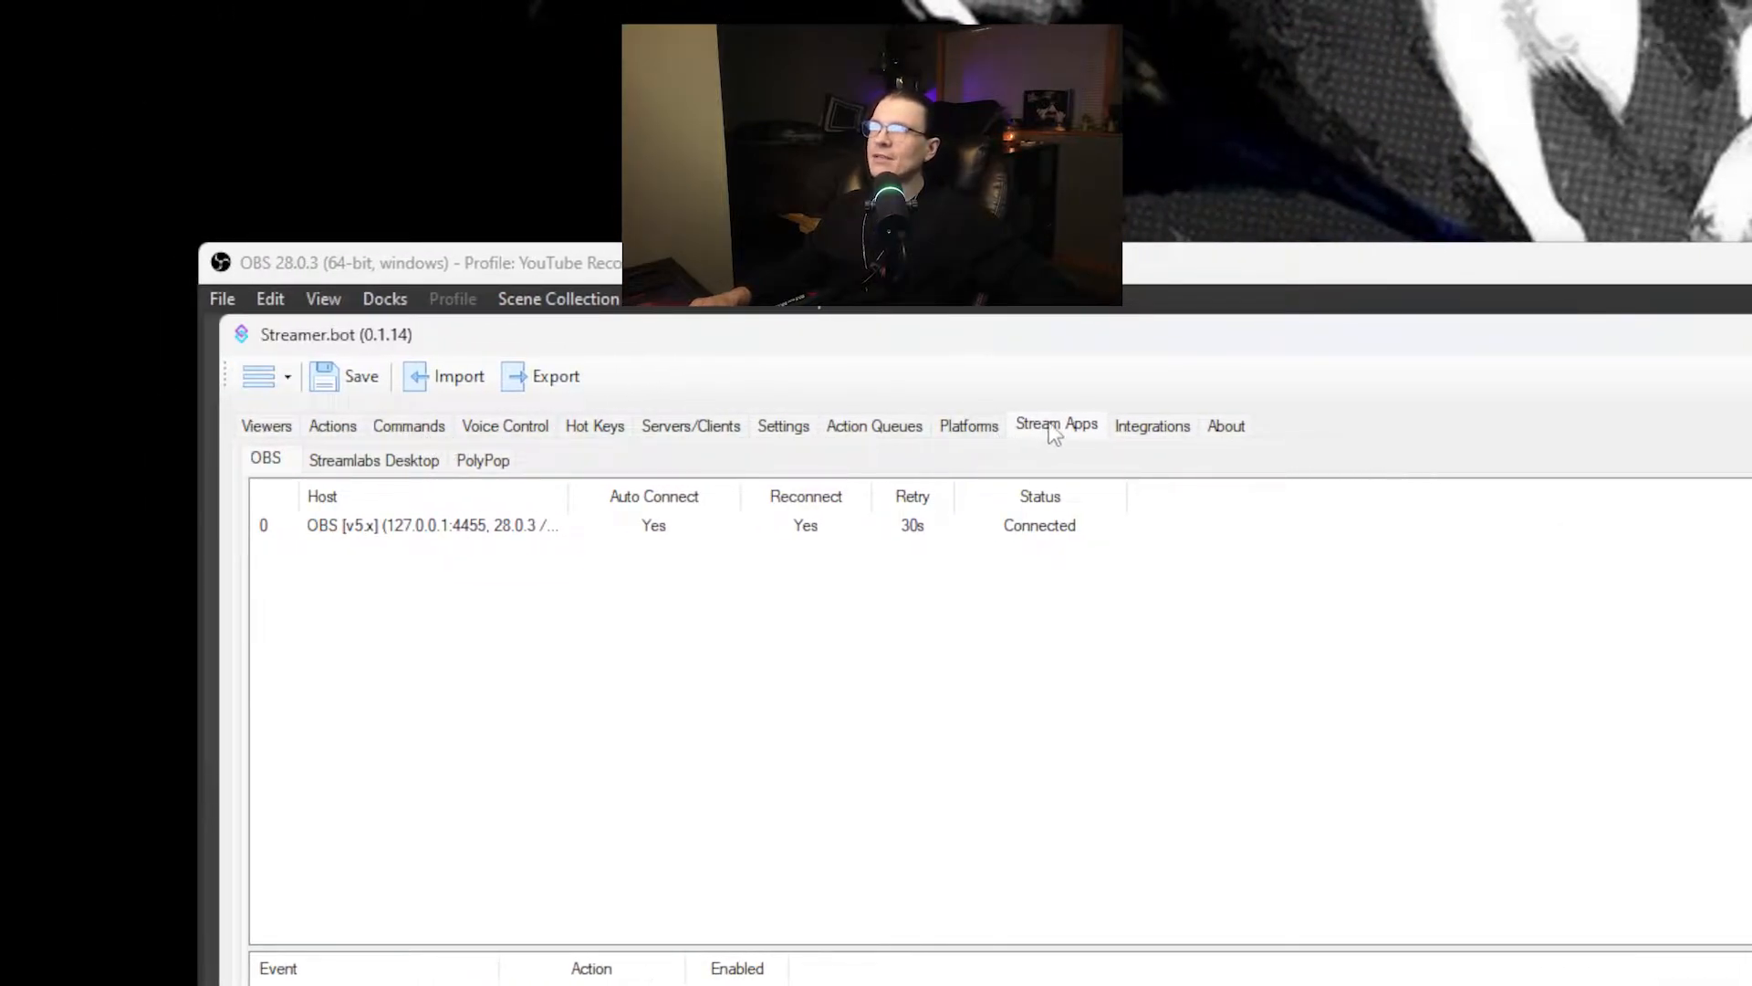
pyautogui.moveTo(1059, 473)
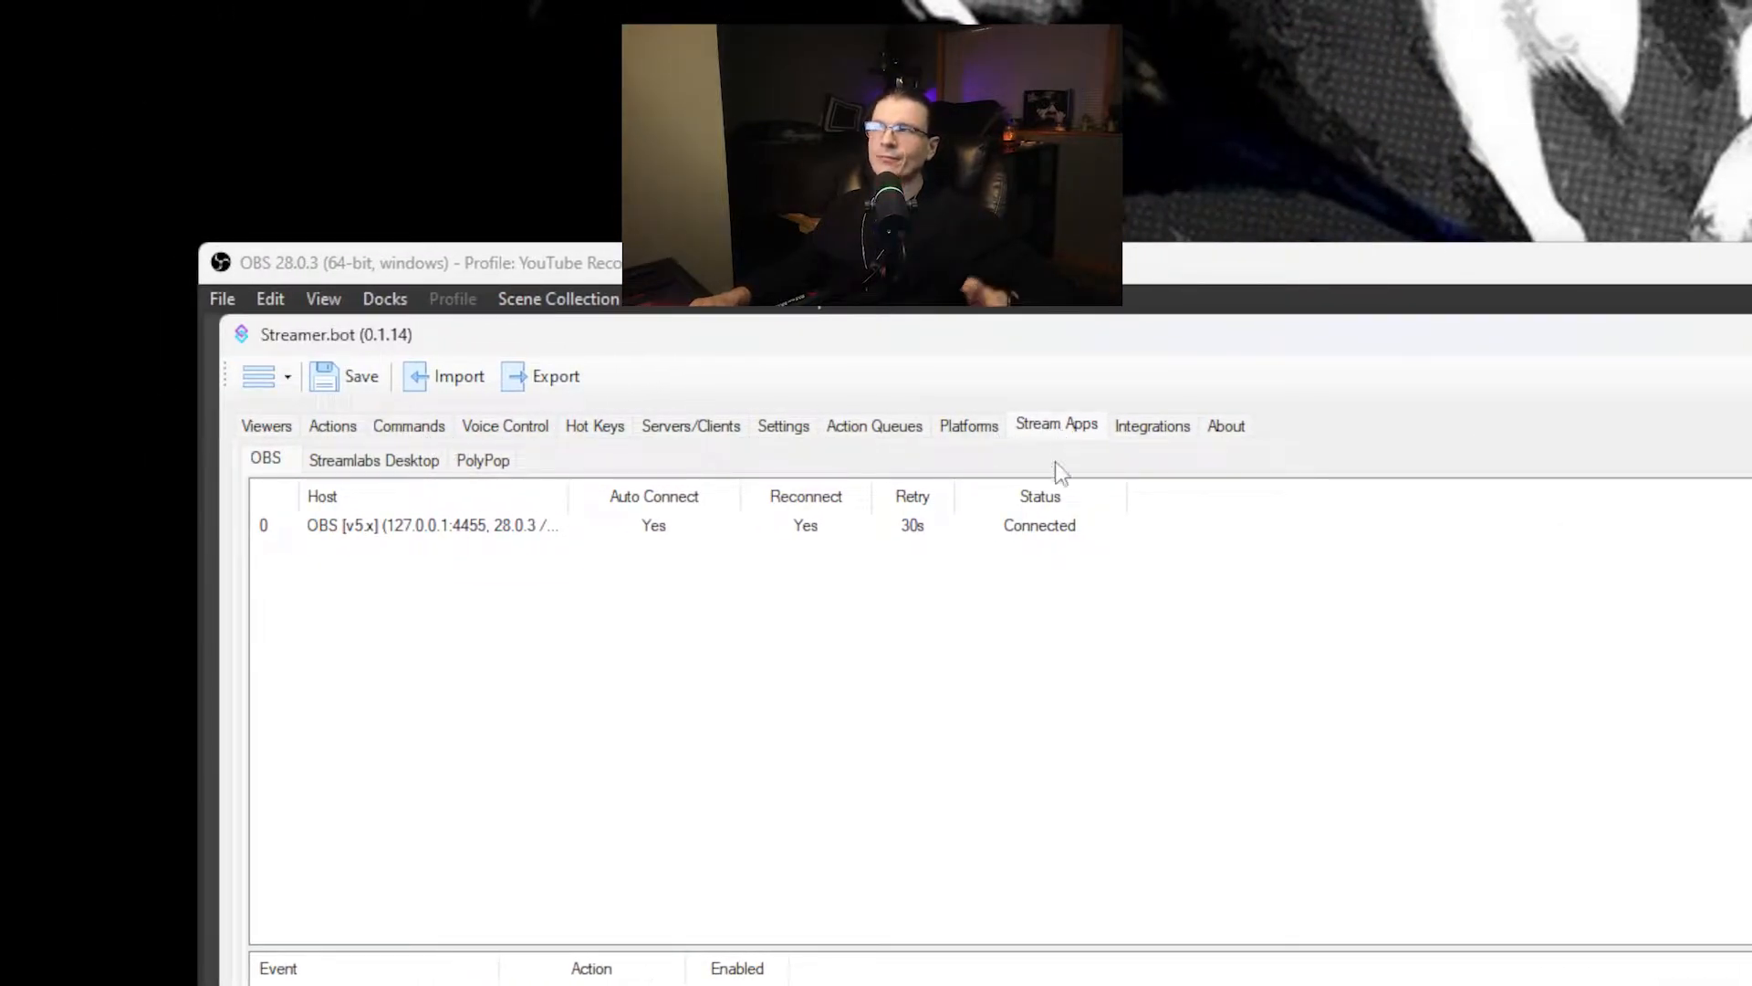
pyautogui.moveTo(866, 847)
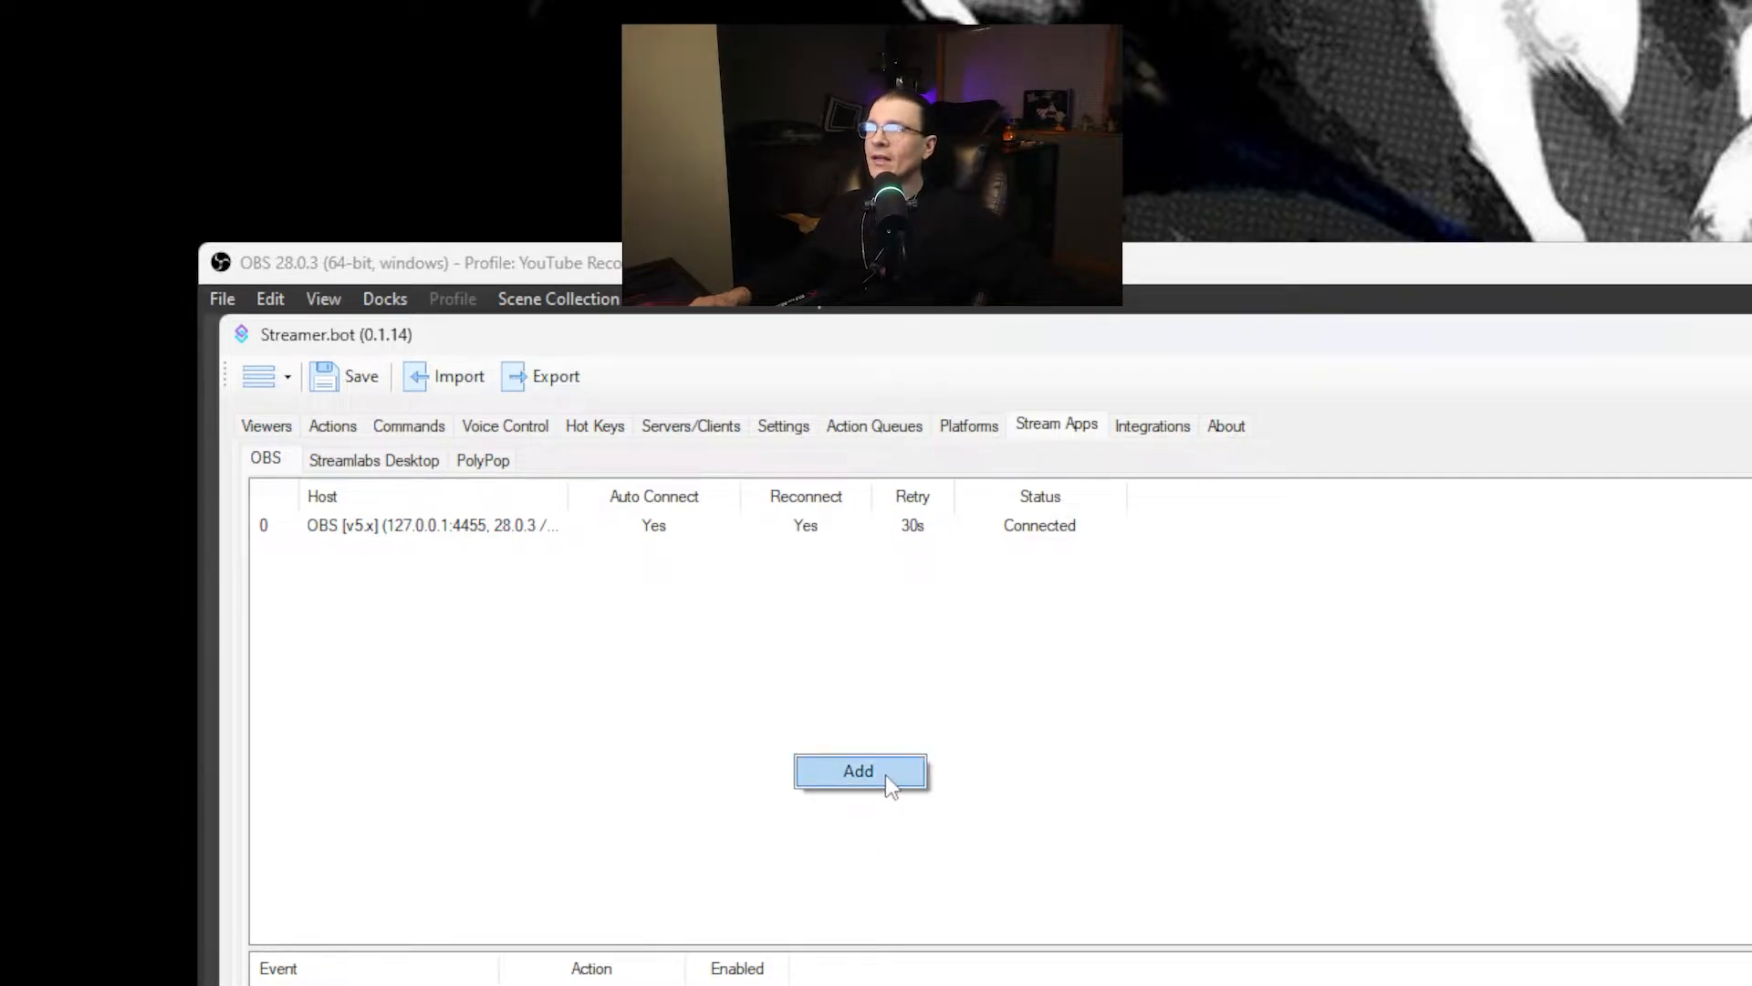
pyautogui.click(859, 771)
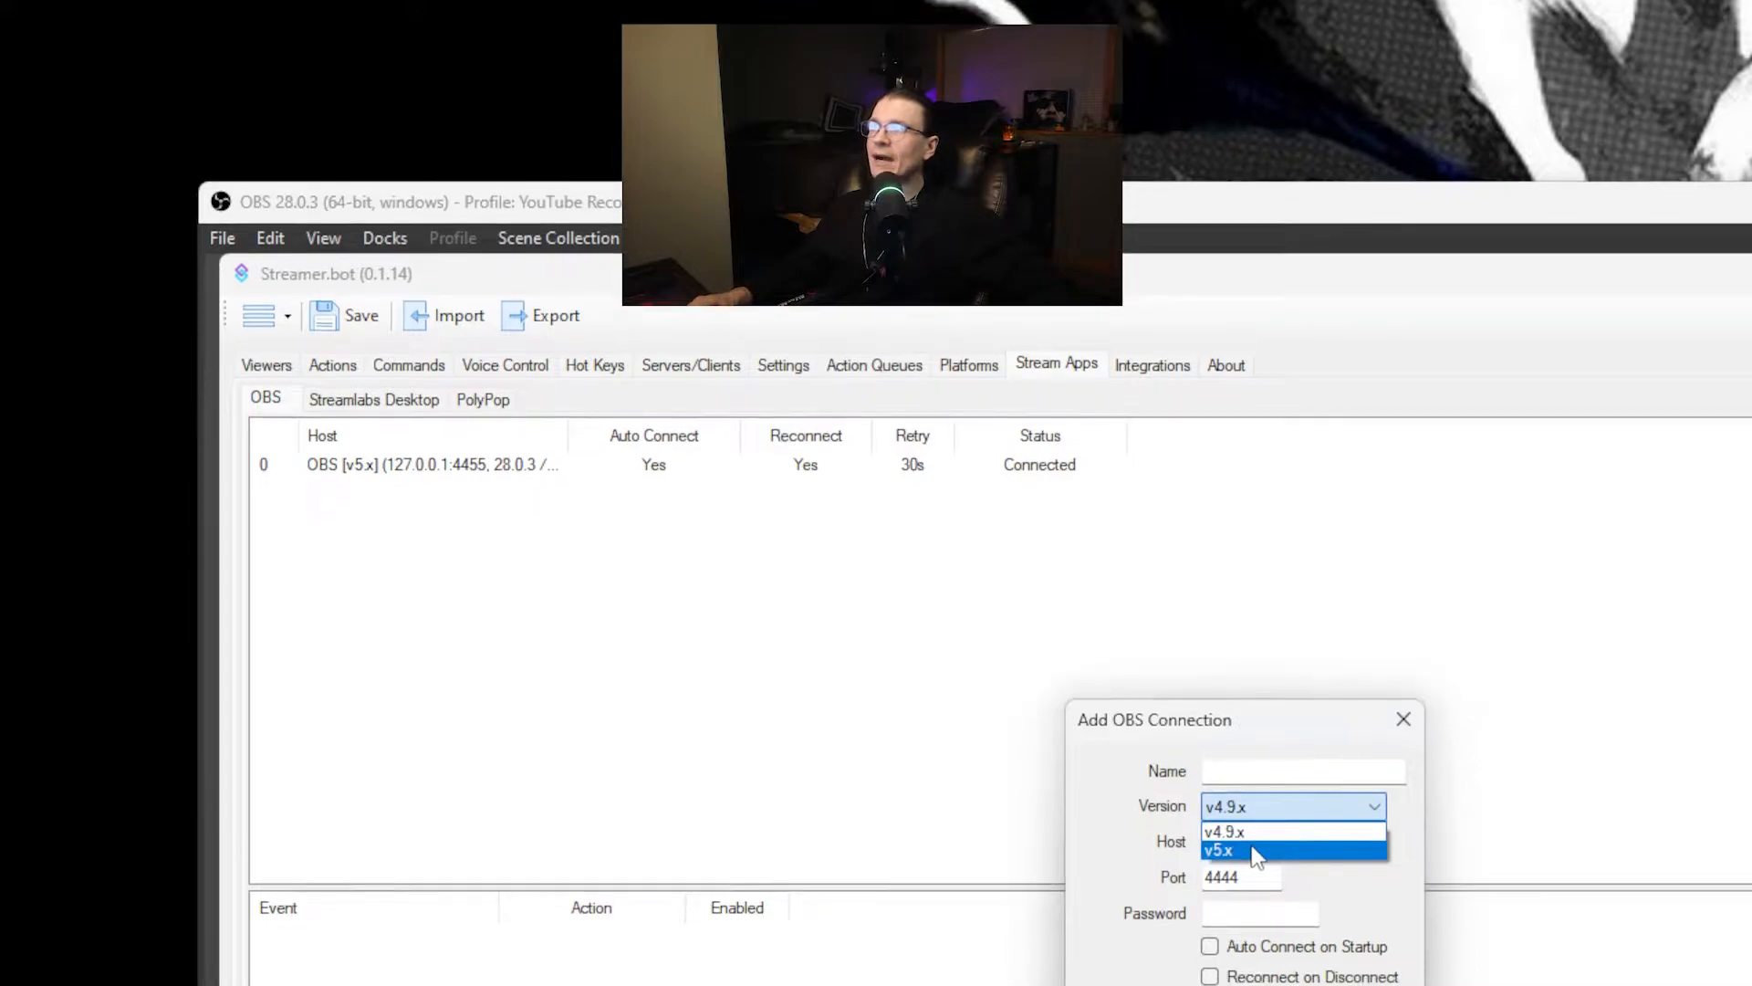
pyautogui.click(1218, 851)
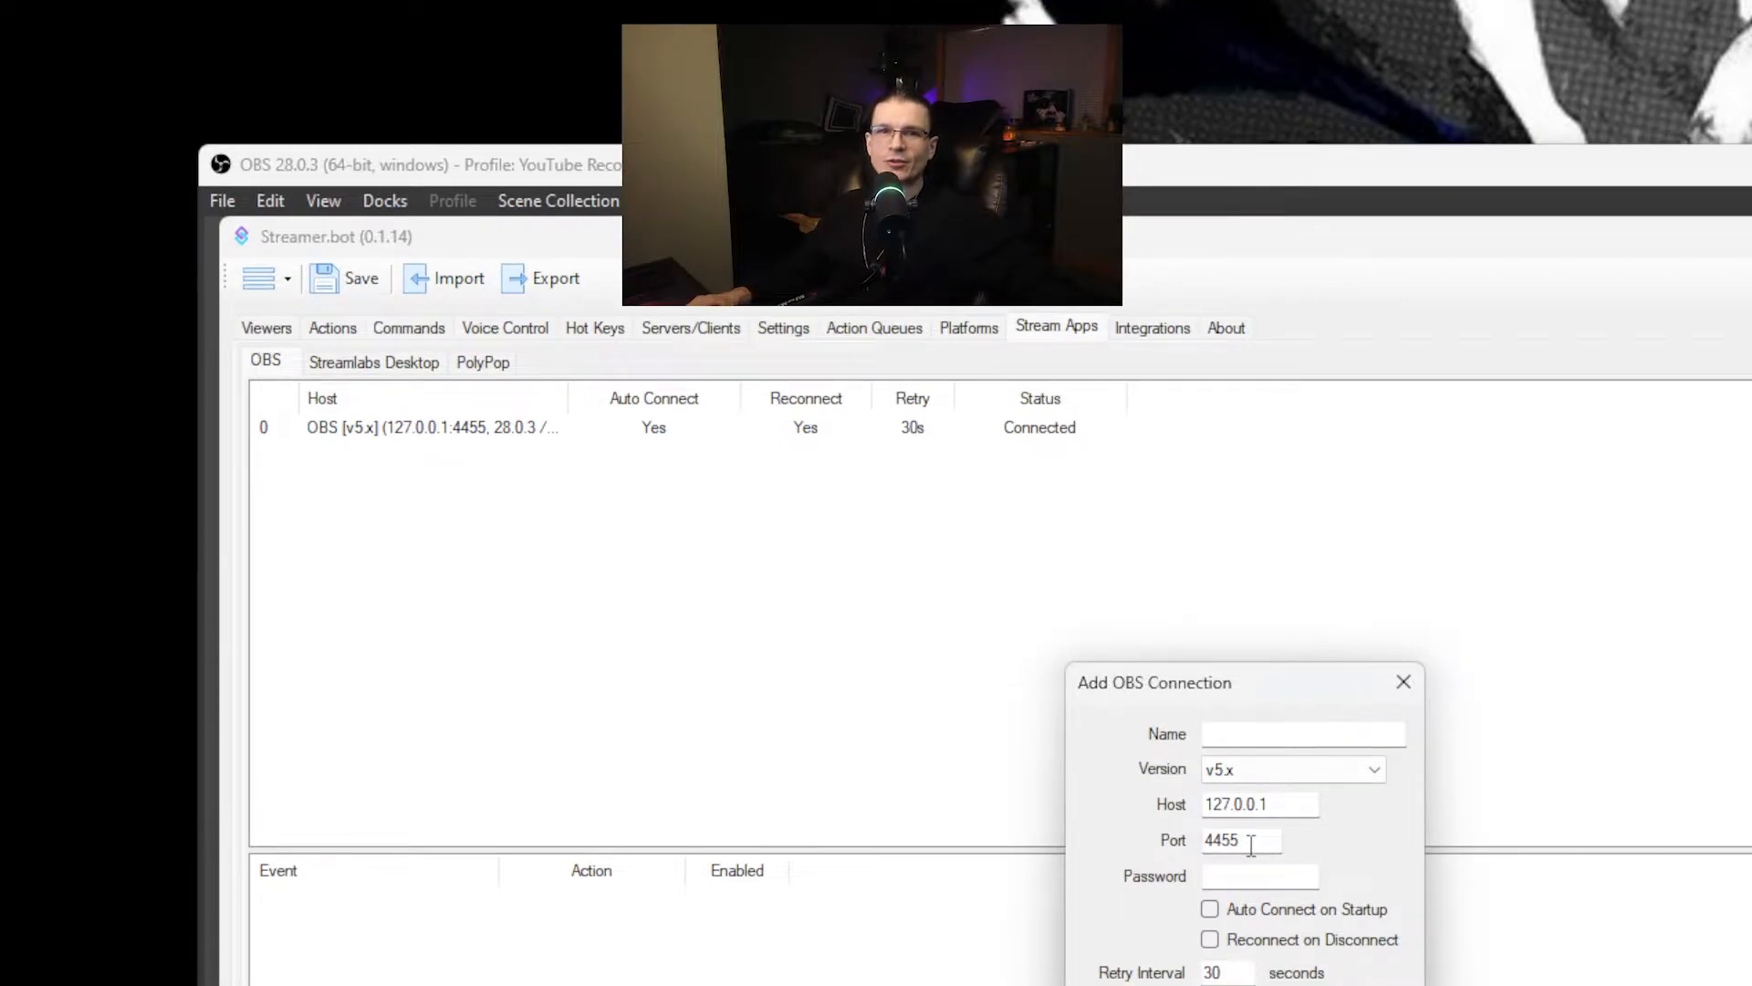
pyautogui.moveTo(1170, 776)
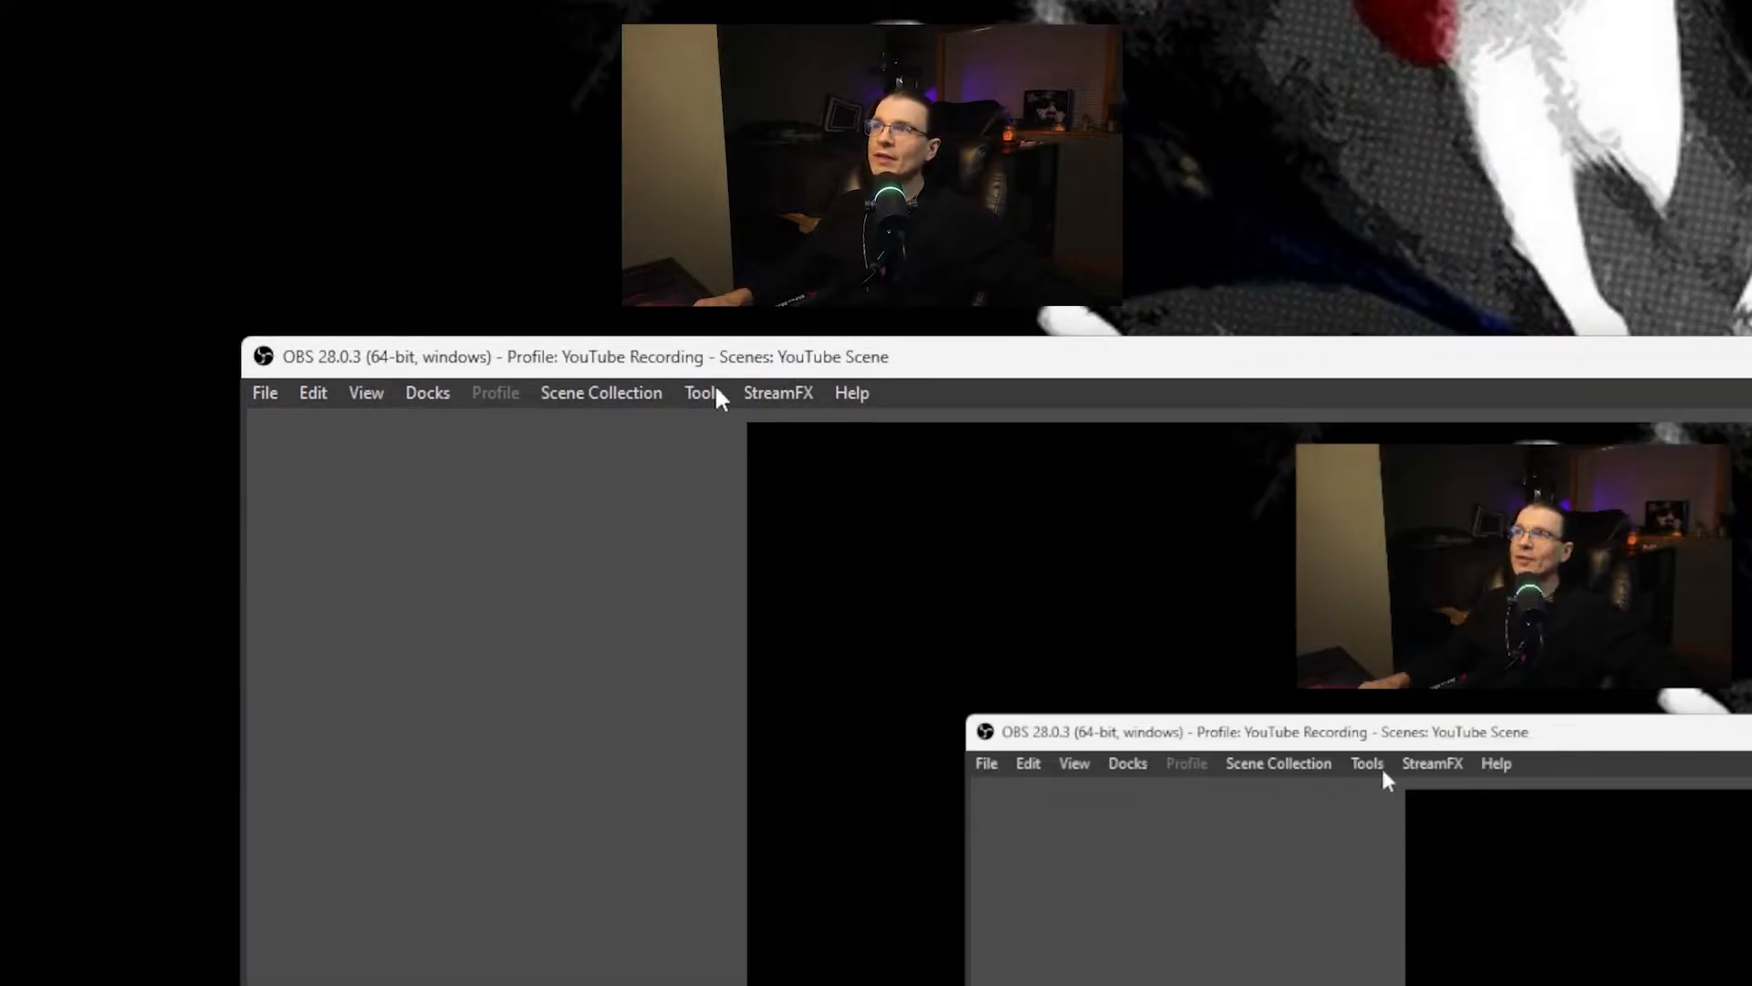
# Review OBS's obs-websocket server settings, then return to Streamer.bot.
pyautogui.click(701, 392)
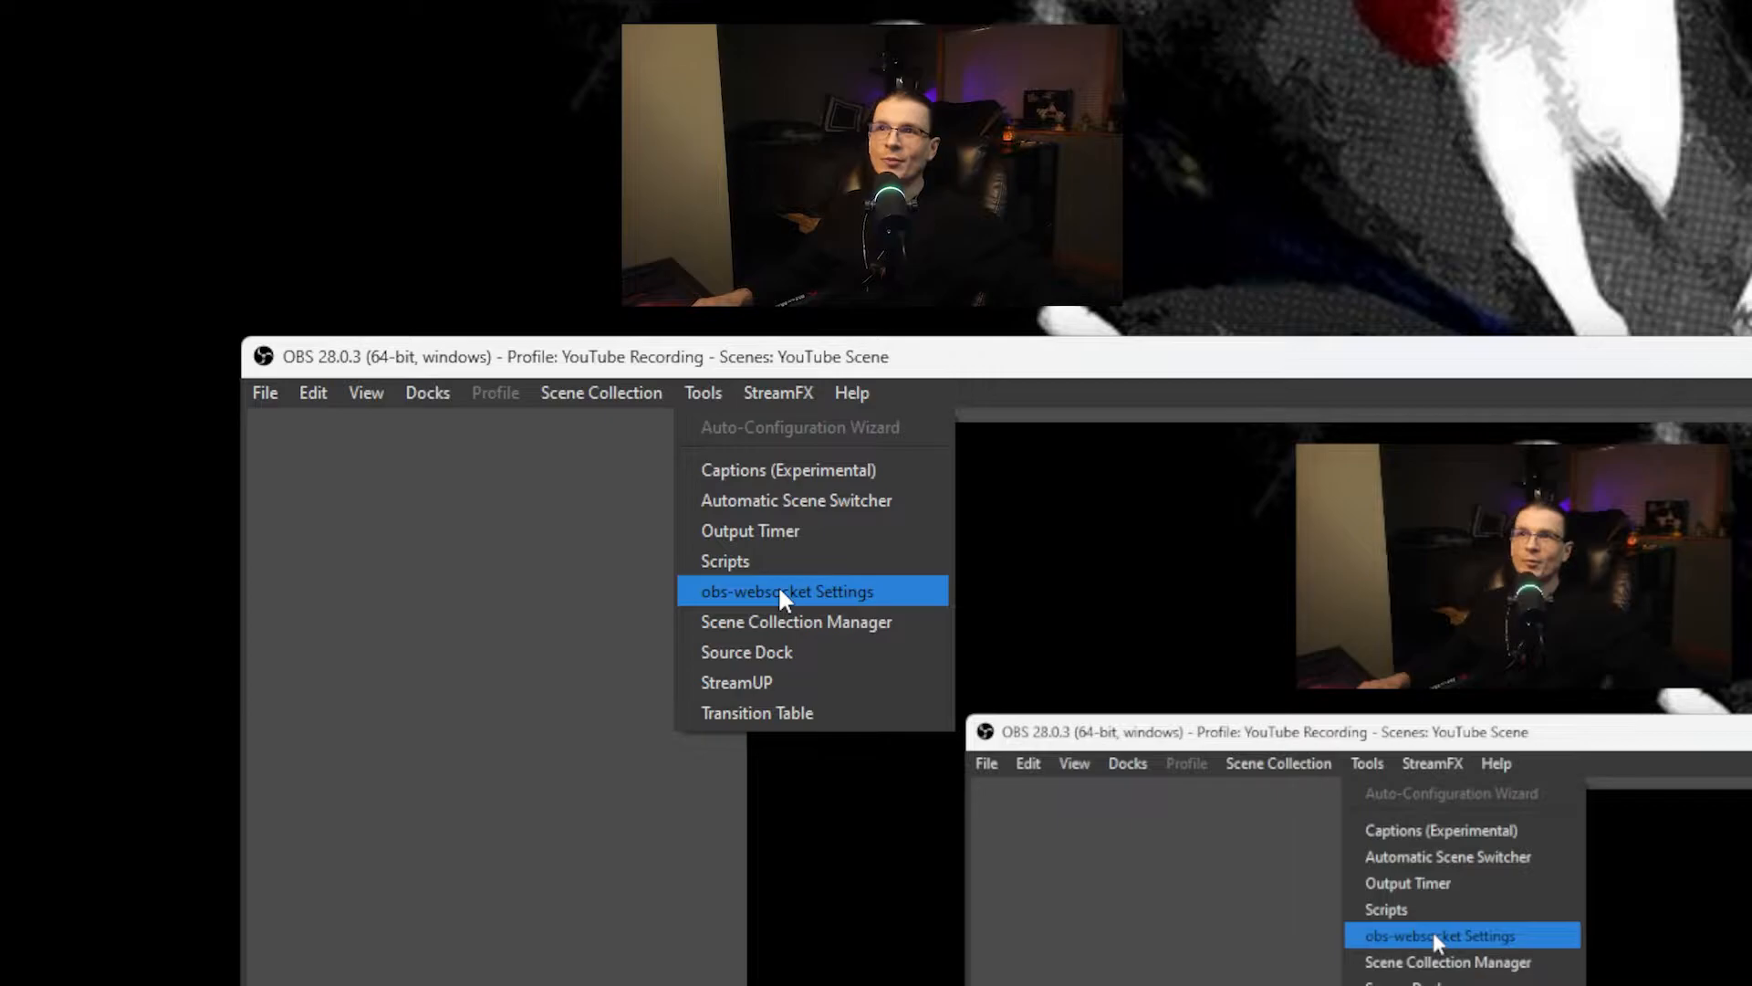
pyautogui.click(787, 591)
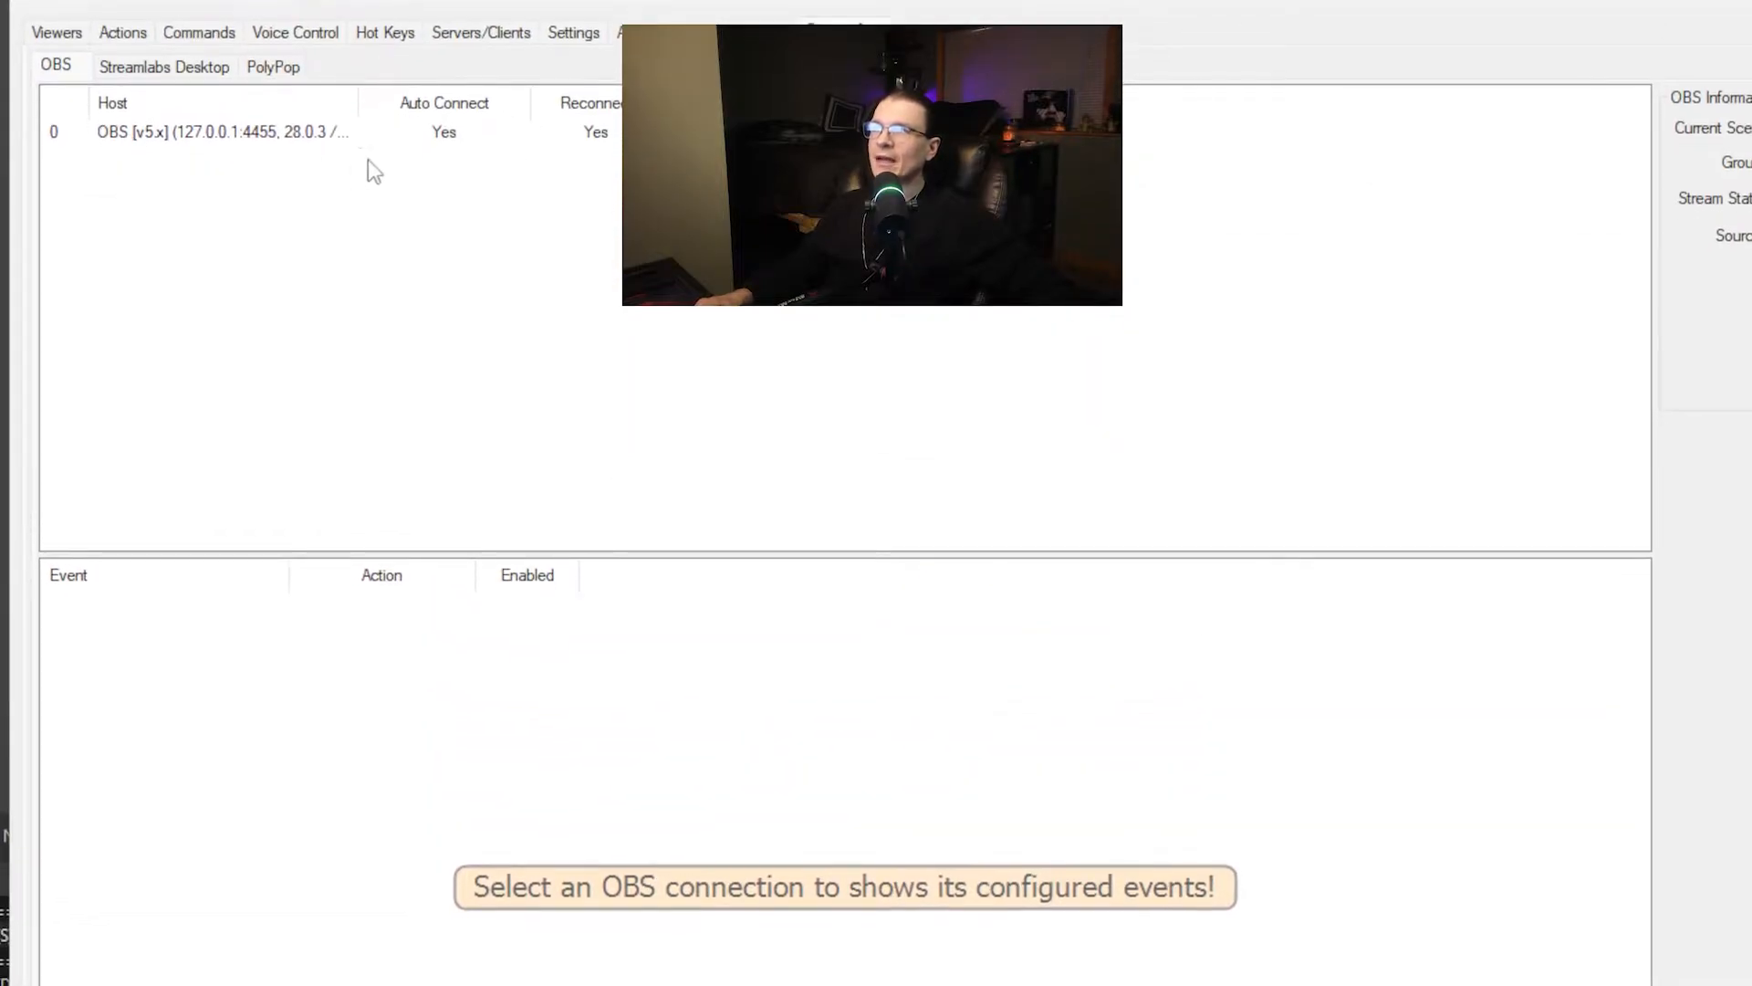
# Create a 'Welcome Messages' action in the ZZ Tests group.
pyautogui.click(218, 136)
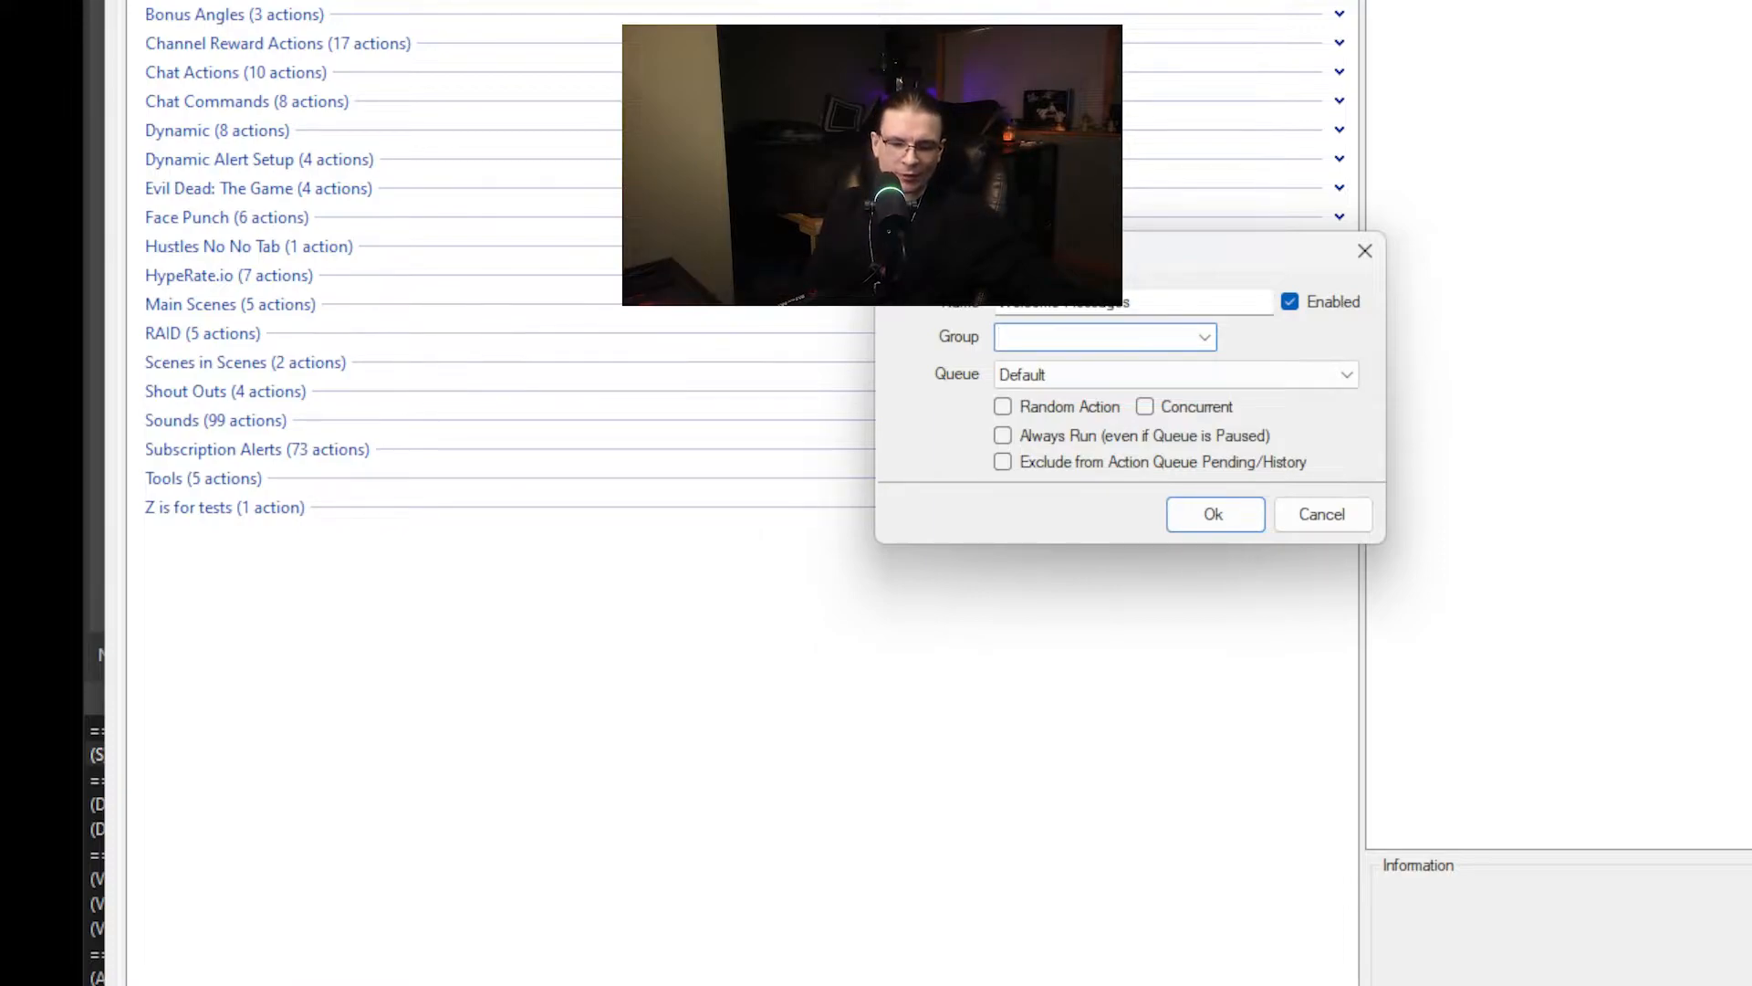
pyautogui.write('ZZ Tests')
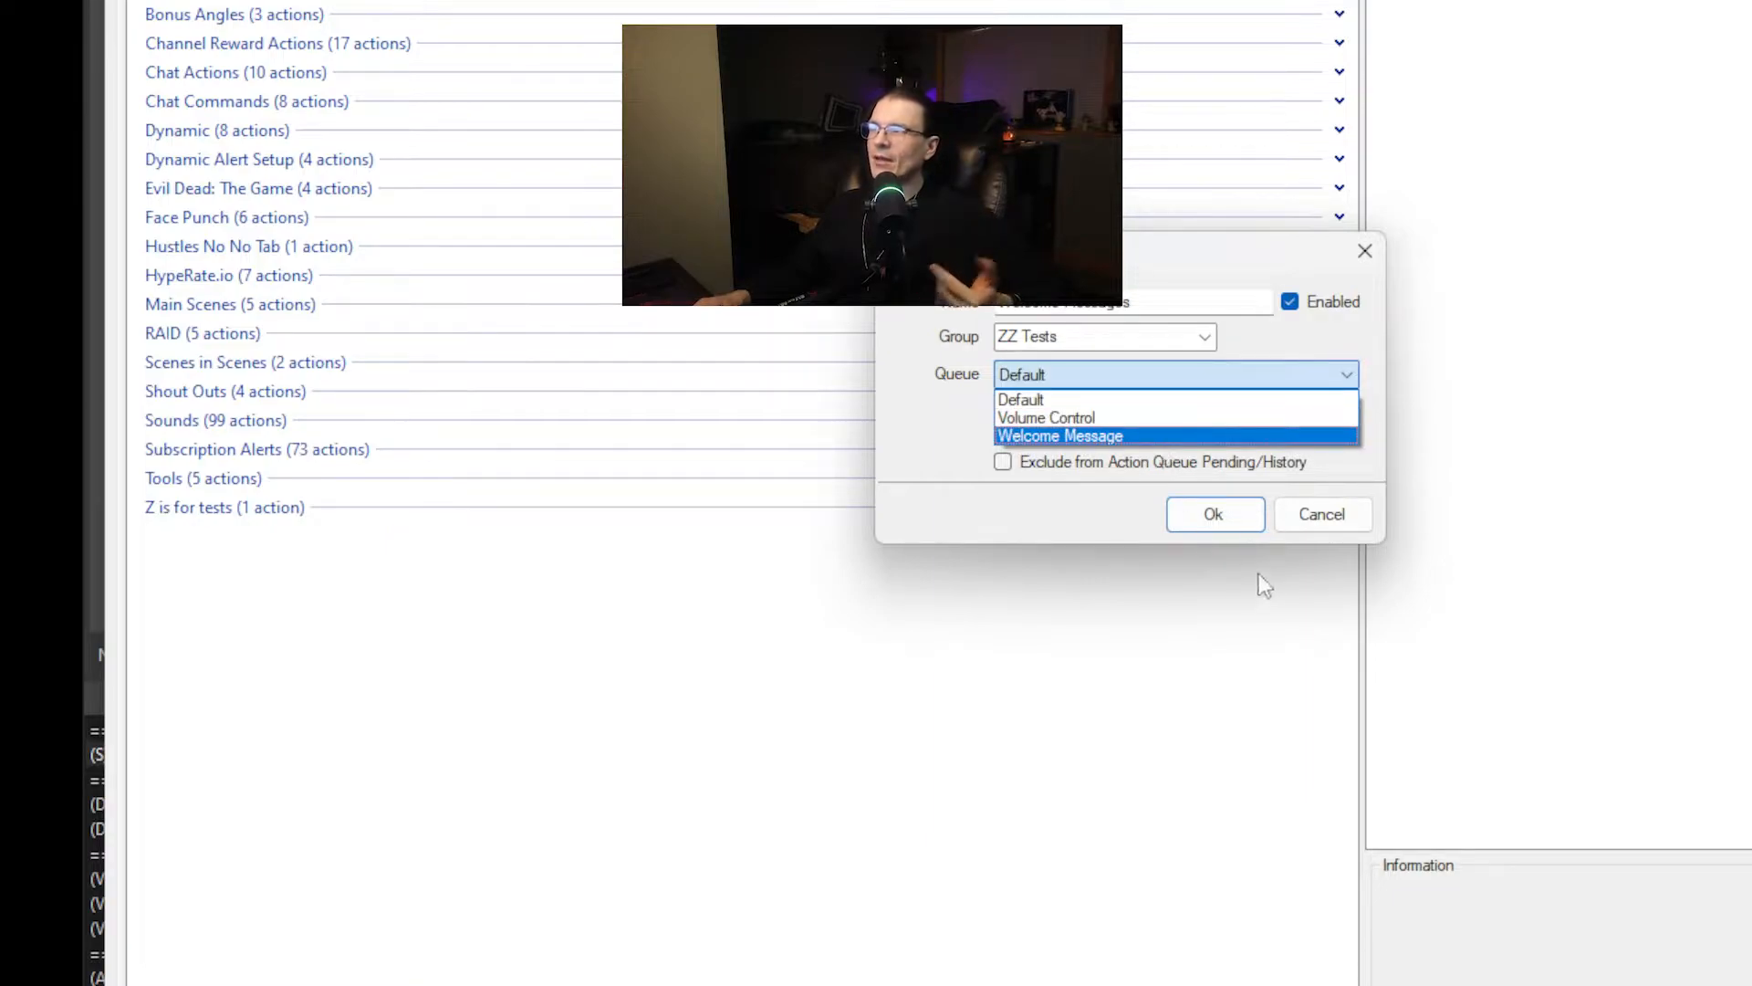
pyautogui.click(1214, 513)
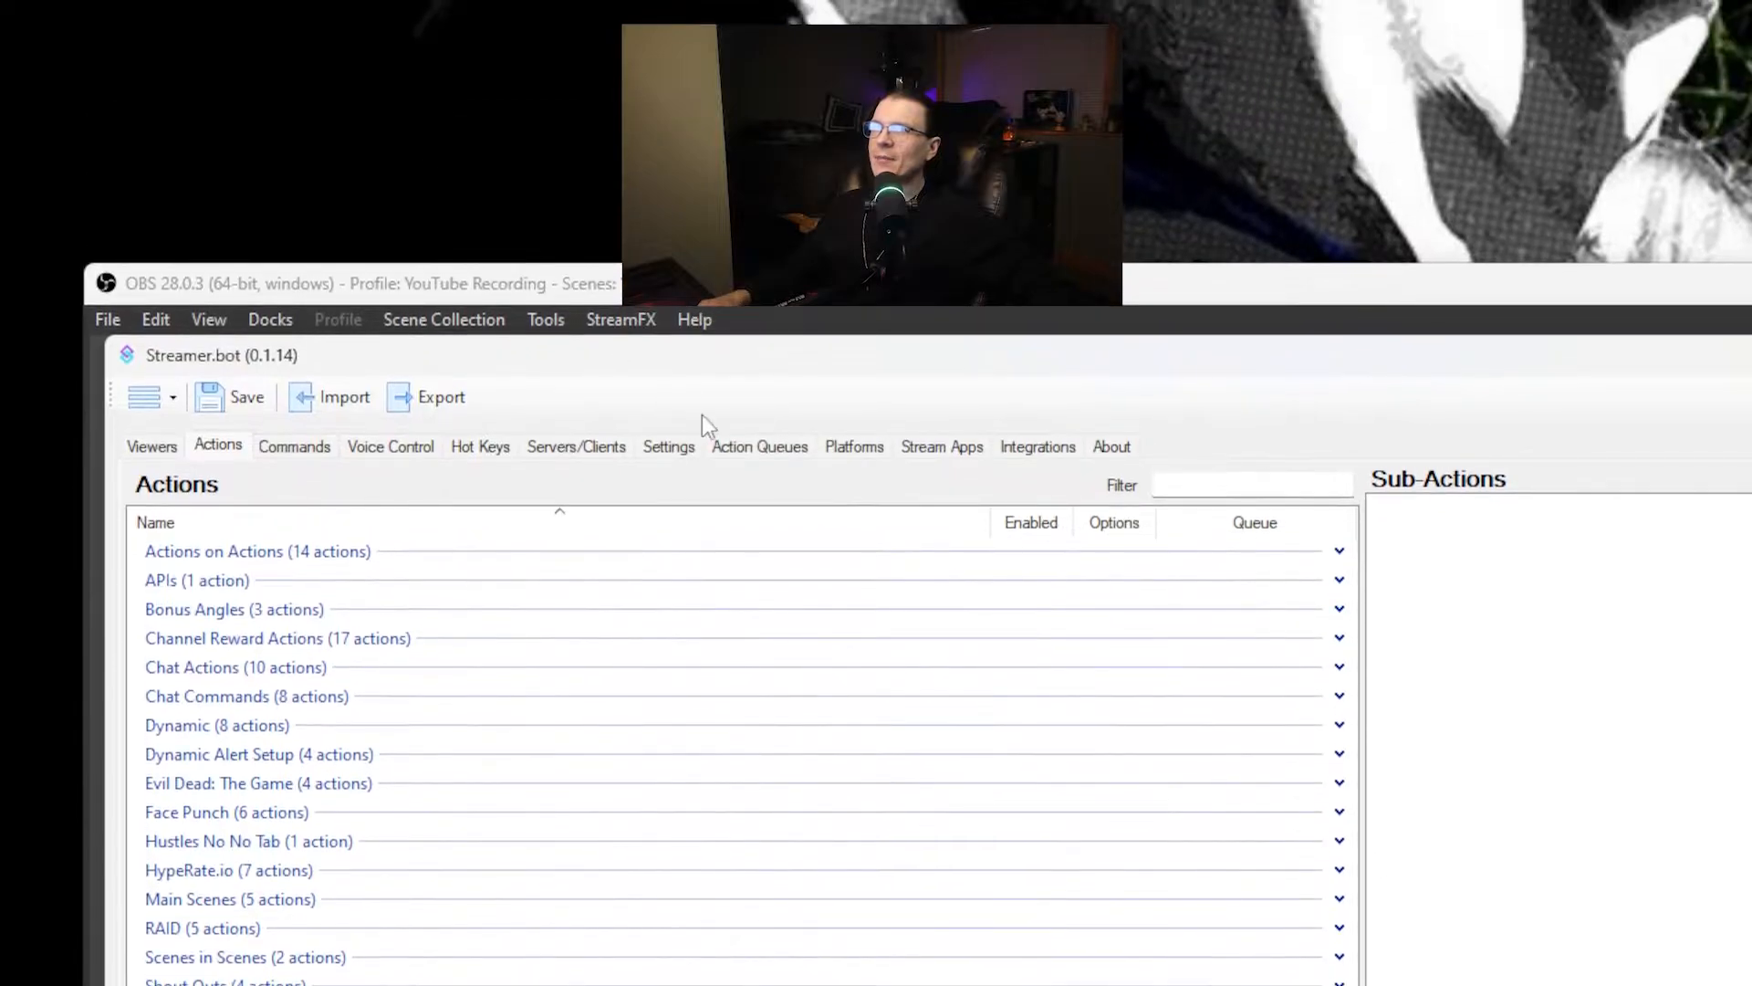
# Start a new action queue with Blocking enabled.
pyautogui.click(759, 447)
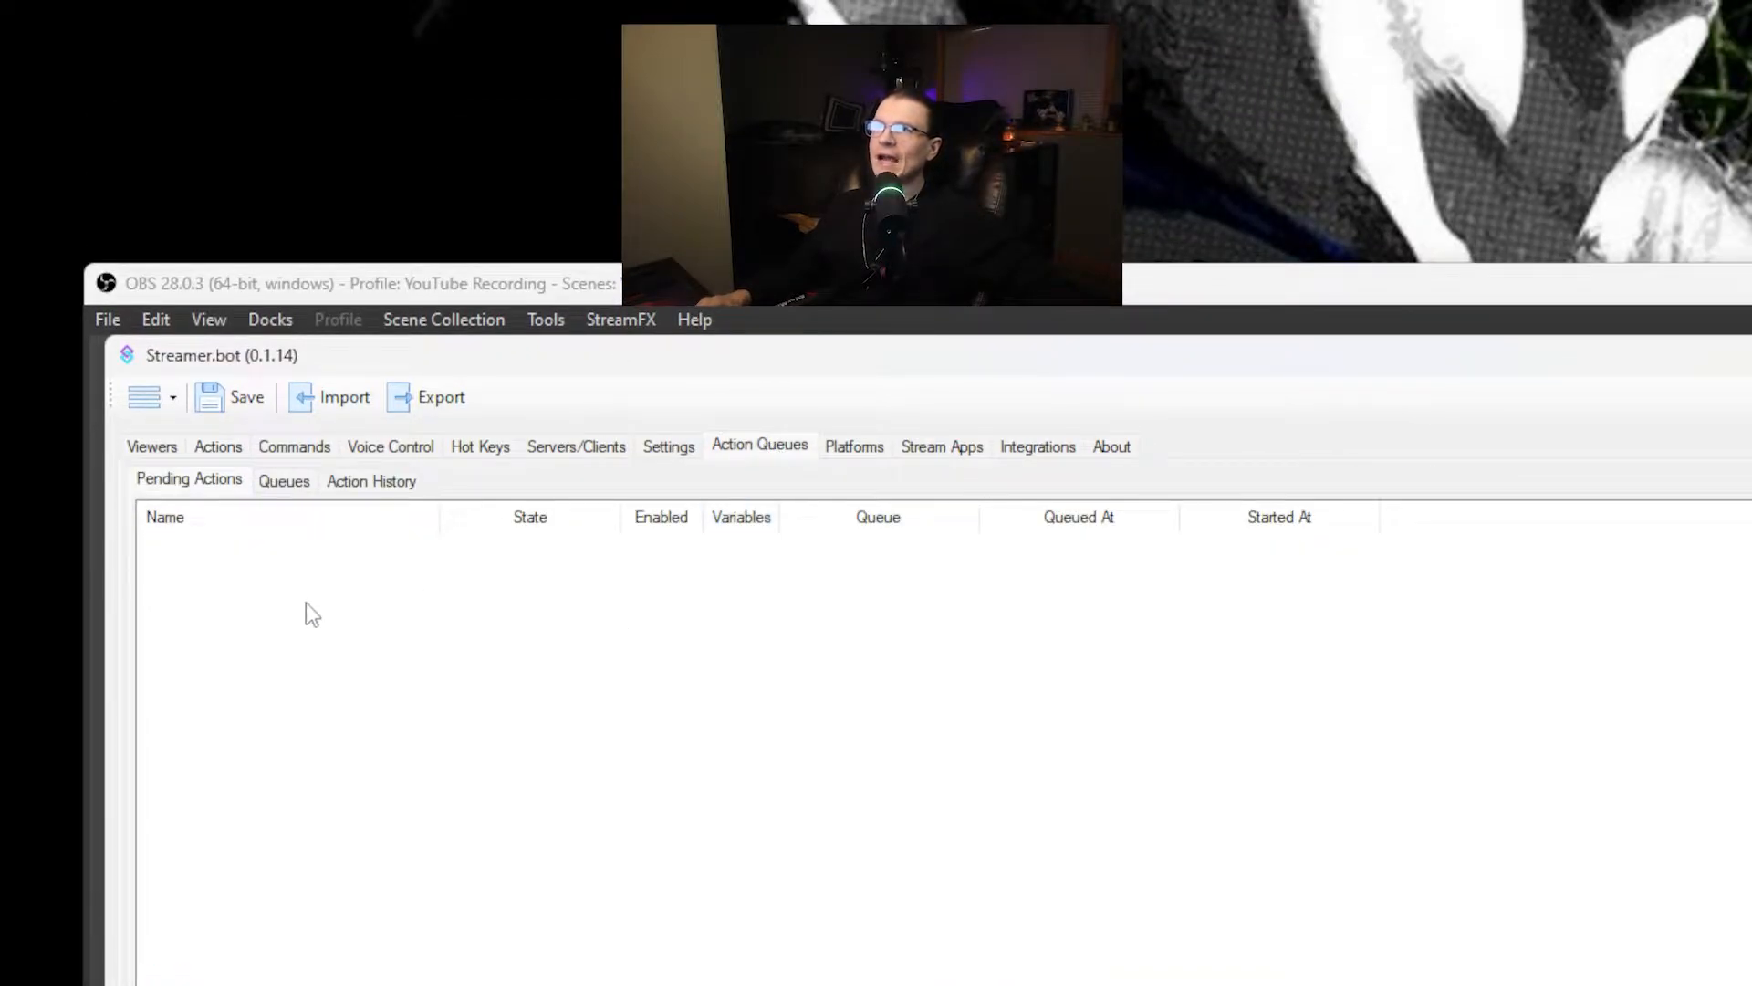
pyautogui.click(284, 481)
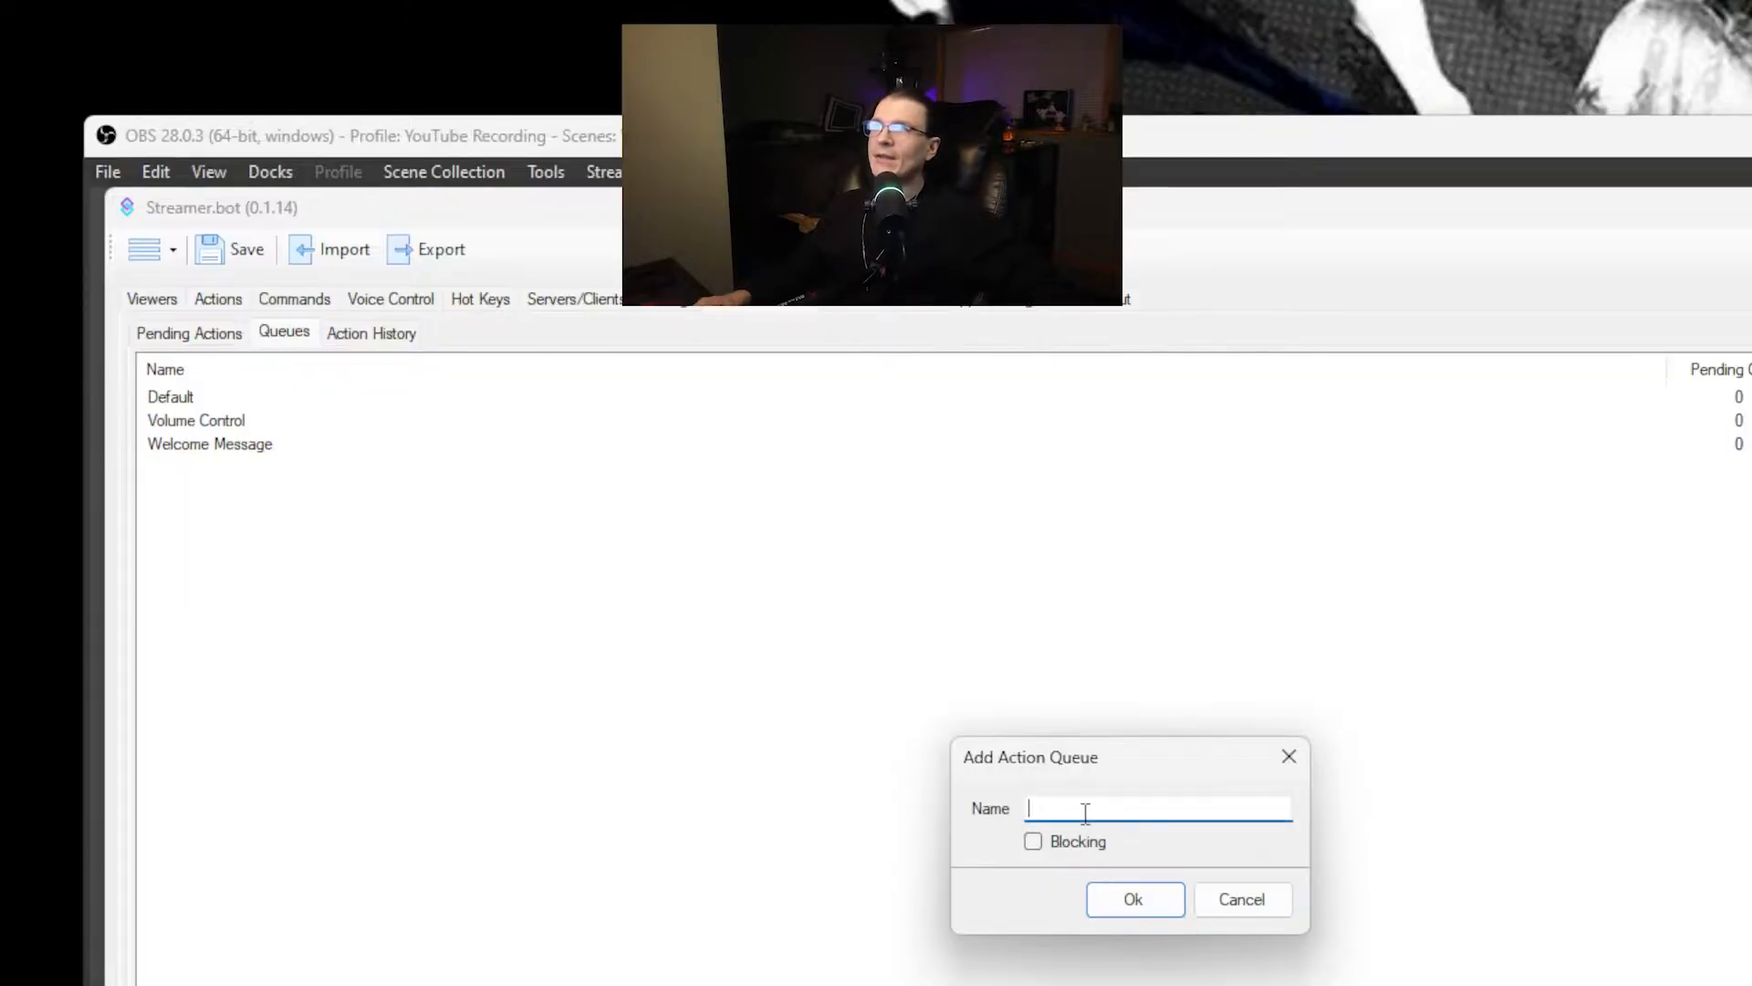
pyautogui.moveTo(663, 621)
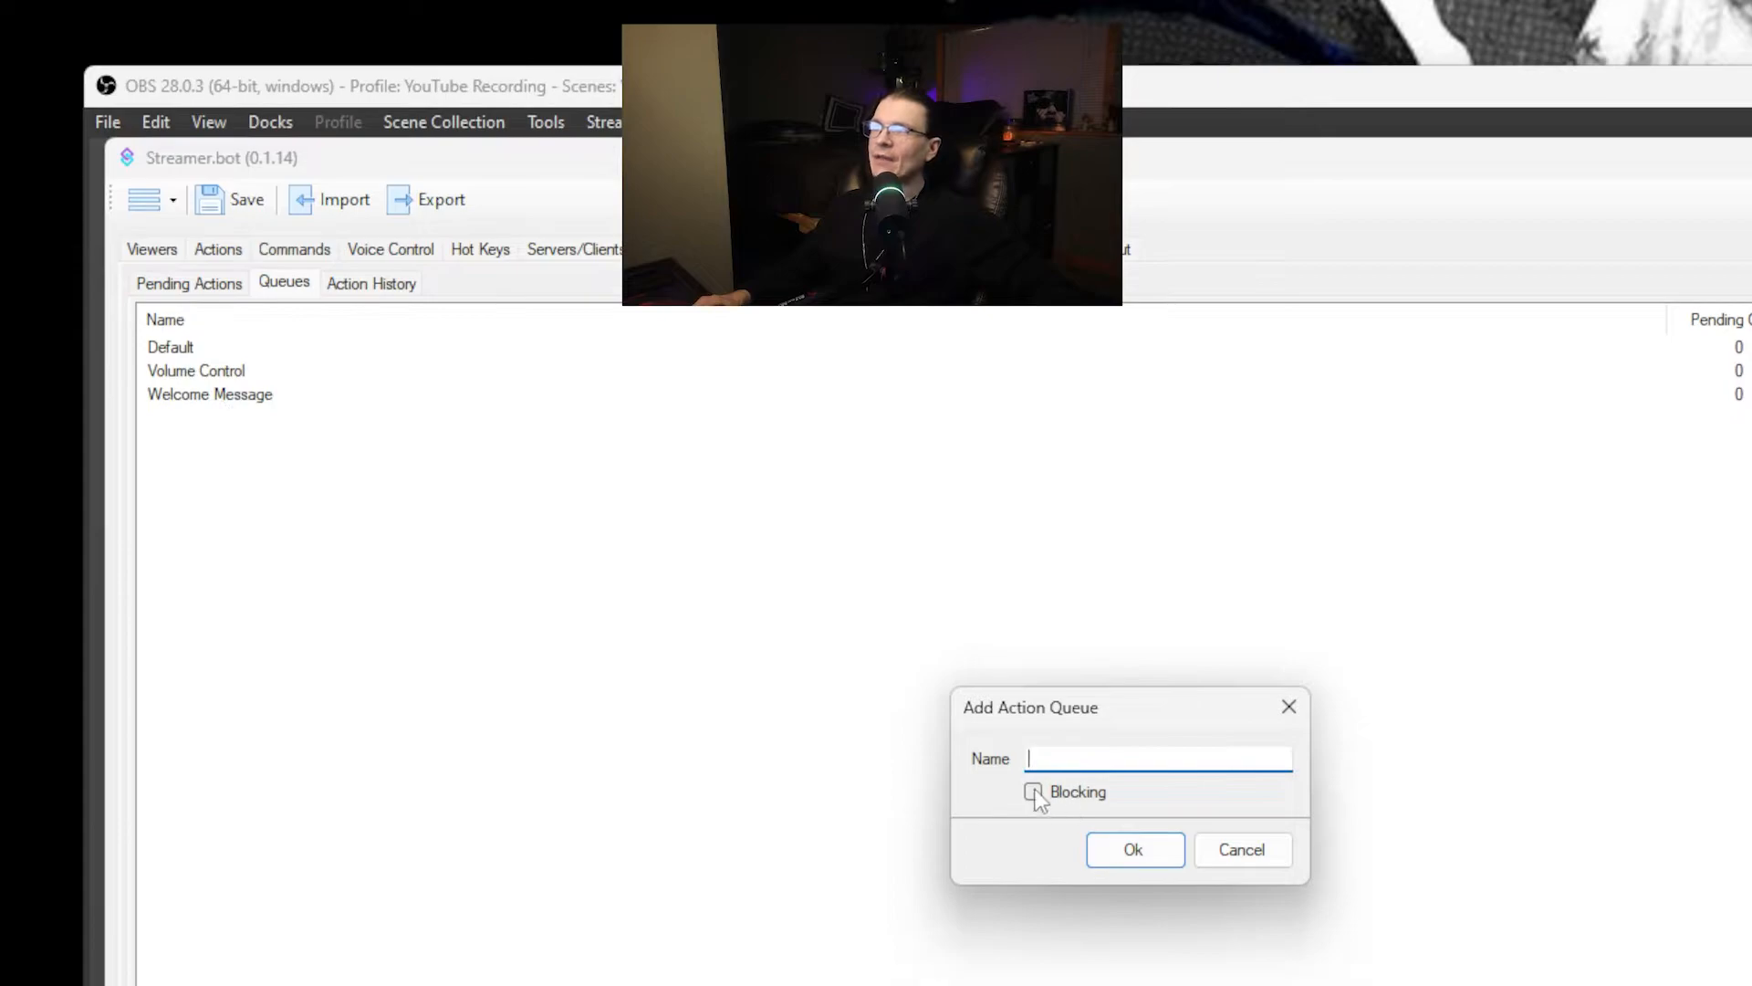
pyautogui.click(1032, 791)
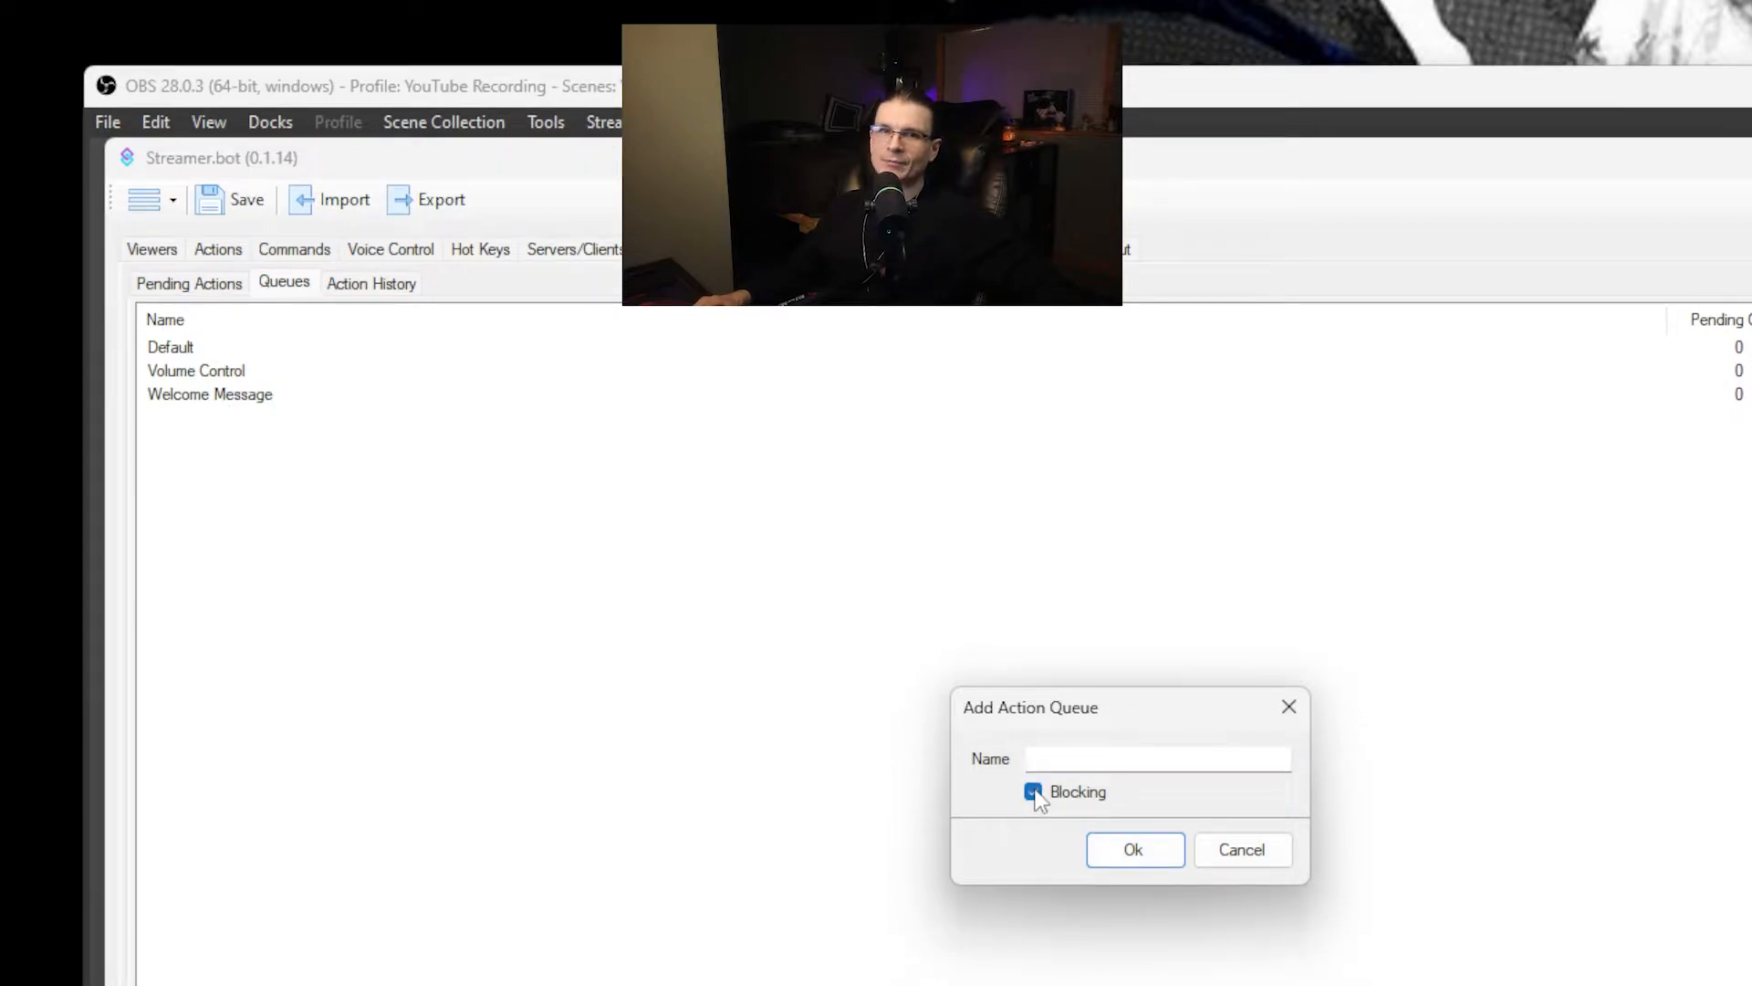
pyautogui.click(1032, 791)
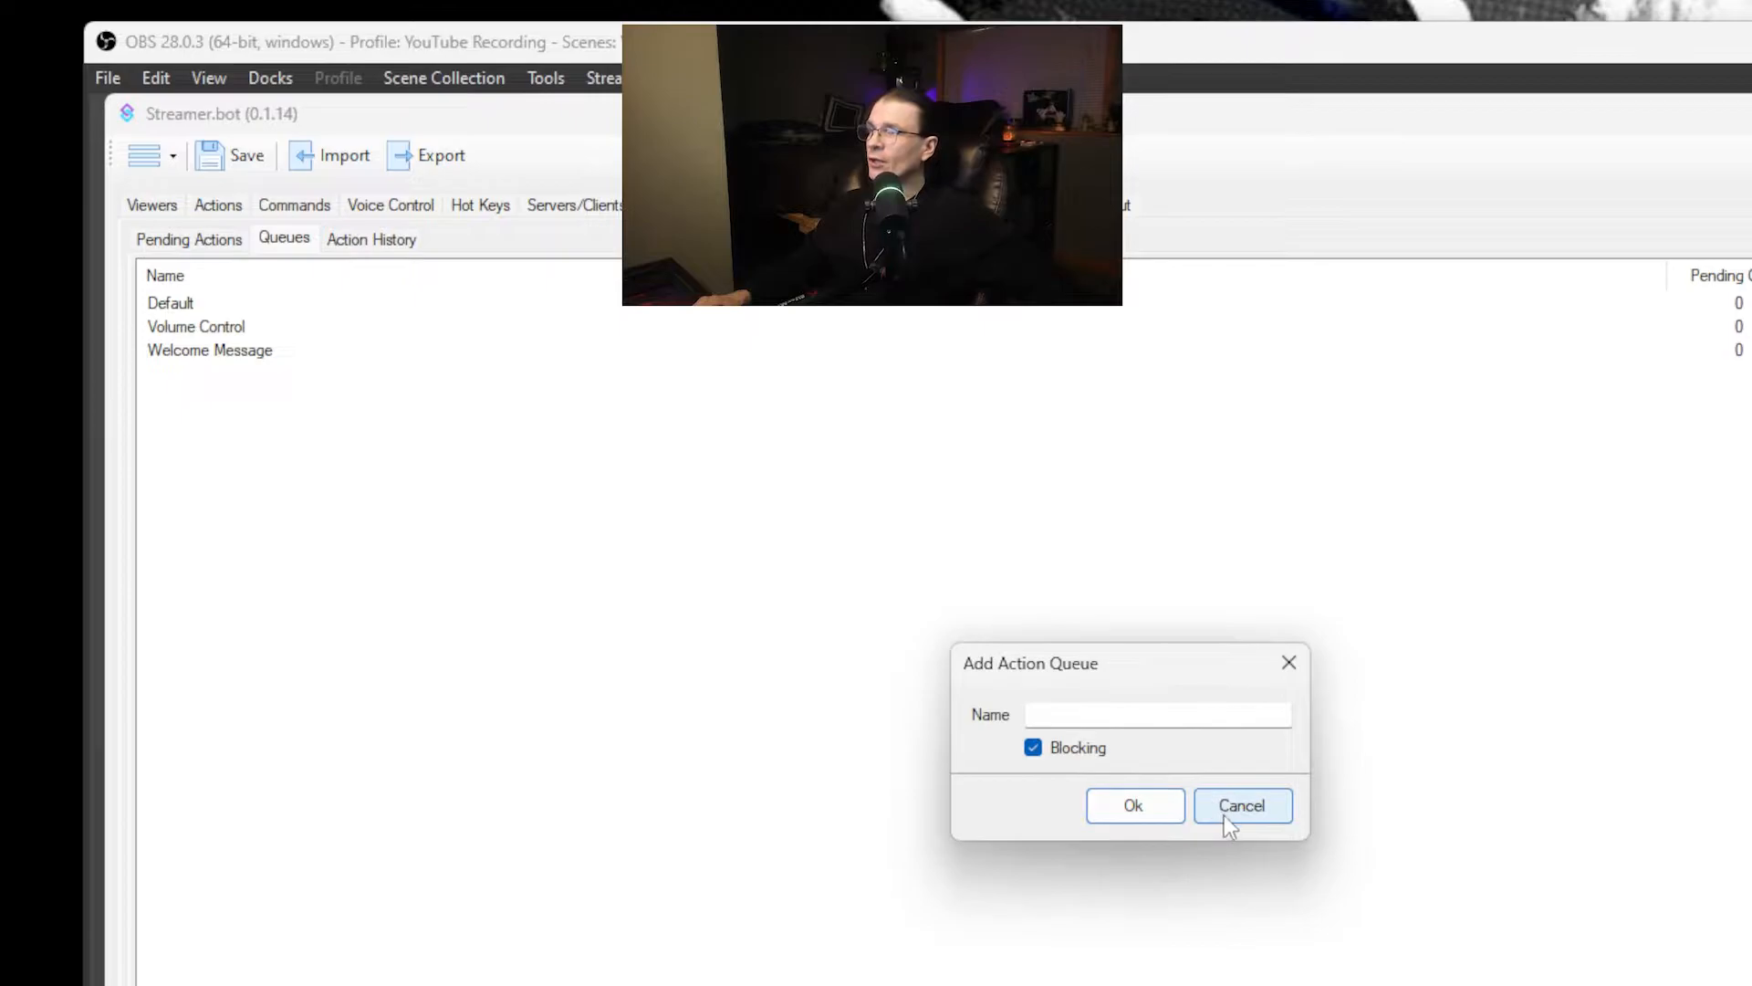
# Discard the new queue and put Welcome Messages on the Welcome Message queue.
pyautogui.click(1240, 805)
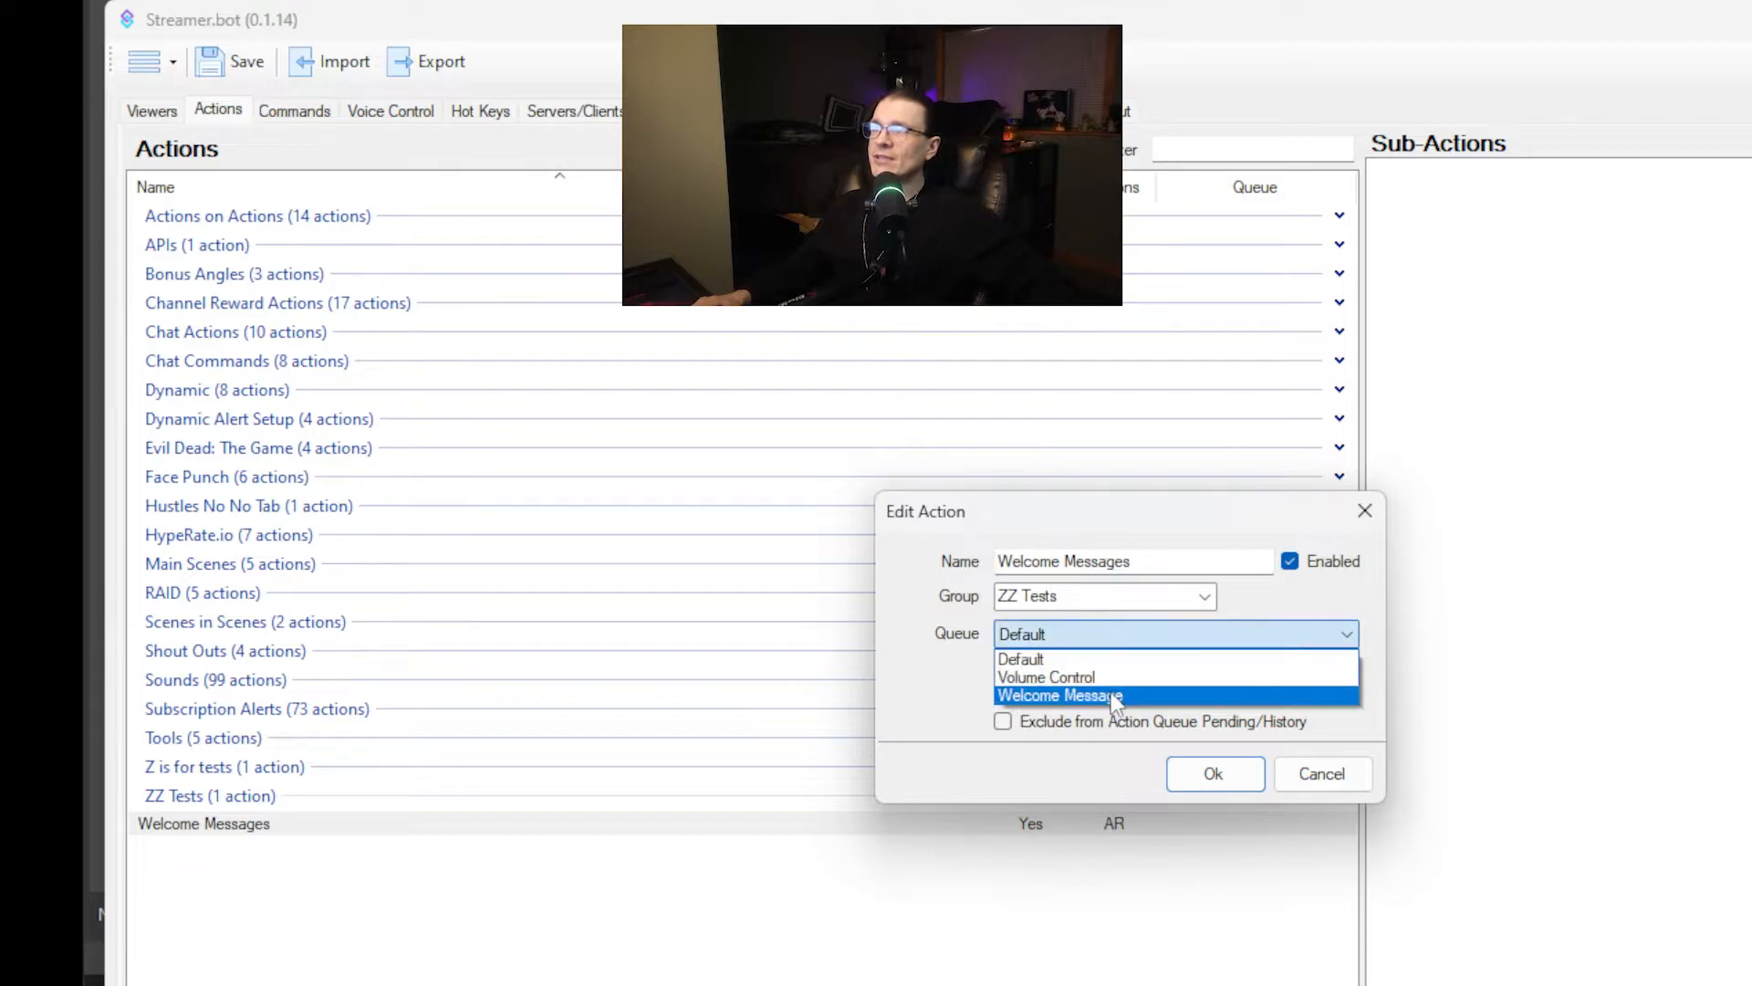
pyautogui.click(1214, 773)
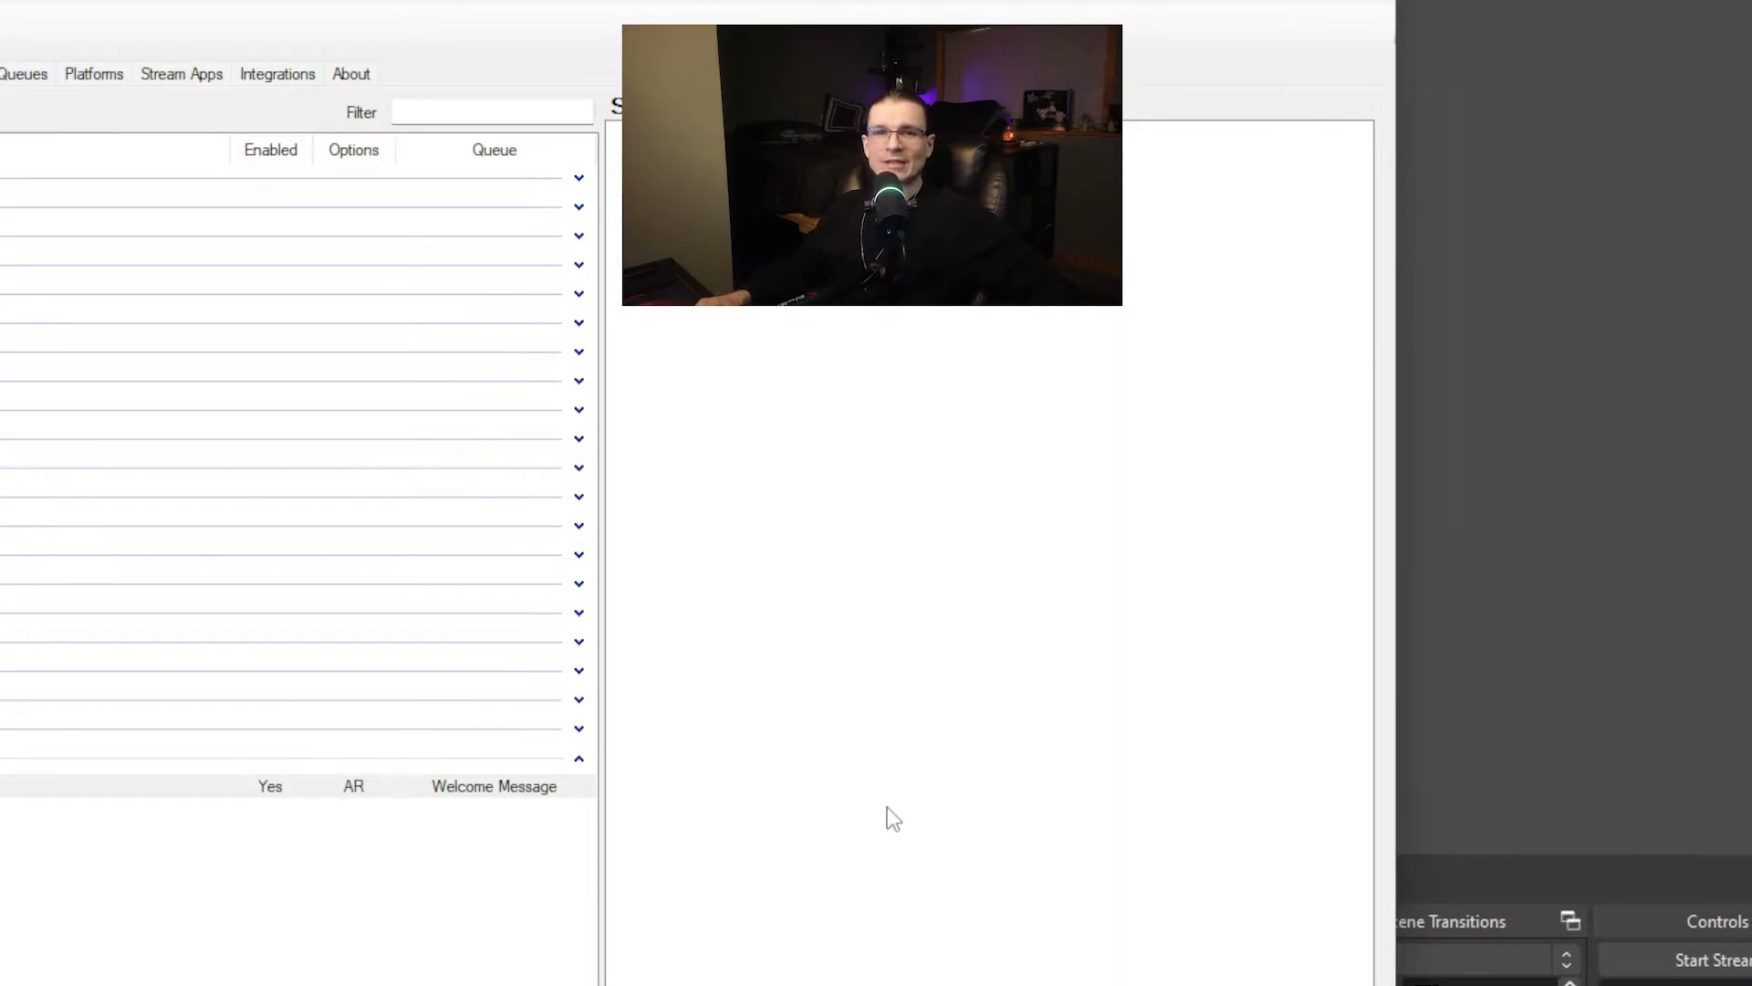
# Add a Twitch 'Get User Info for Target' sub-action to Welcome Messages.
pyautogui.rightClick(887, 817)
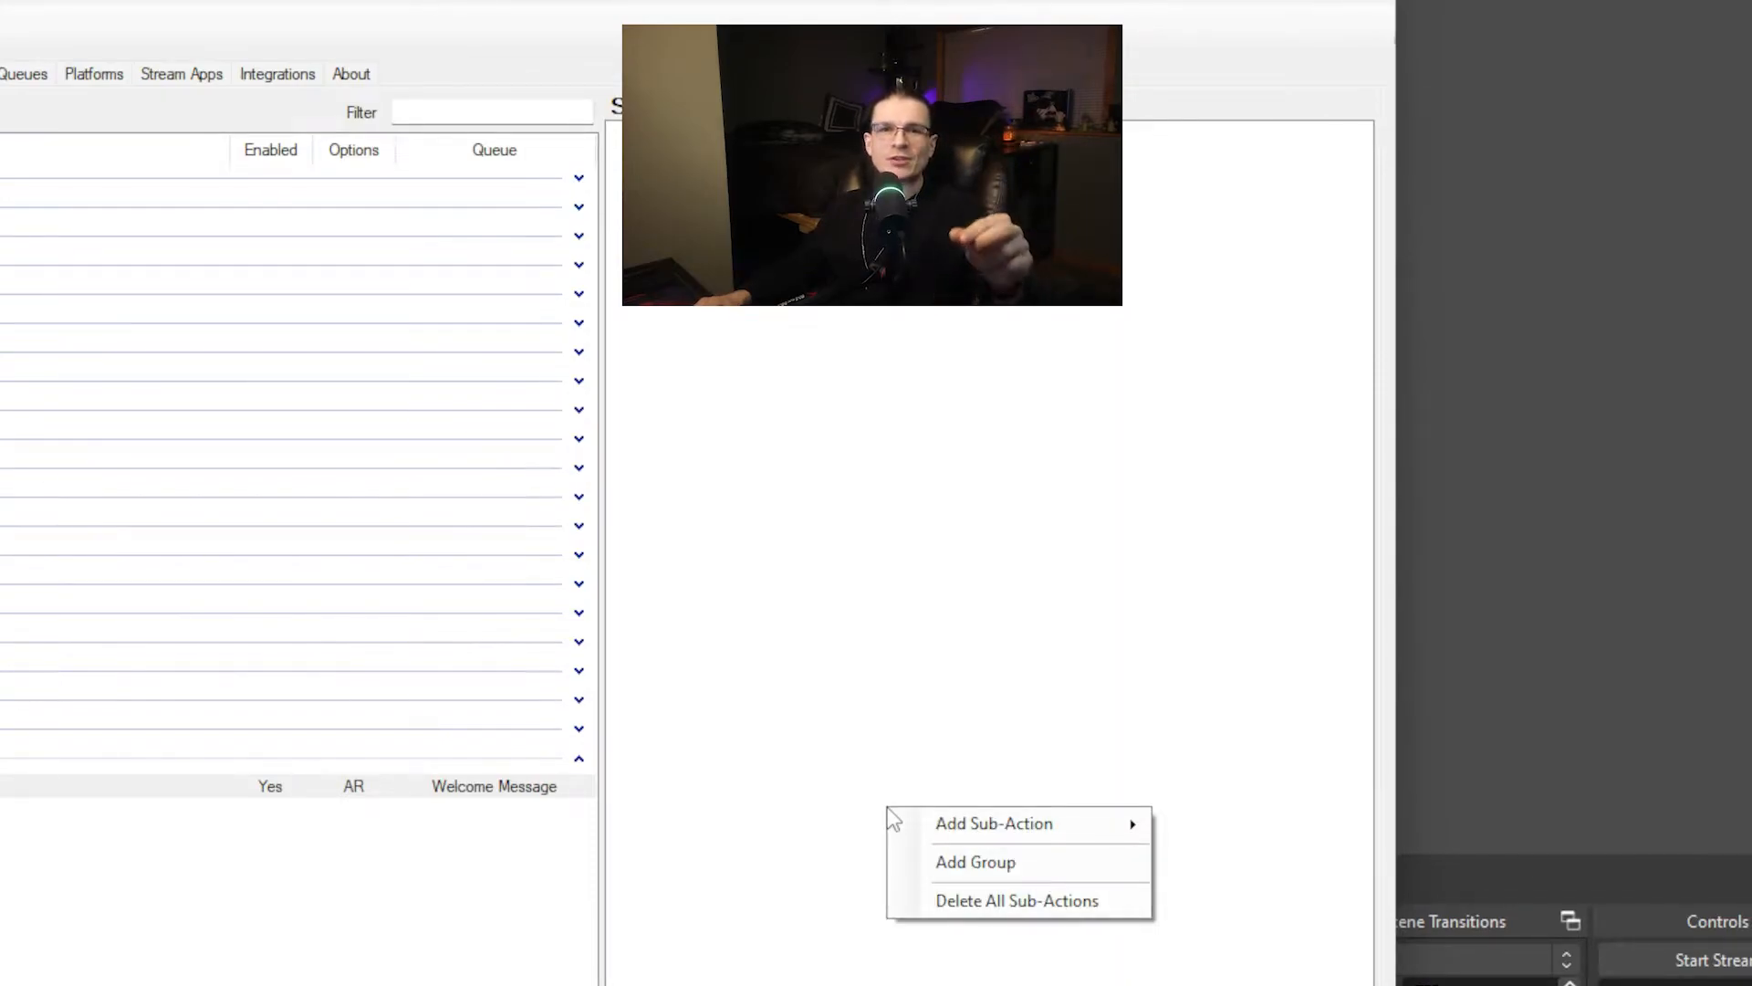
pyautogui.moveTo(994, 823)
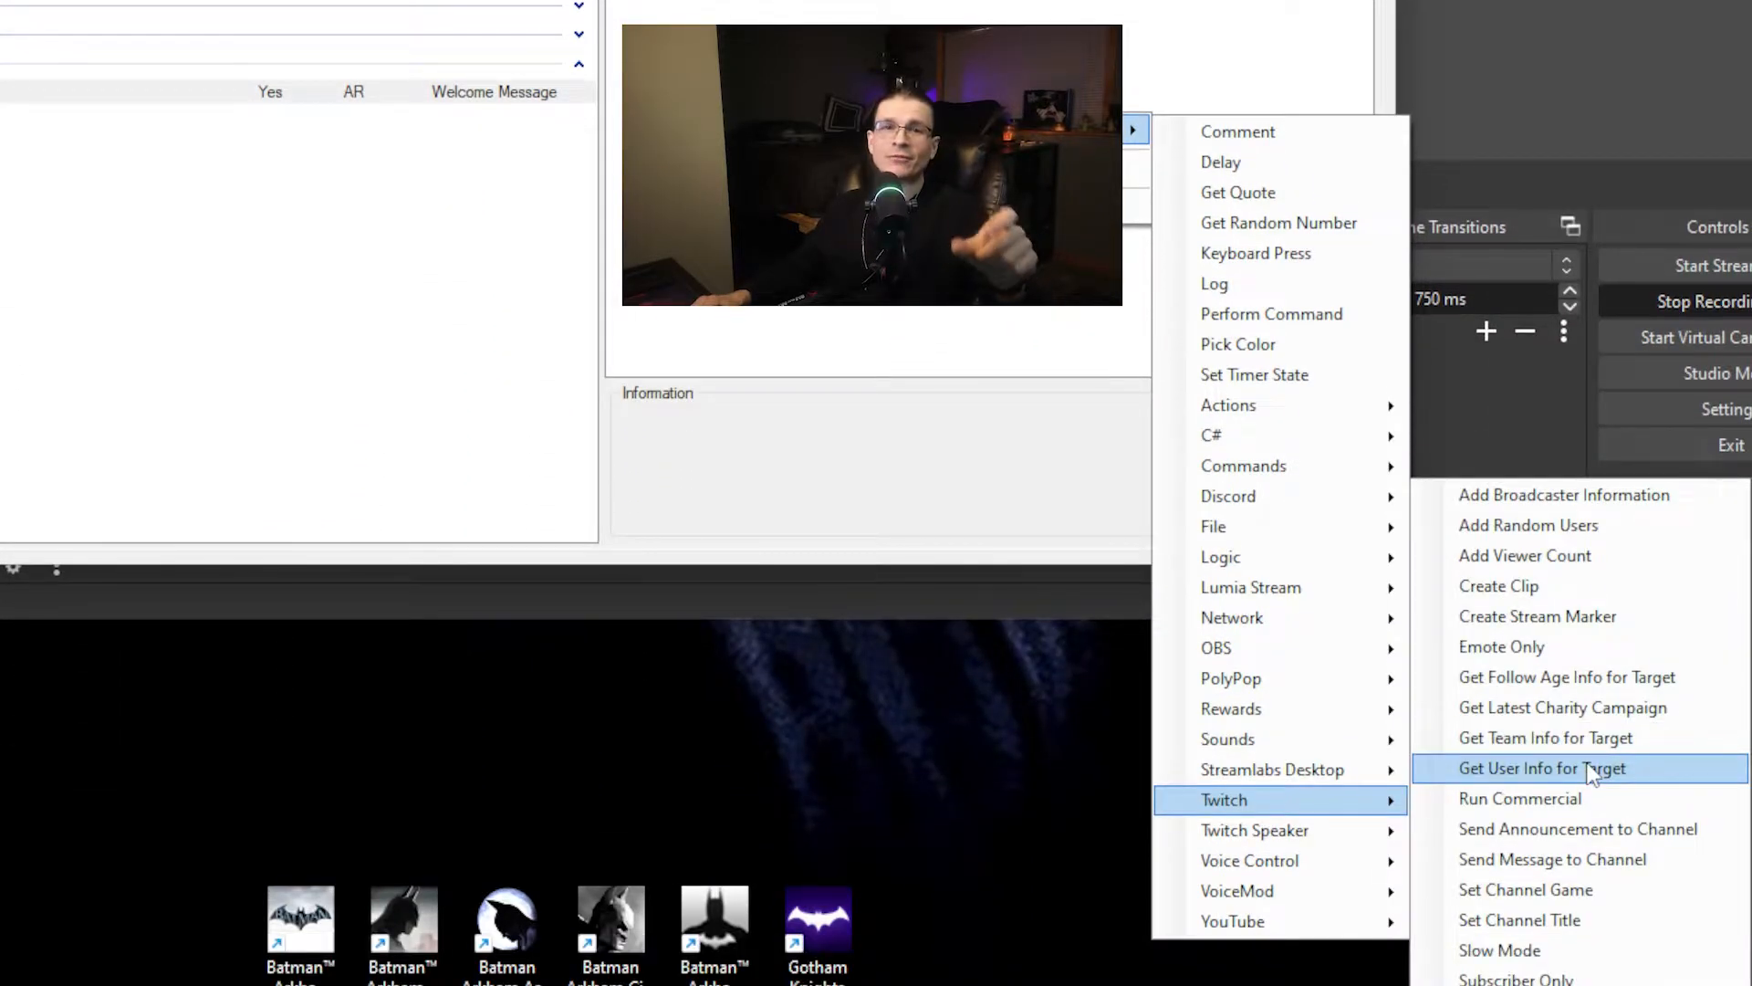
pyautogui.click(1543, 767)
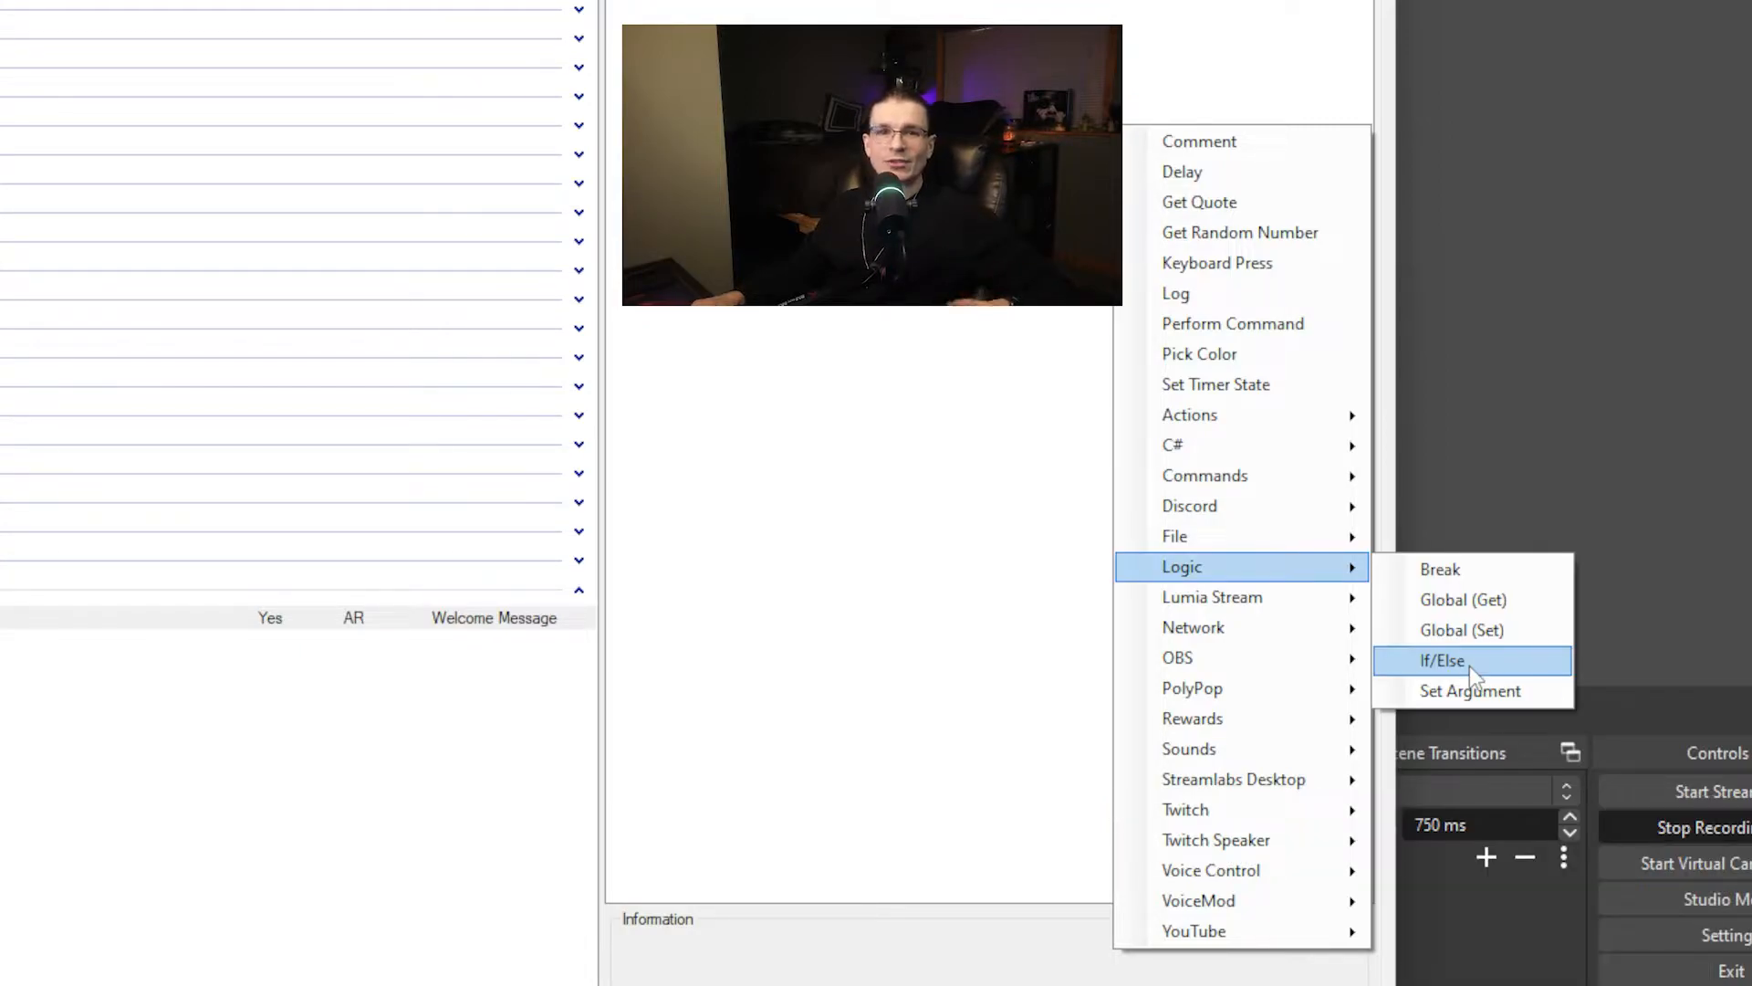
# Add an If/Else sub-action: when %targetUser% equals Geefbird, Break.
pyautogui.click(1443, 659)
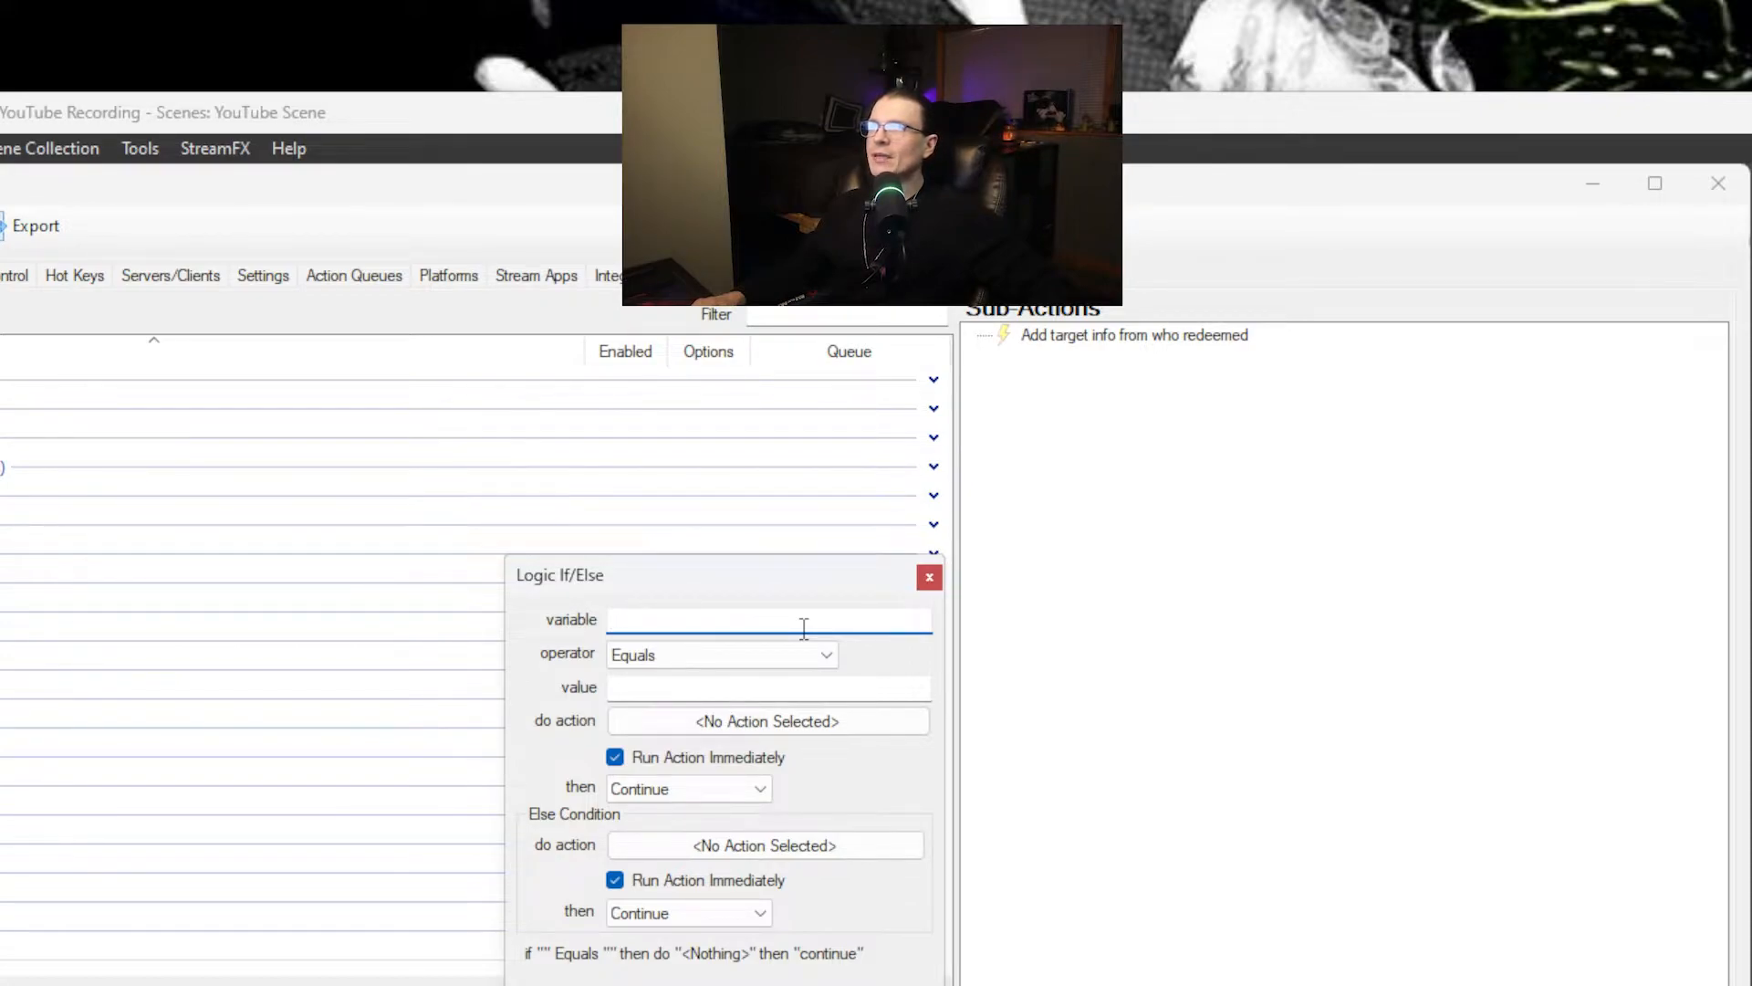
pyautogui.write('%targetUser*')
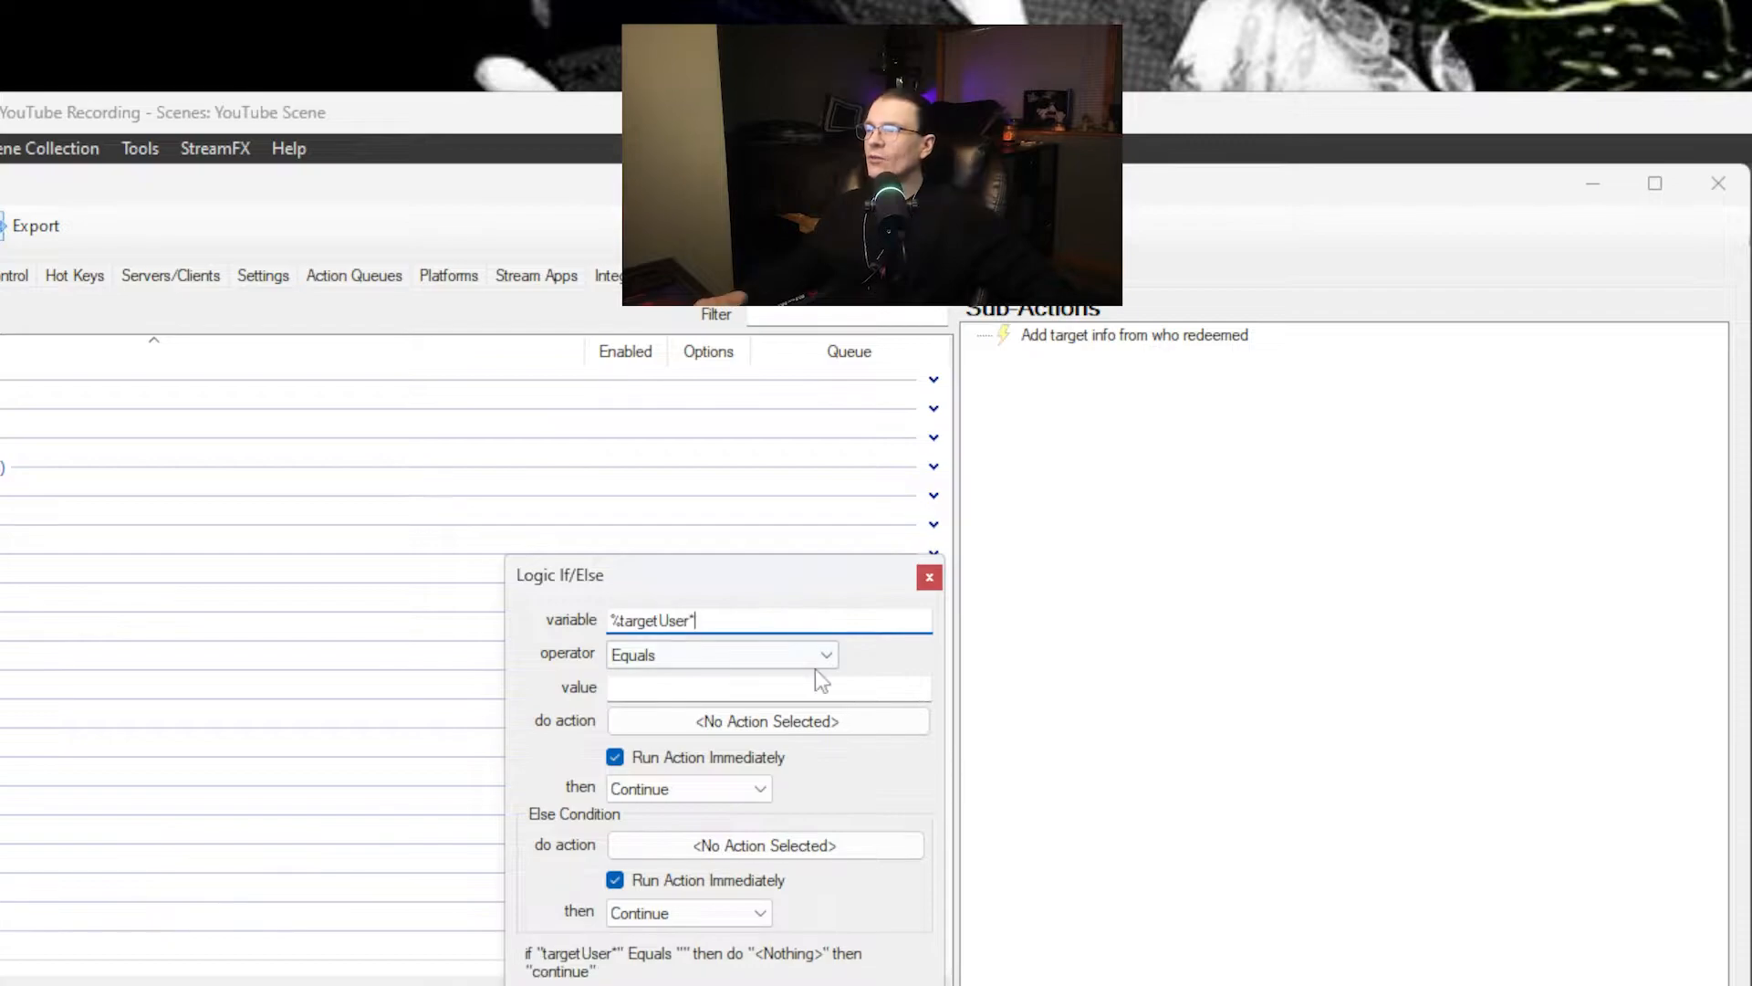
pyautogui.click(767, 686)
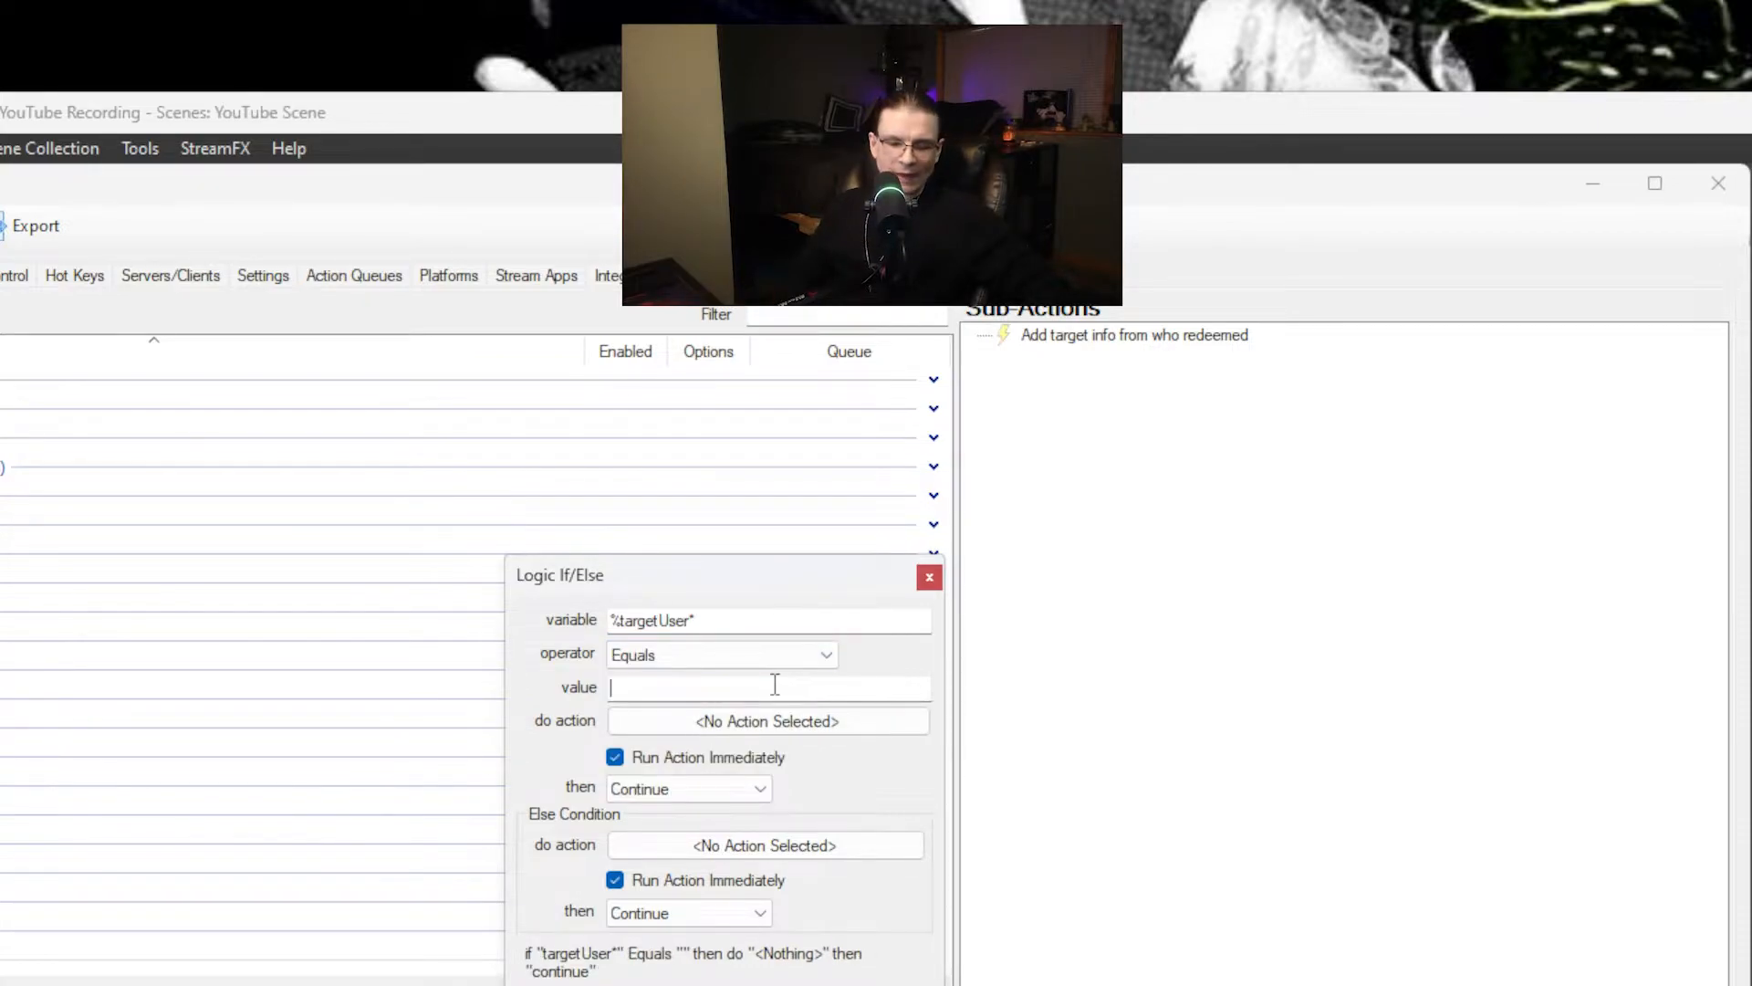
pyautogui.write('St')
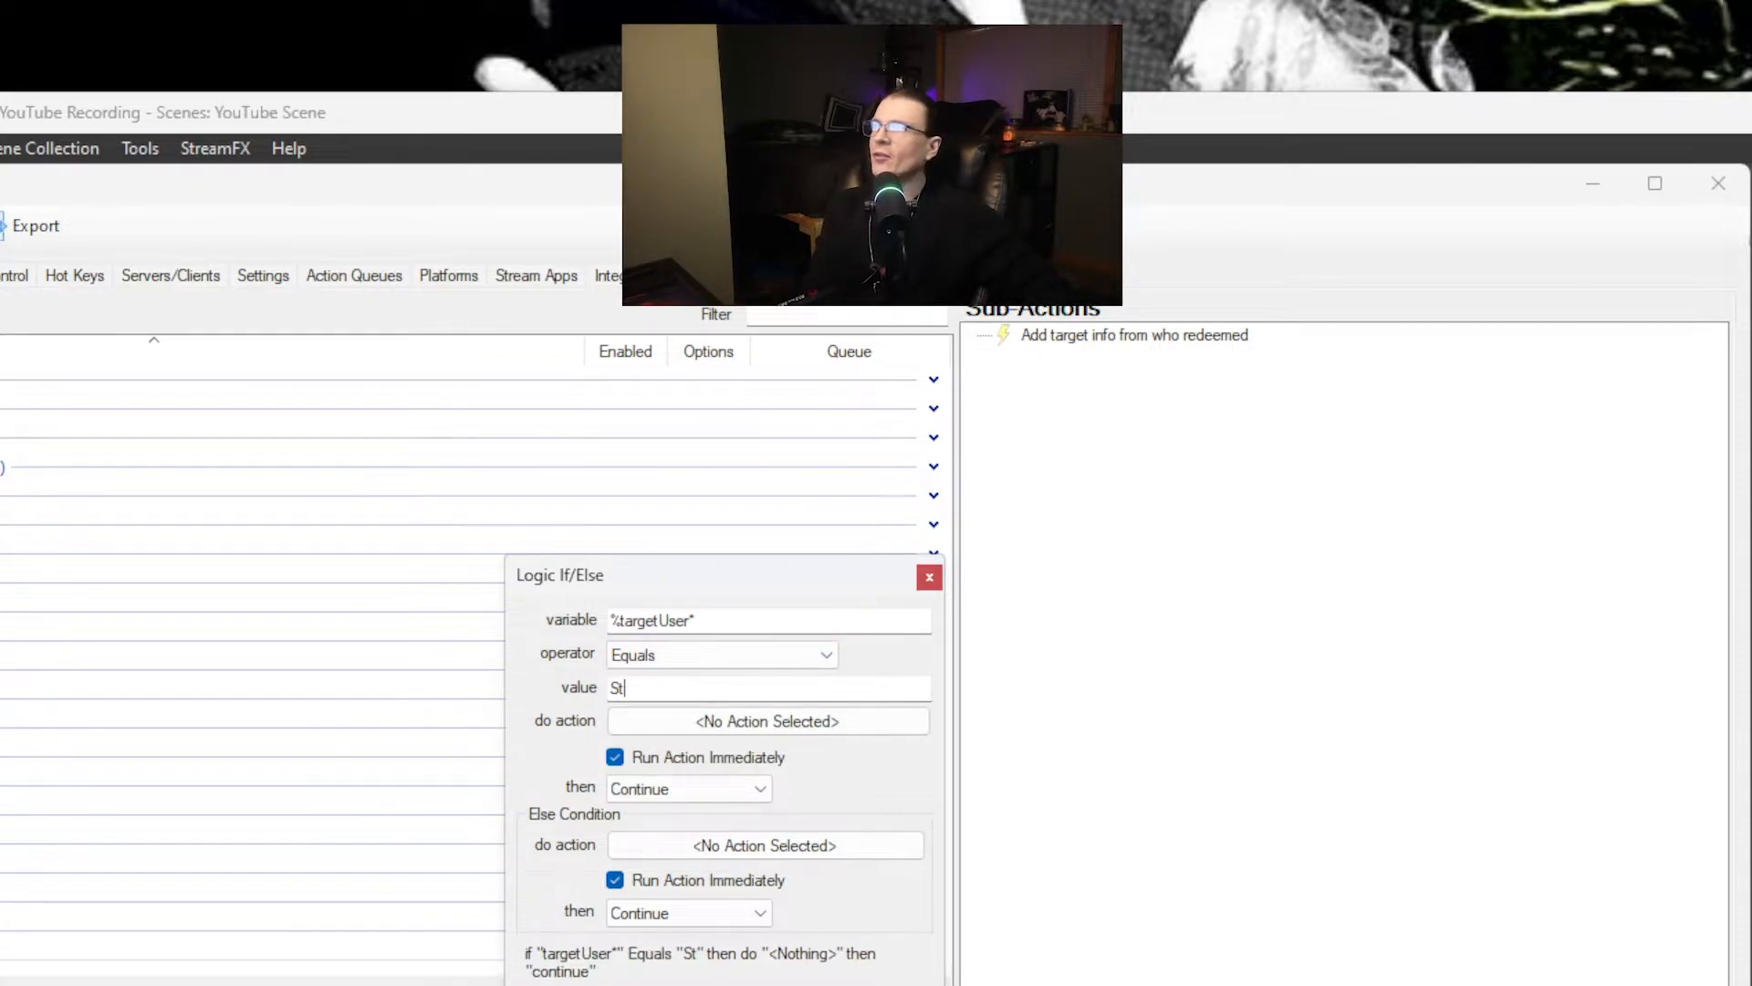
pyautogui.write('Ge')
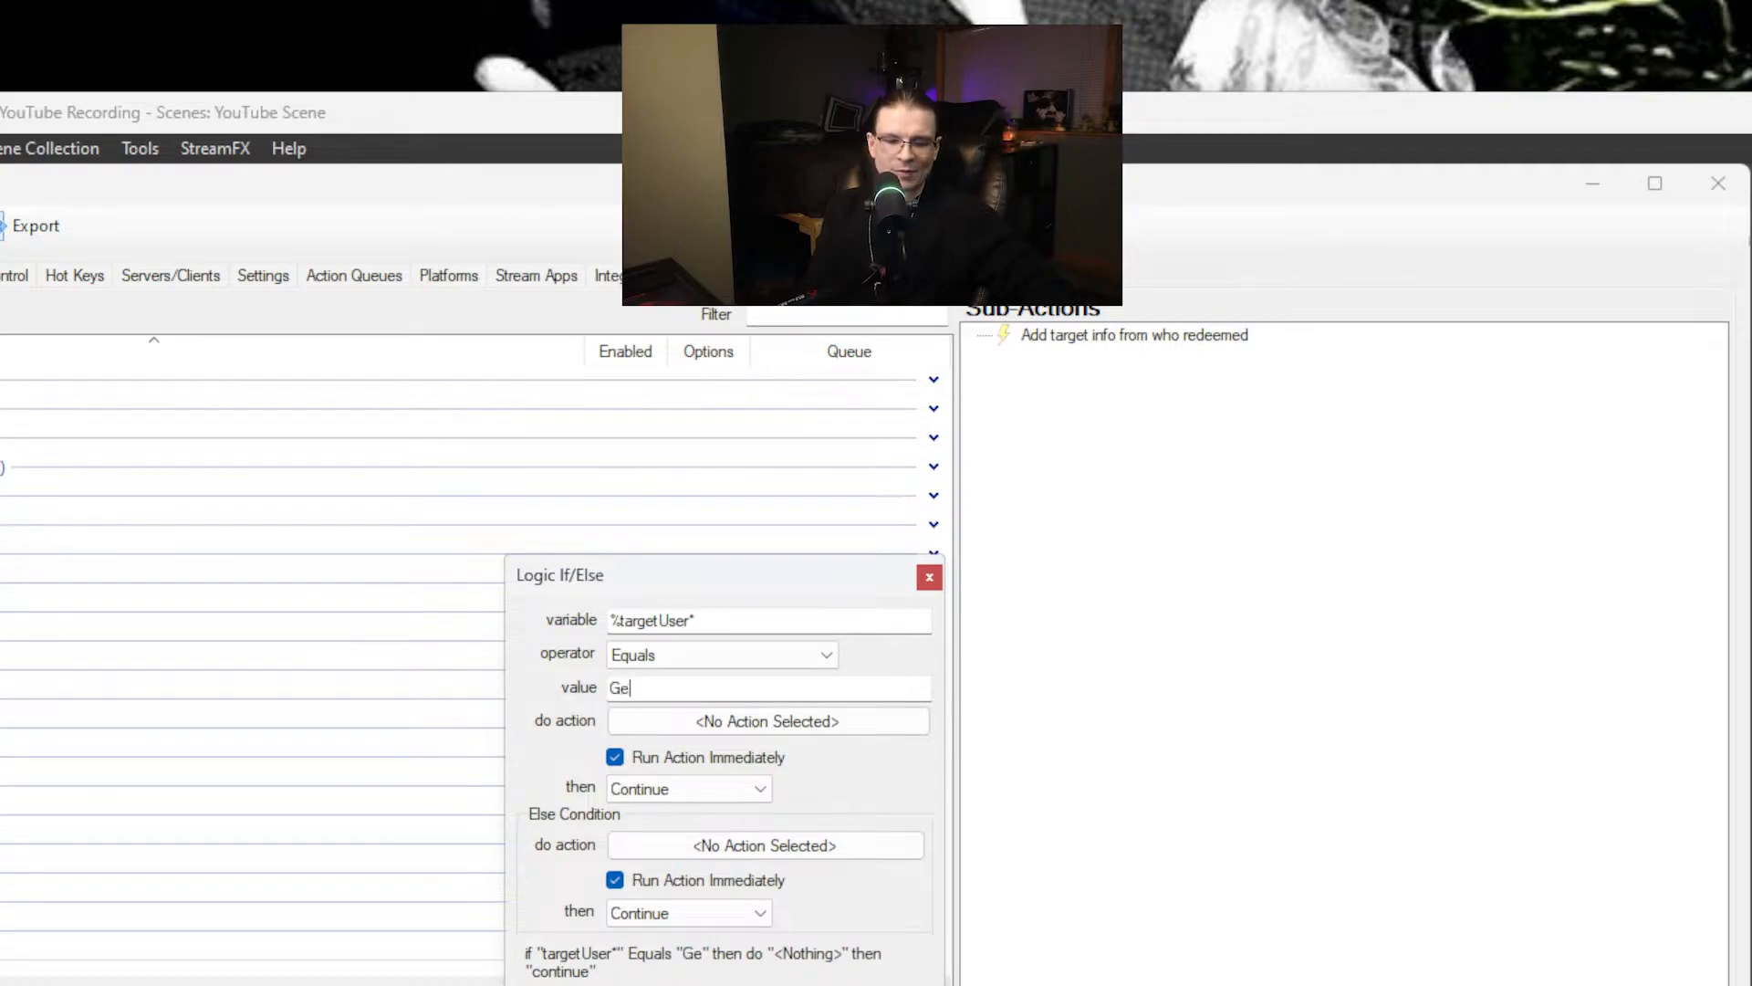
pyautogui.write('efbird')
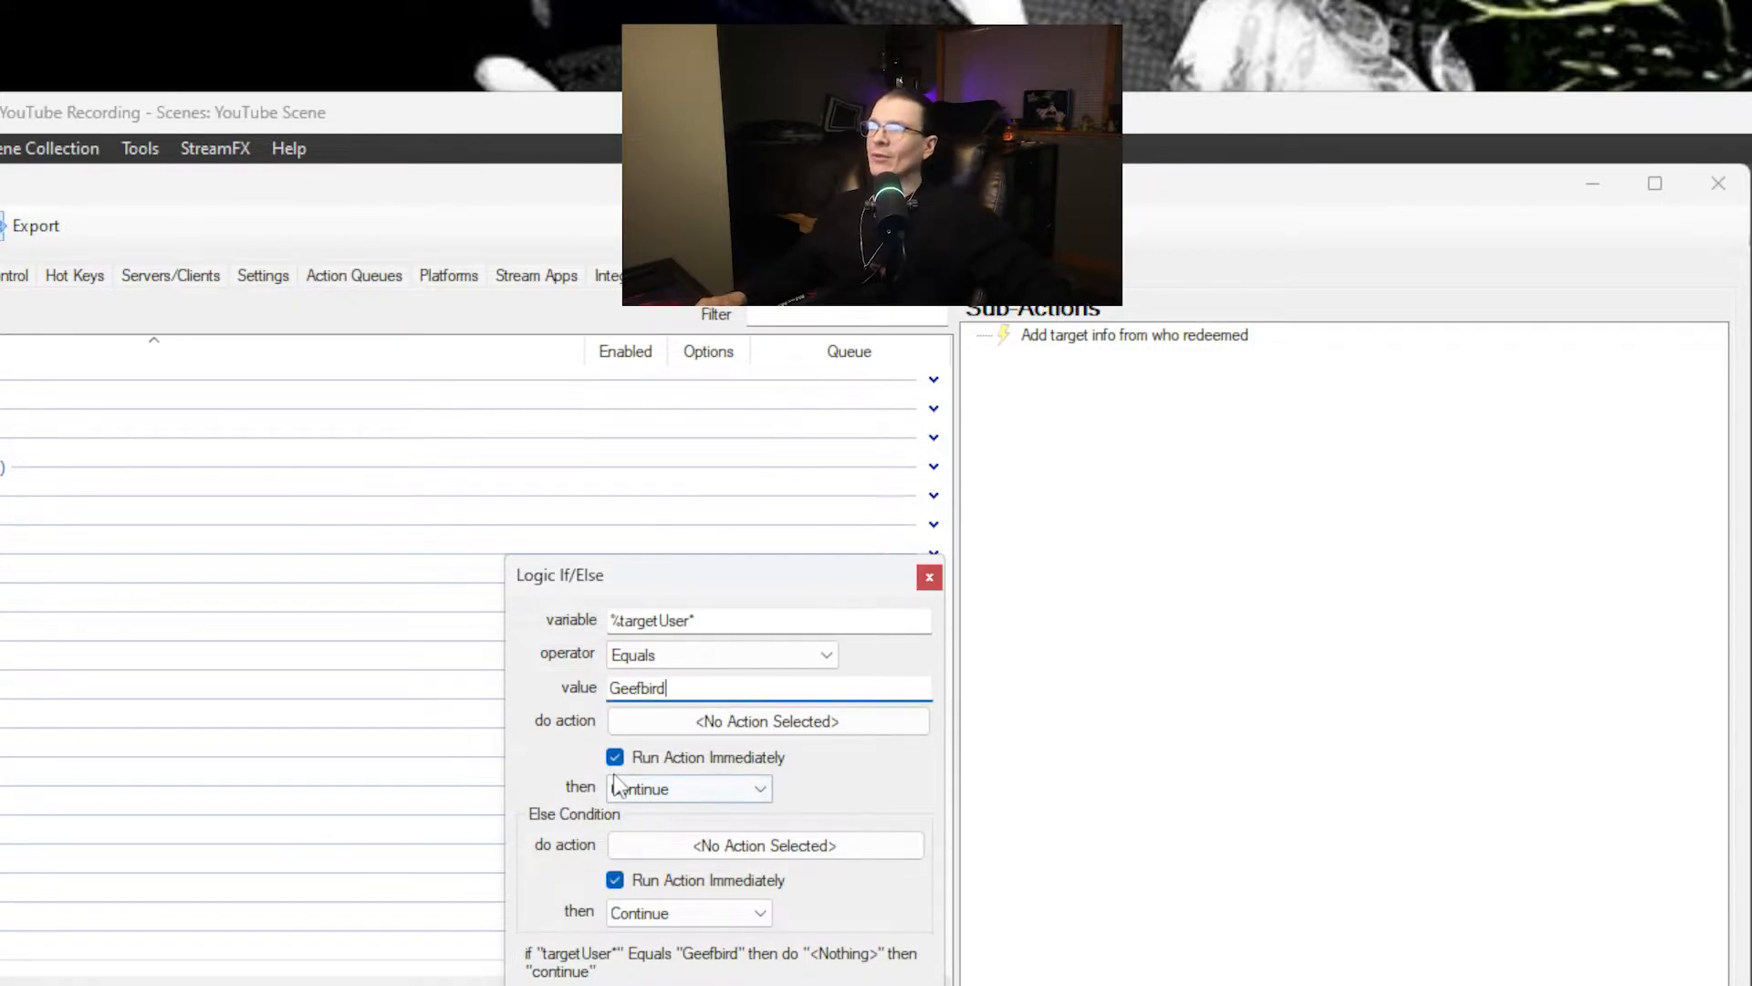
pyautogui.click(765, 721)
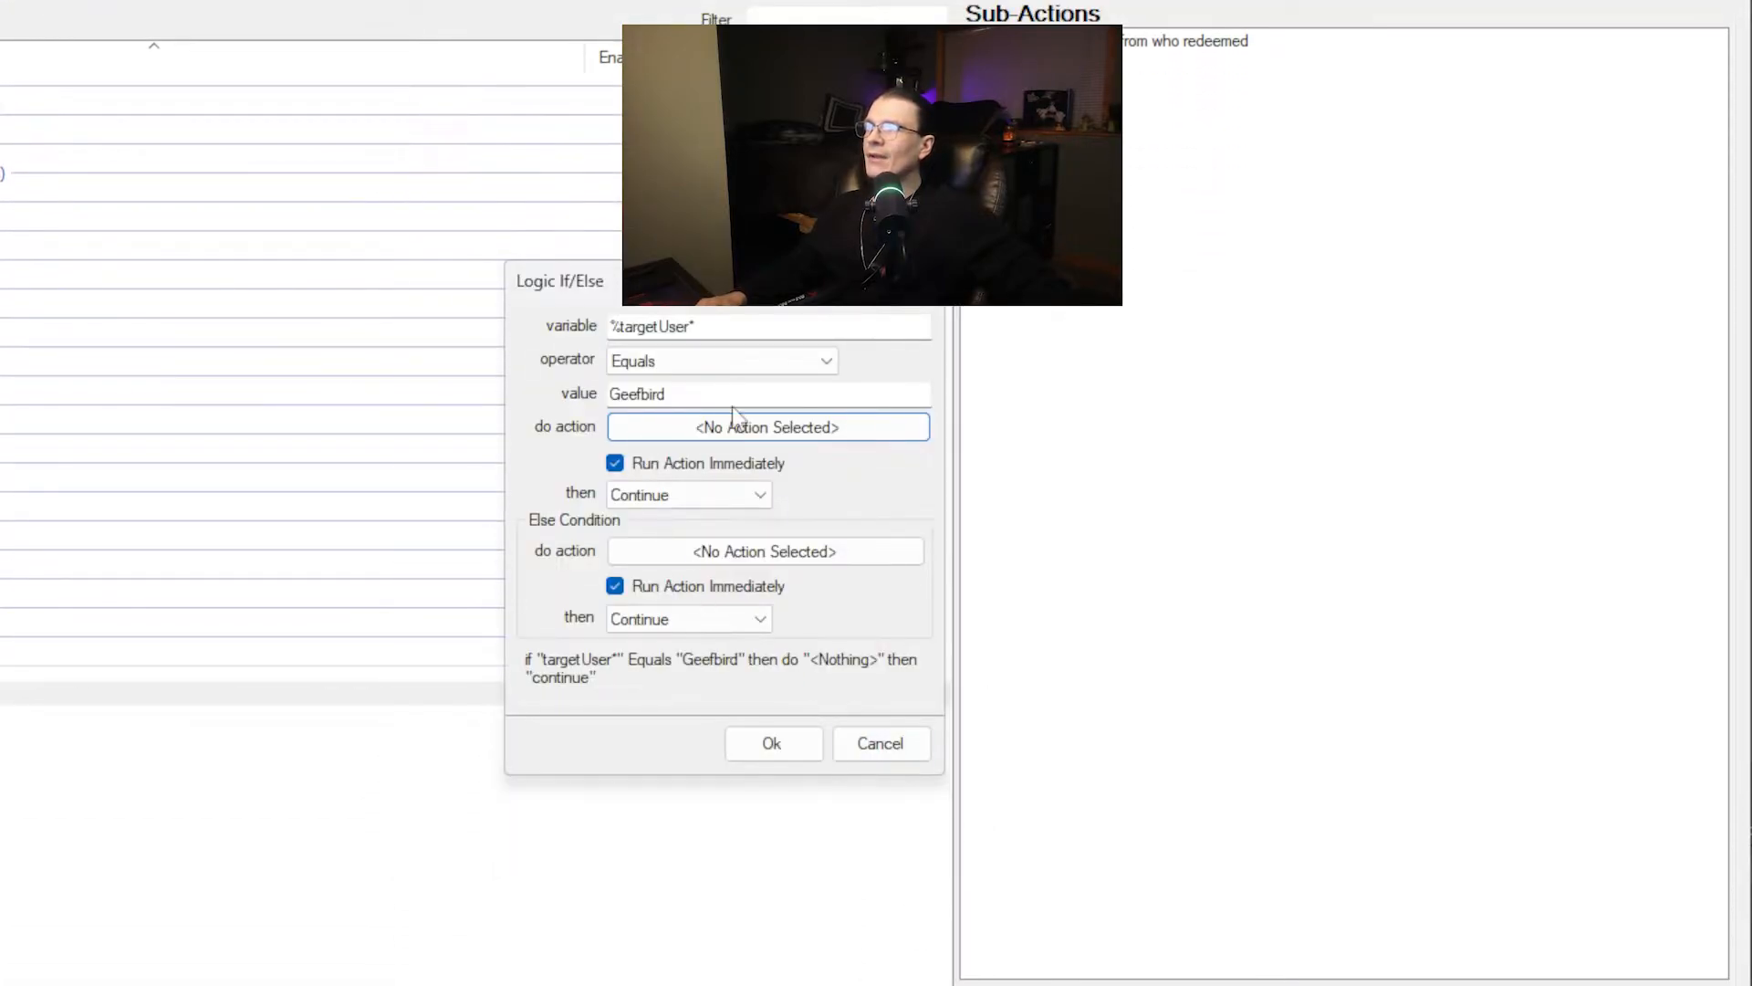
pyautogui.moveTo(593, 468)
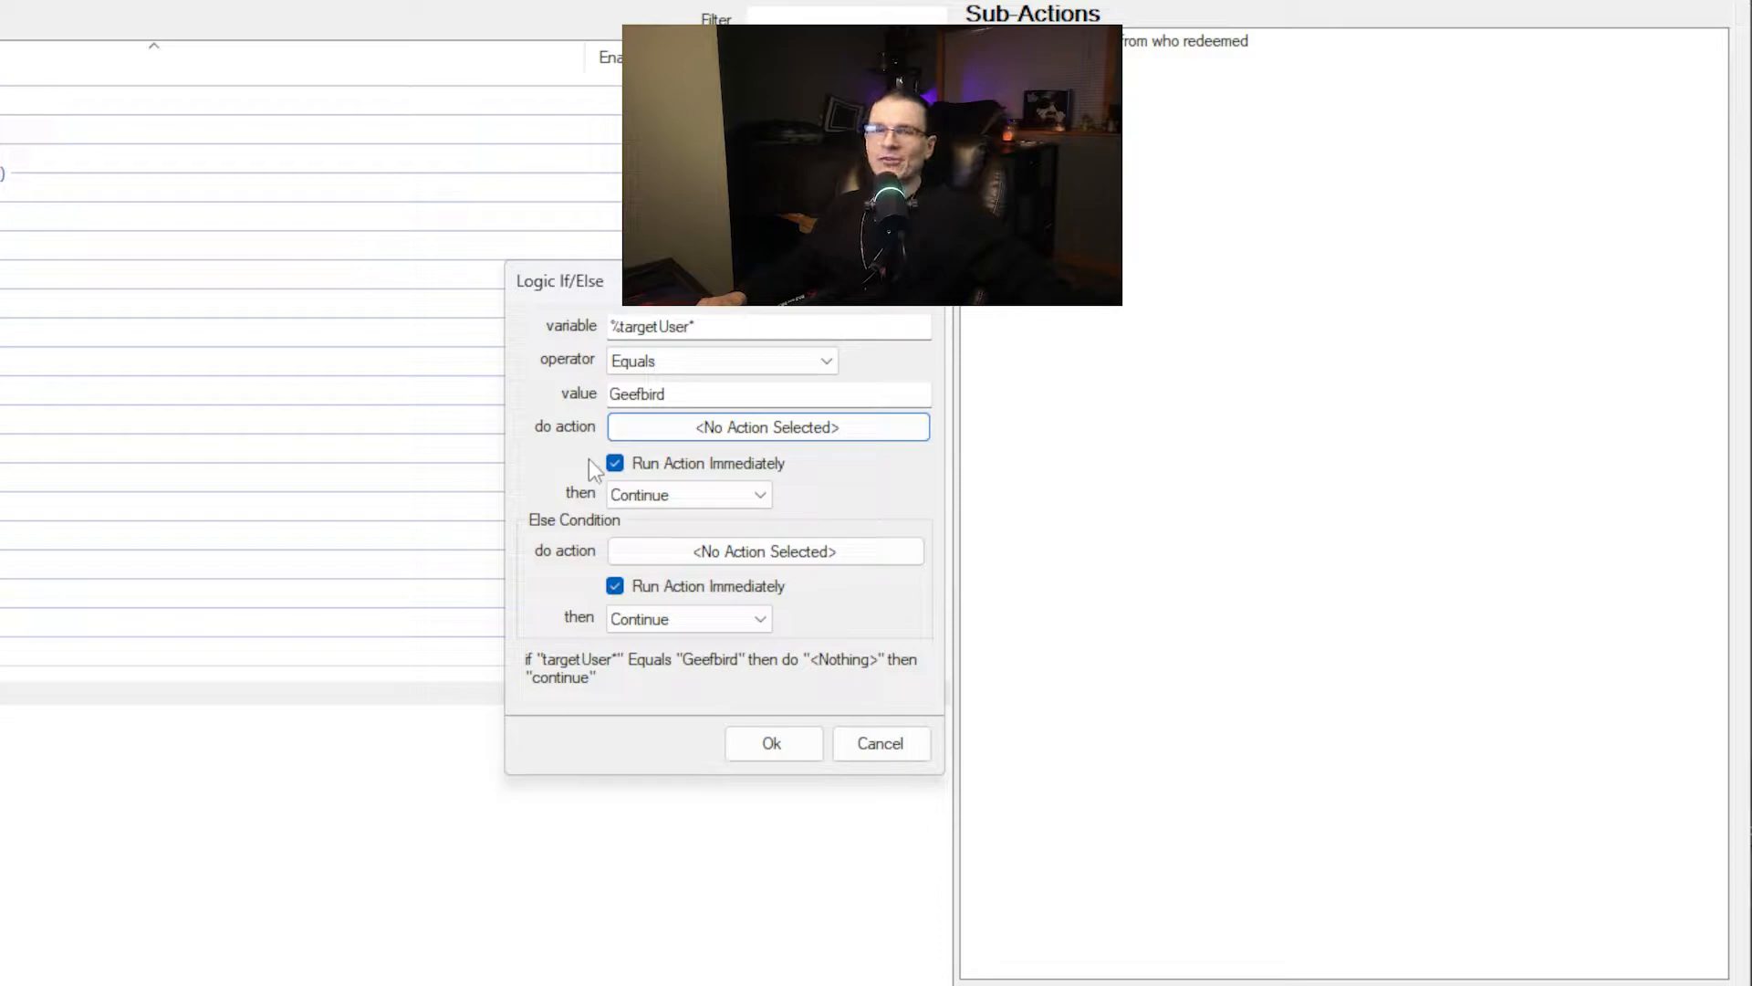
pyautogui.click(687, 495)
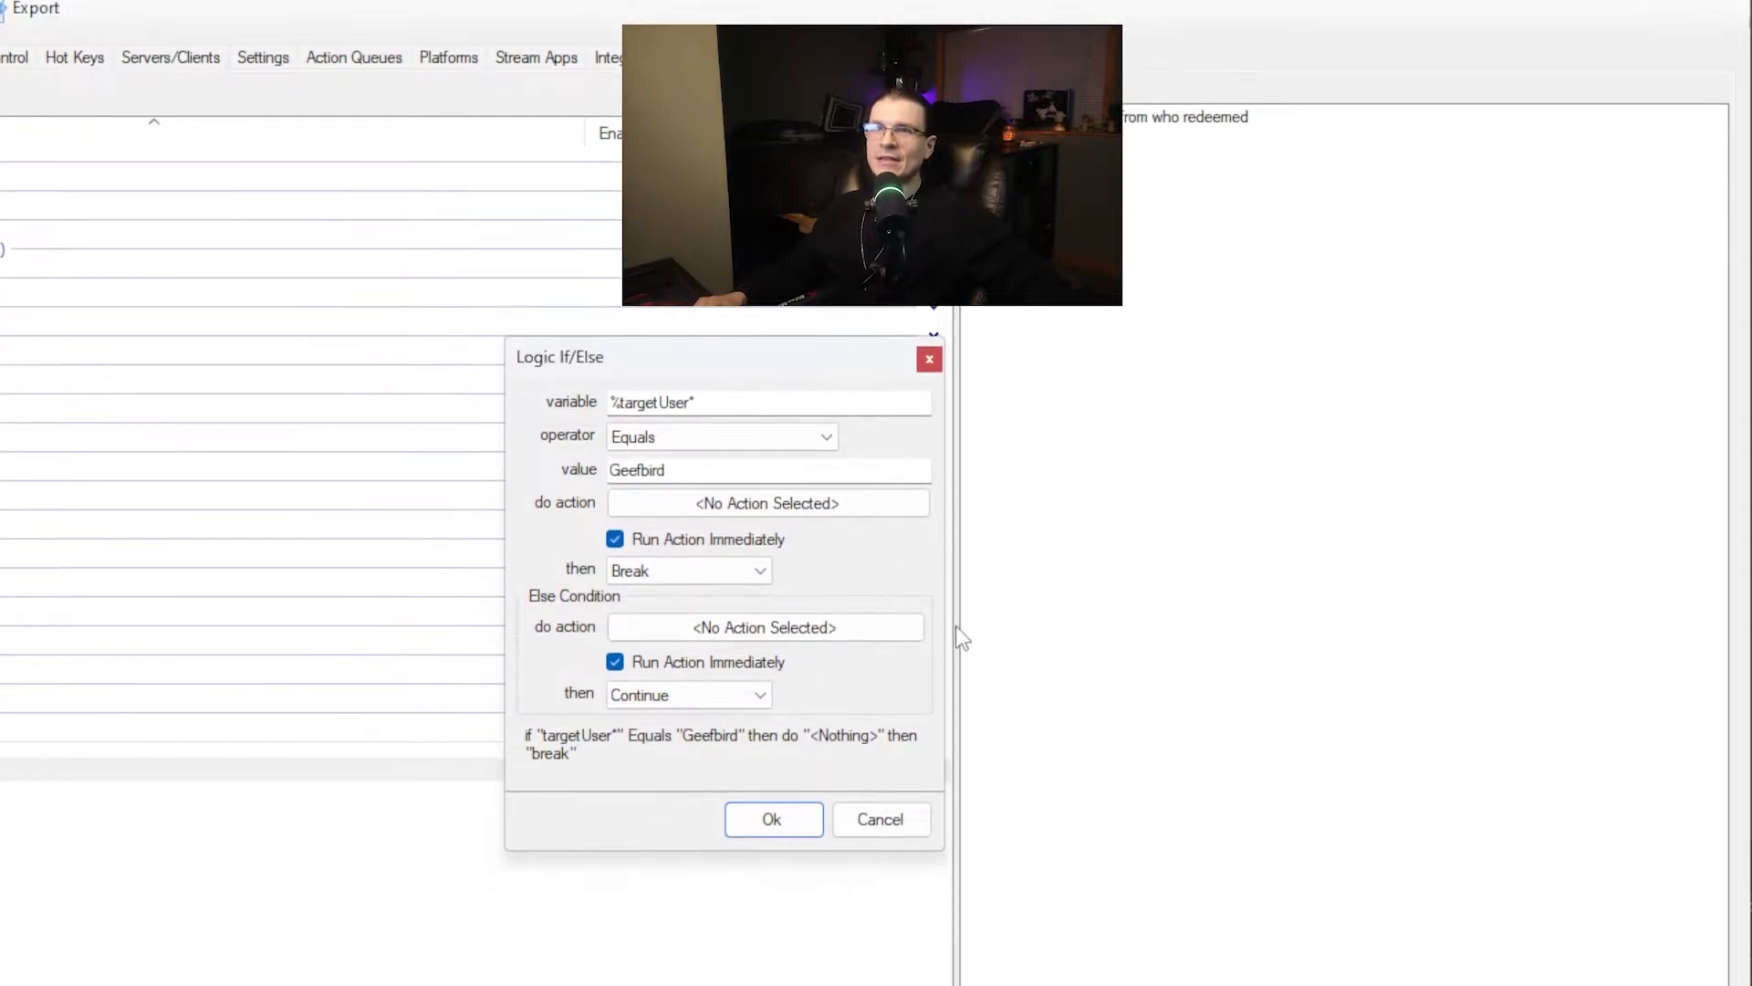
pyautogui.moveTo(1042, 654)
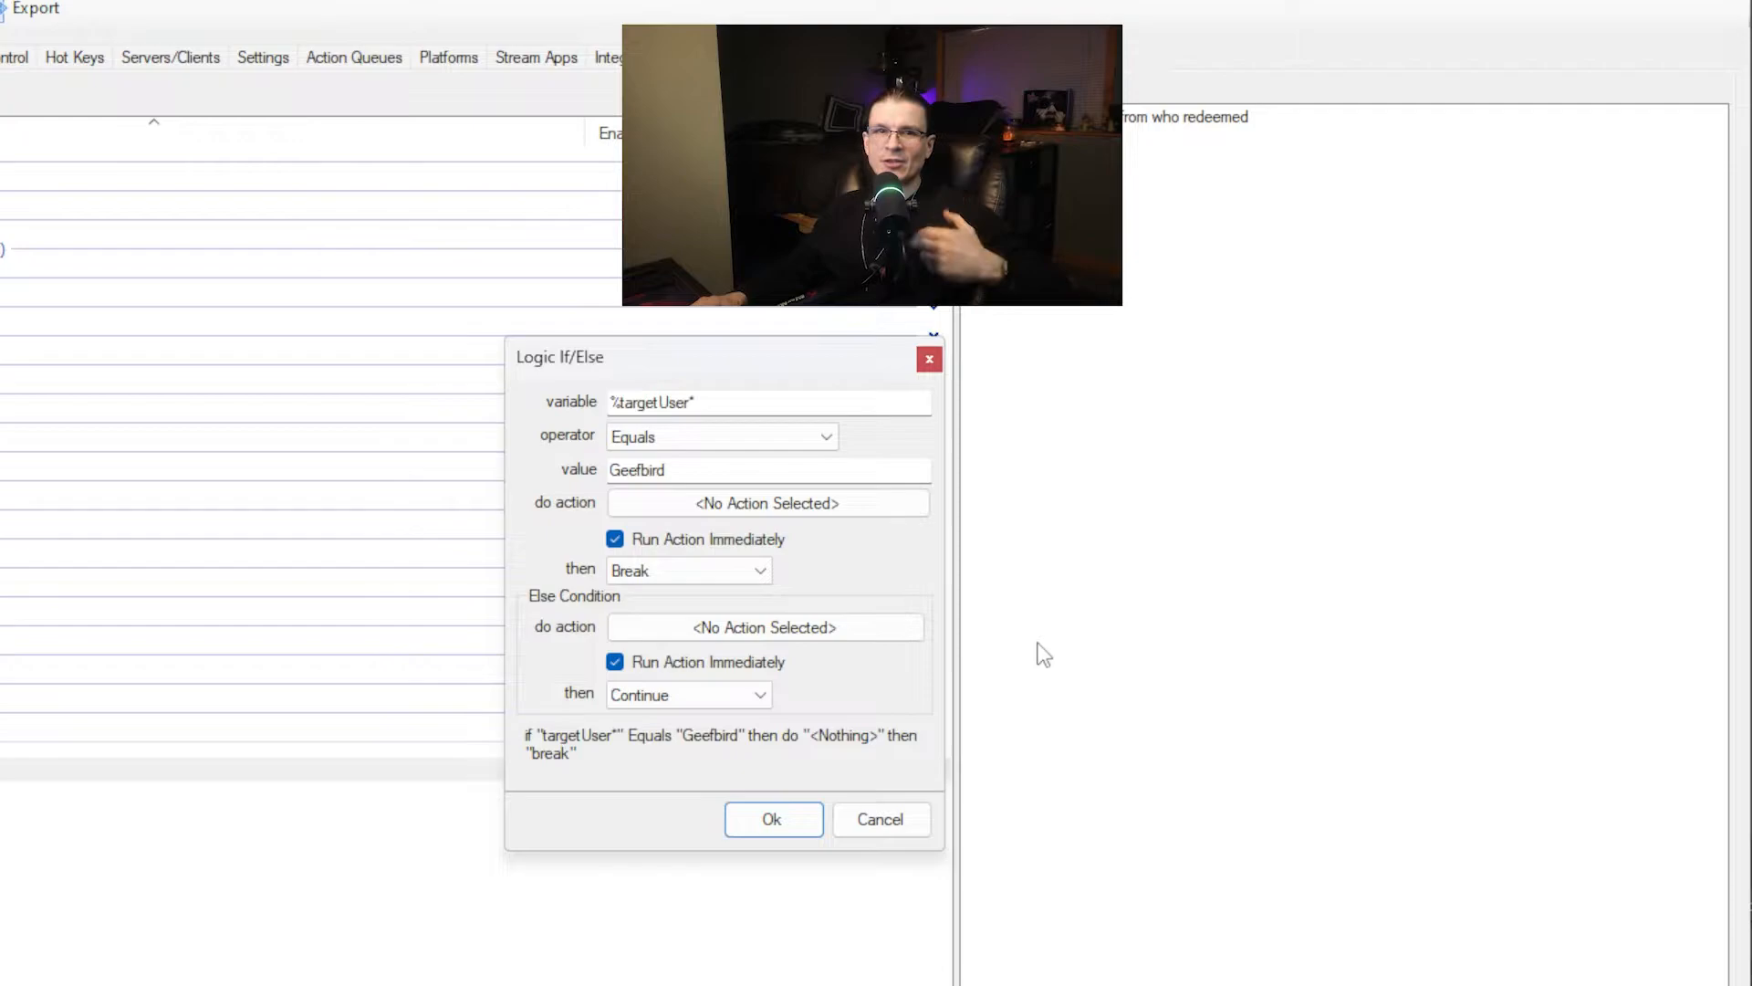
pyautogui.click(772, 820)
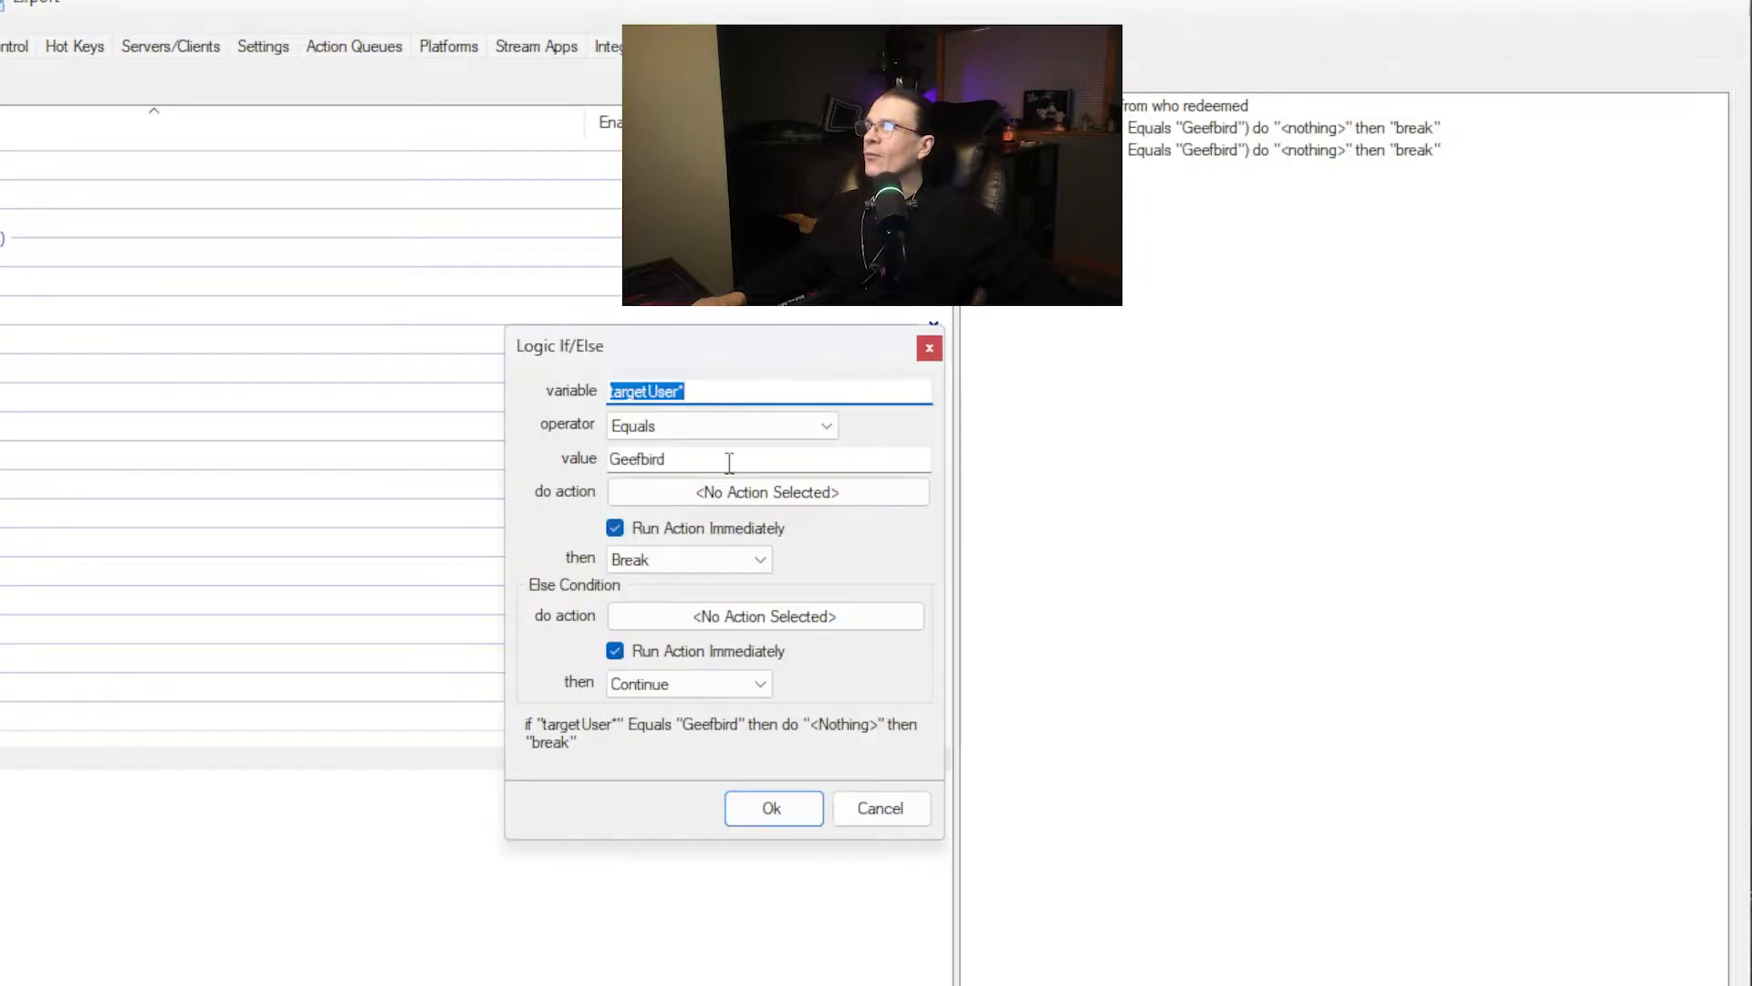
# Change the second If/Else value to StreamElements and confirm the condition.
pyautogui.write('StreamE')
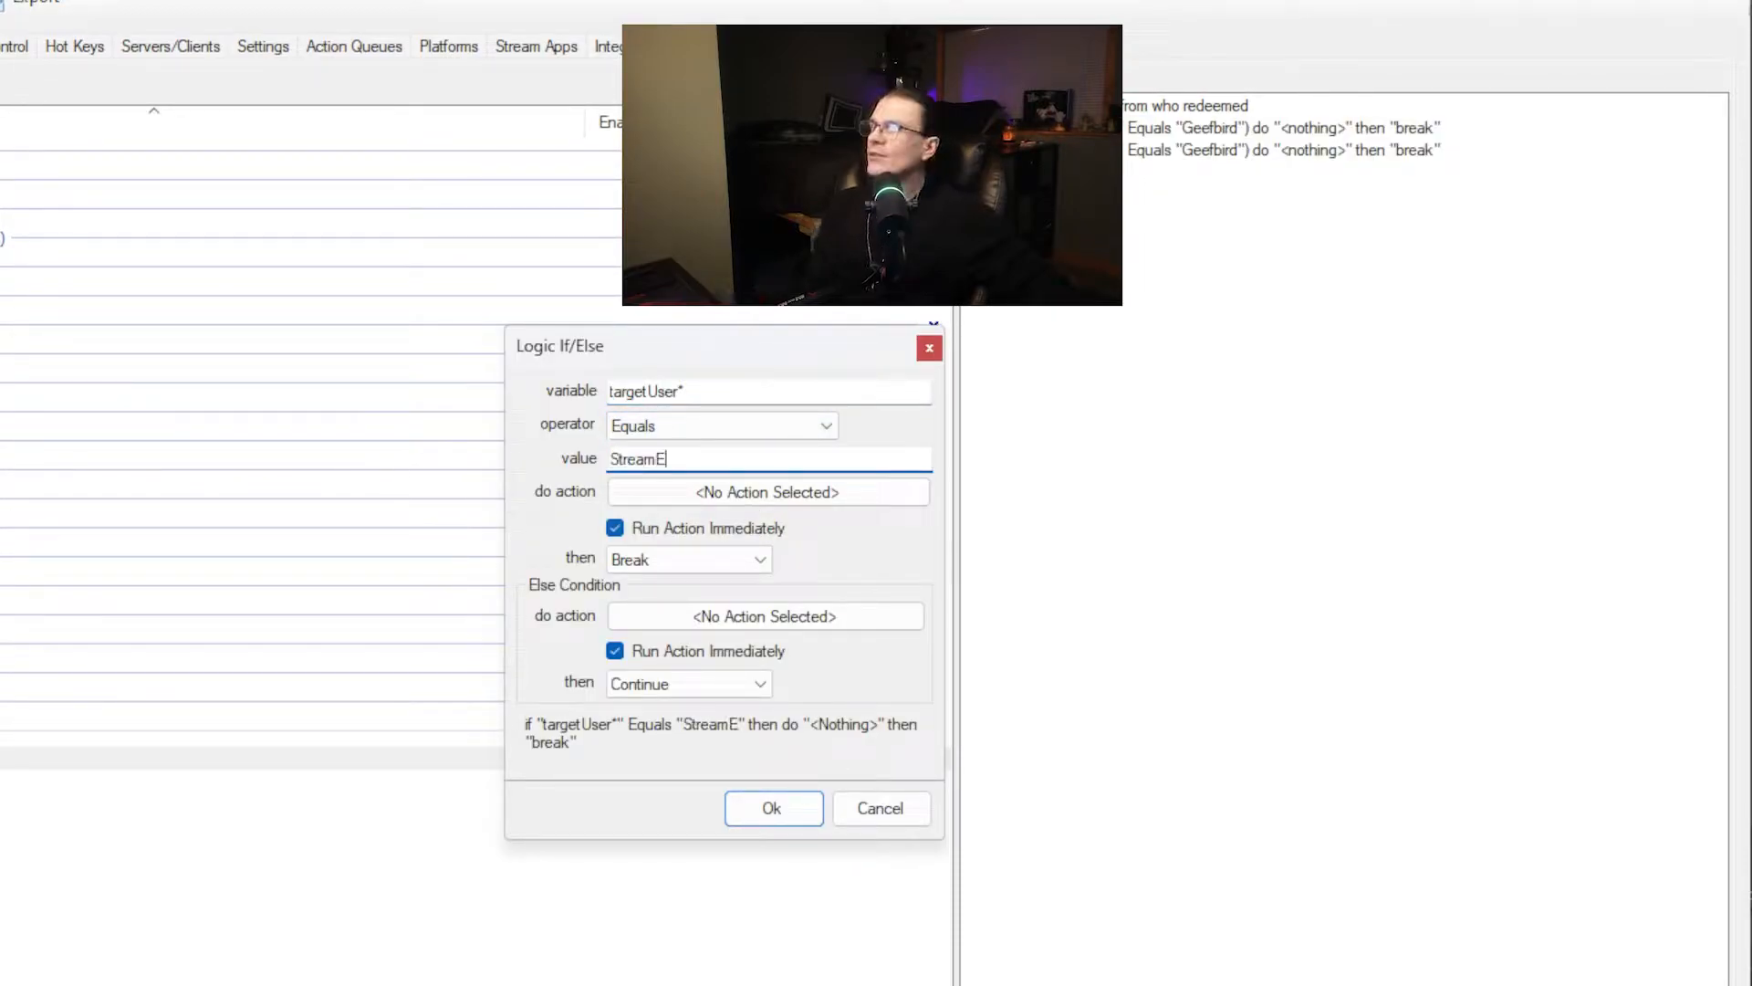
pyautogui.click(771, 808)
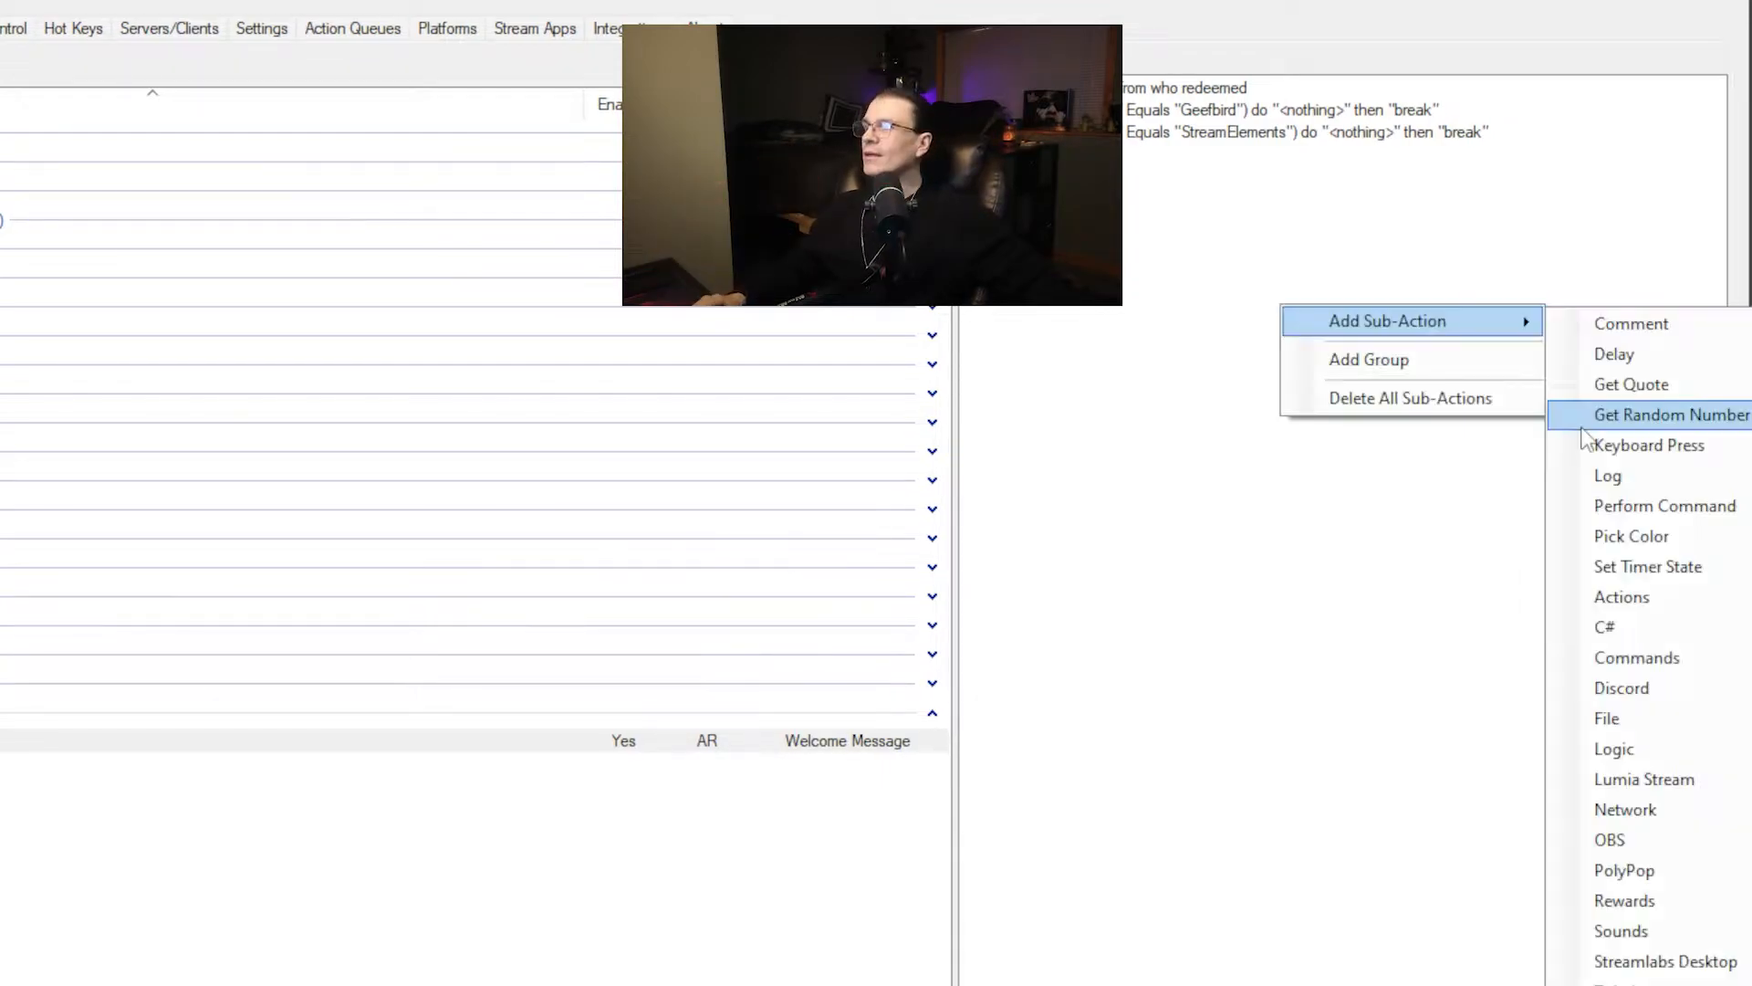
pyautogui.moveTo(1592, 807)
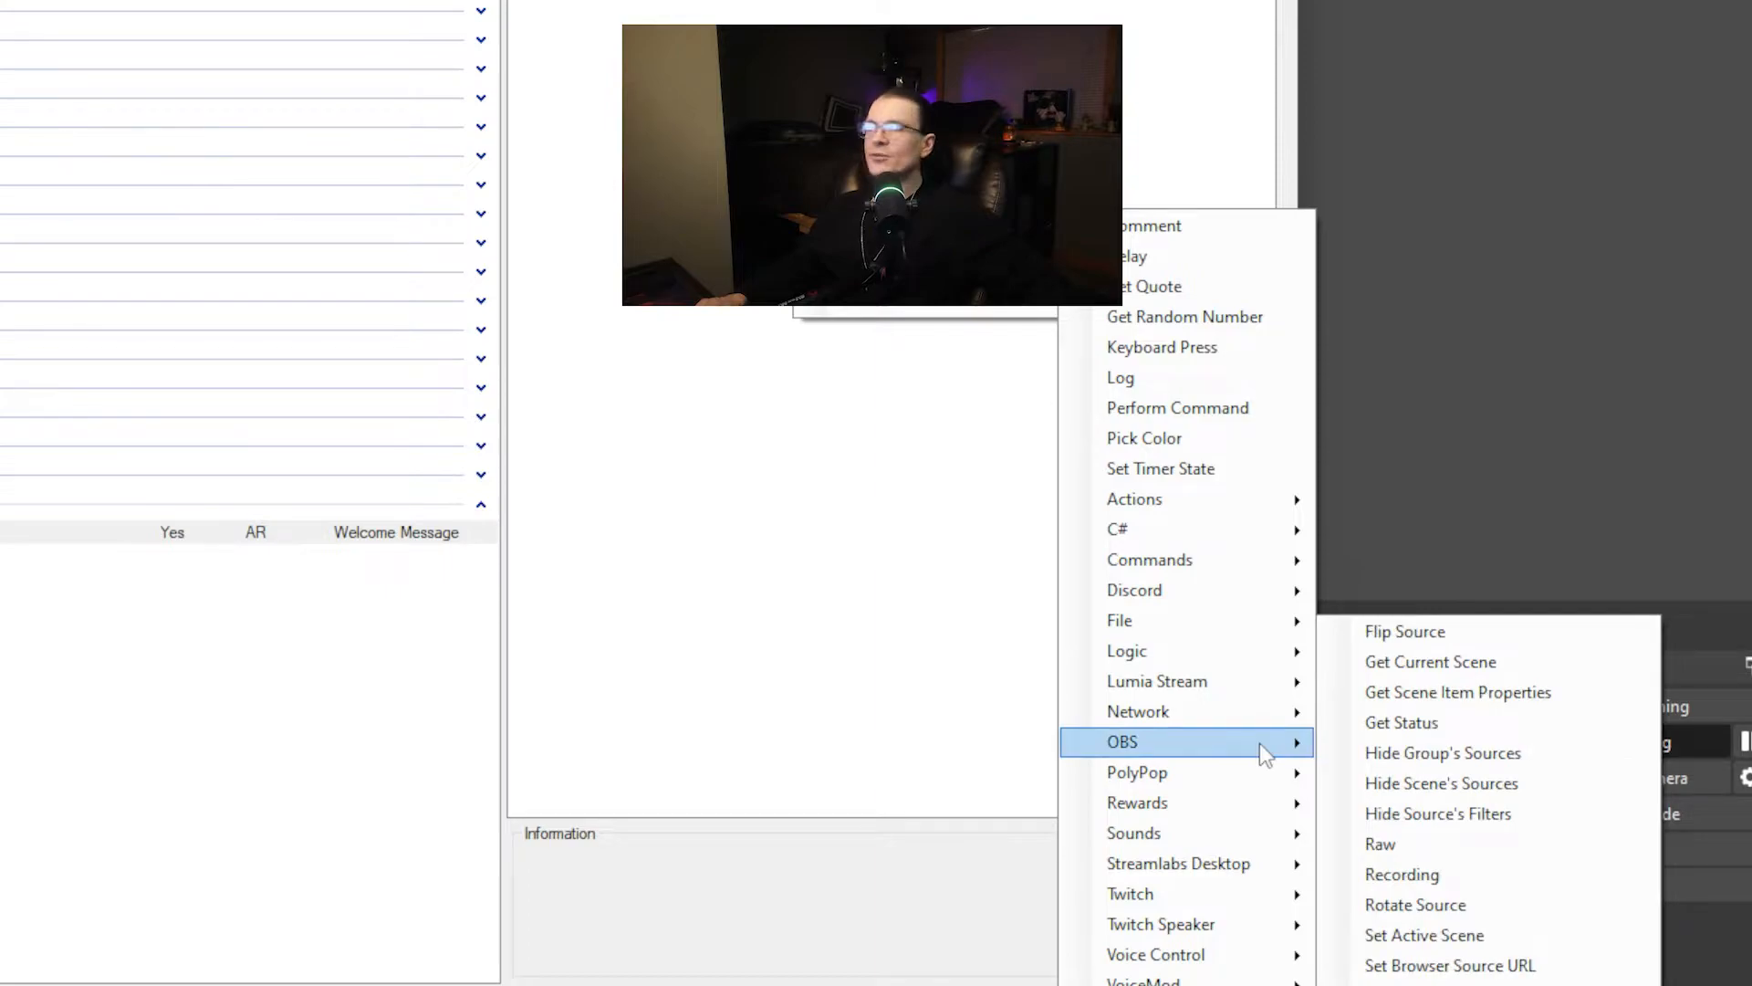
pyautogui.moveTo(1401, 721)
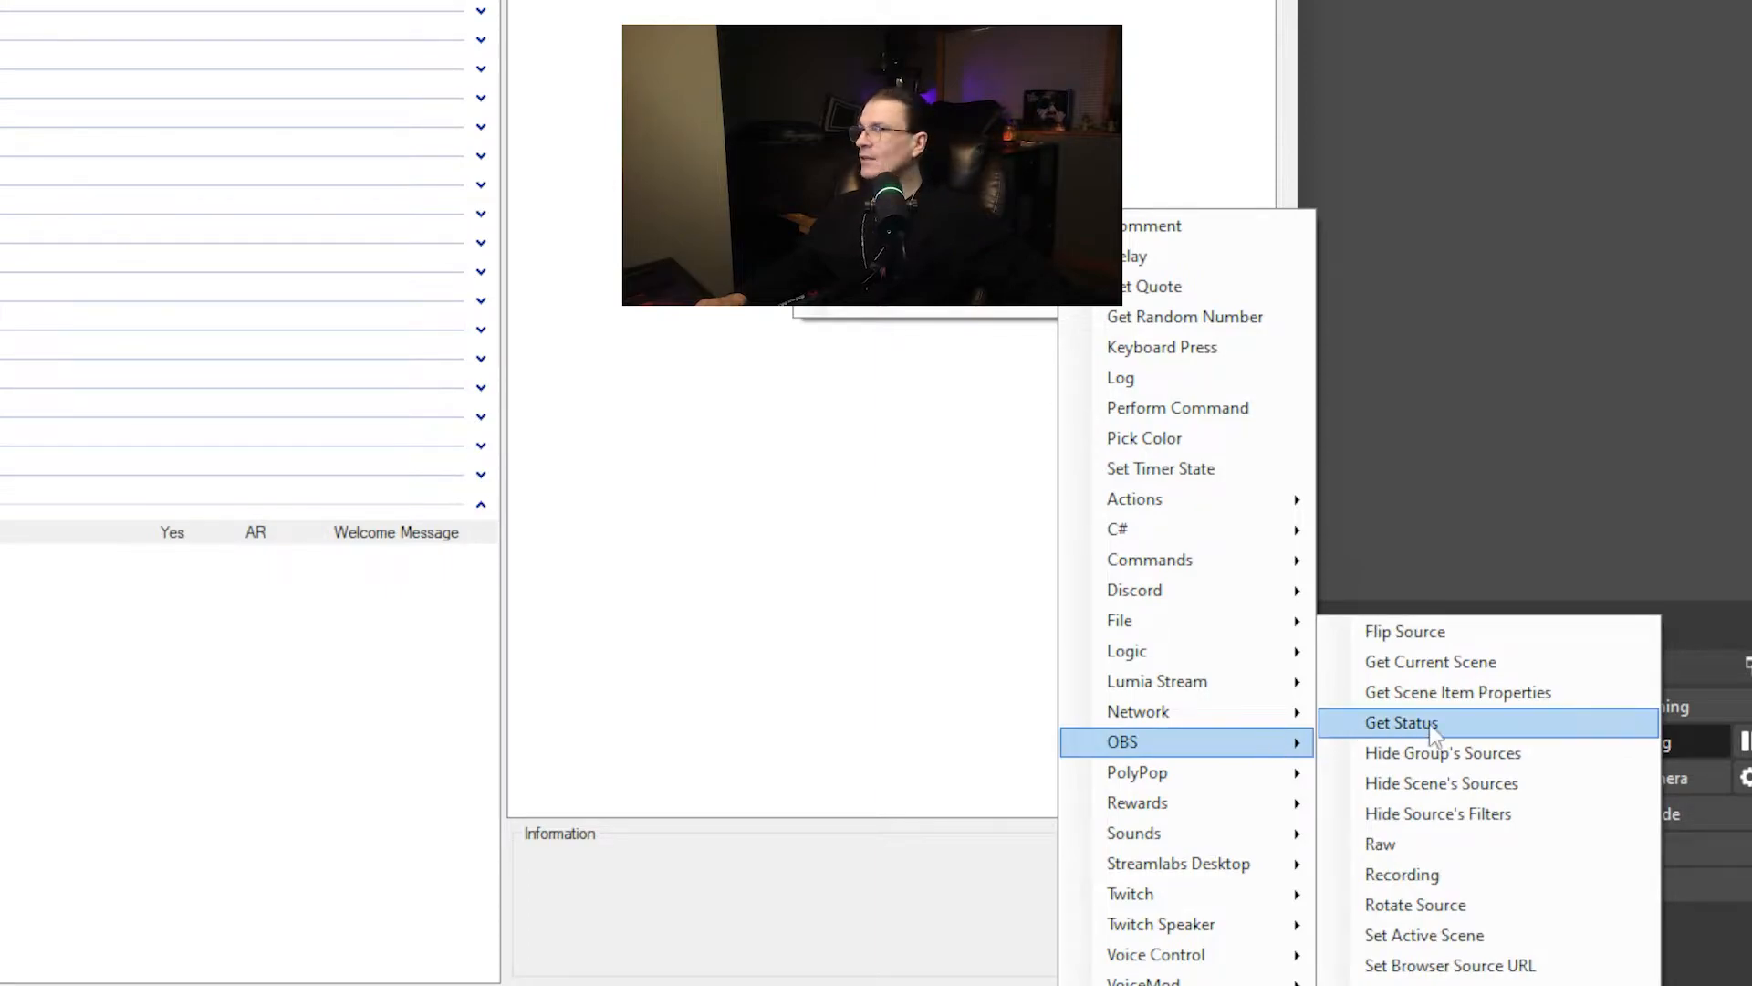
# Add an OBS Set Browser Source URL sub-action for User Profile Image in (S) Monitors & Camera.
pyautogui.click(1449, 965)
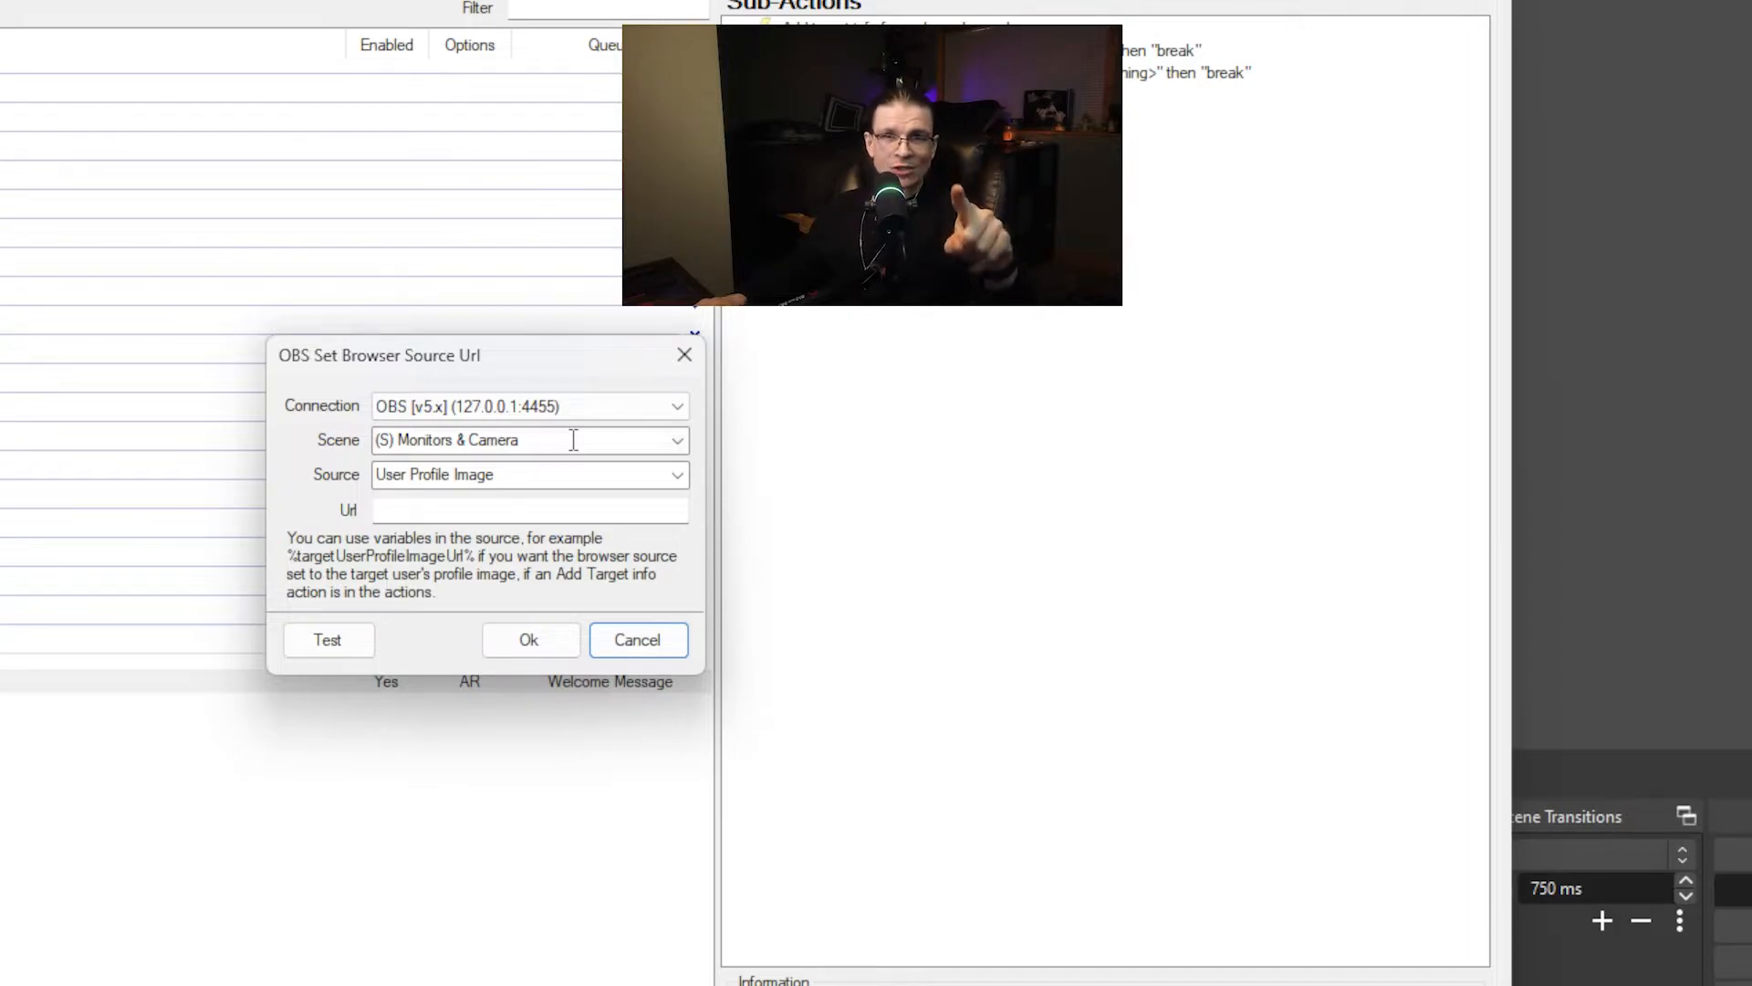
pyautogui.moveTo(596, 483)
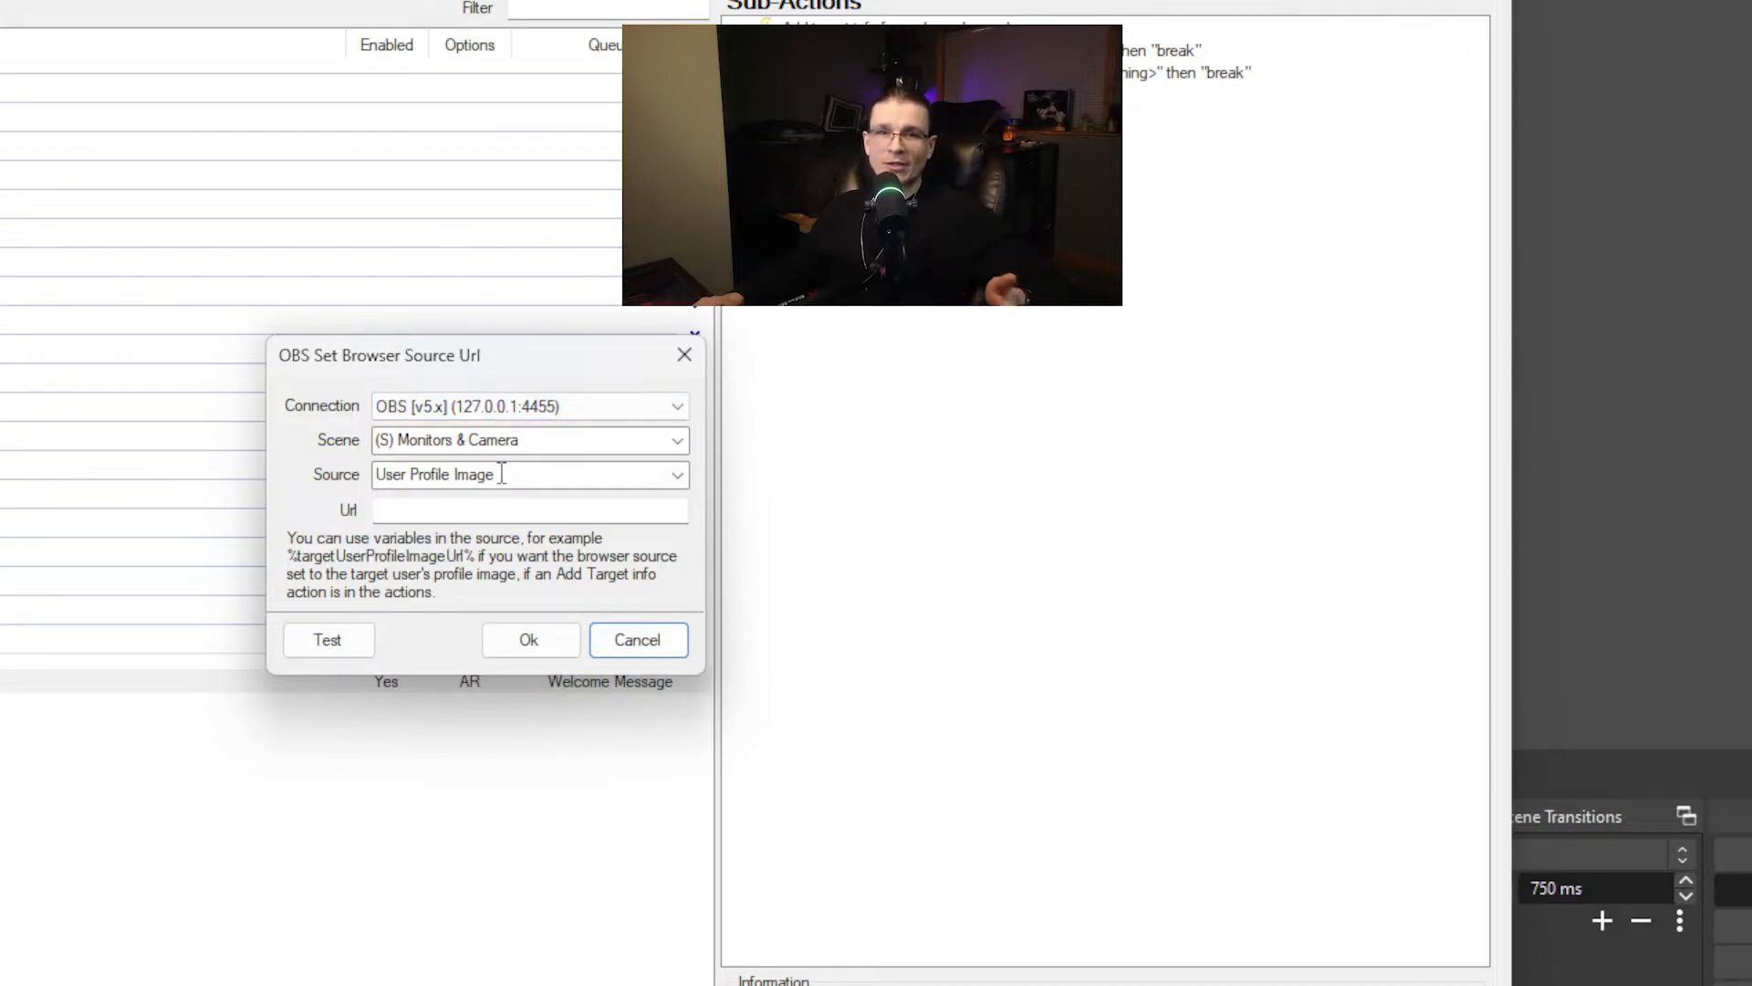
# Enter %targetUserProfileImageUrl% as the browser source URL.
pyautogui.click(529, 509)
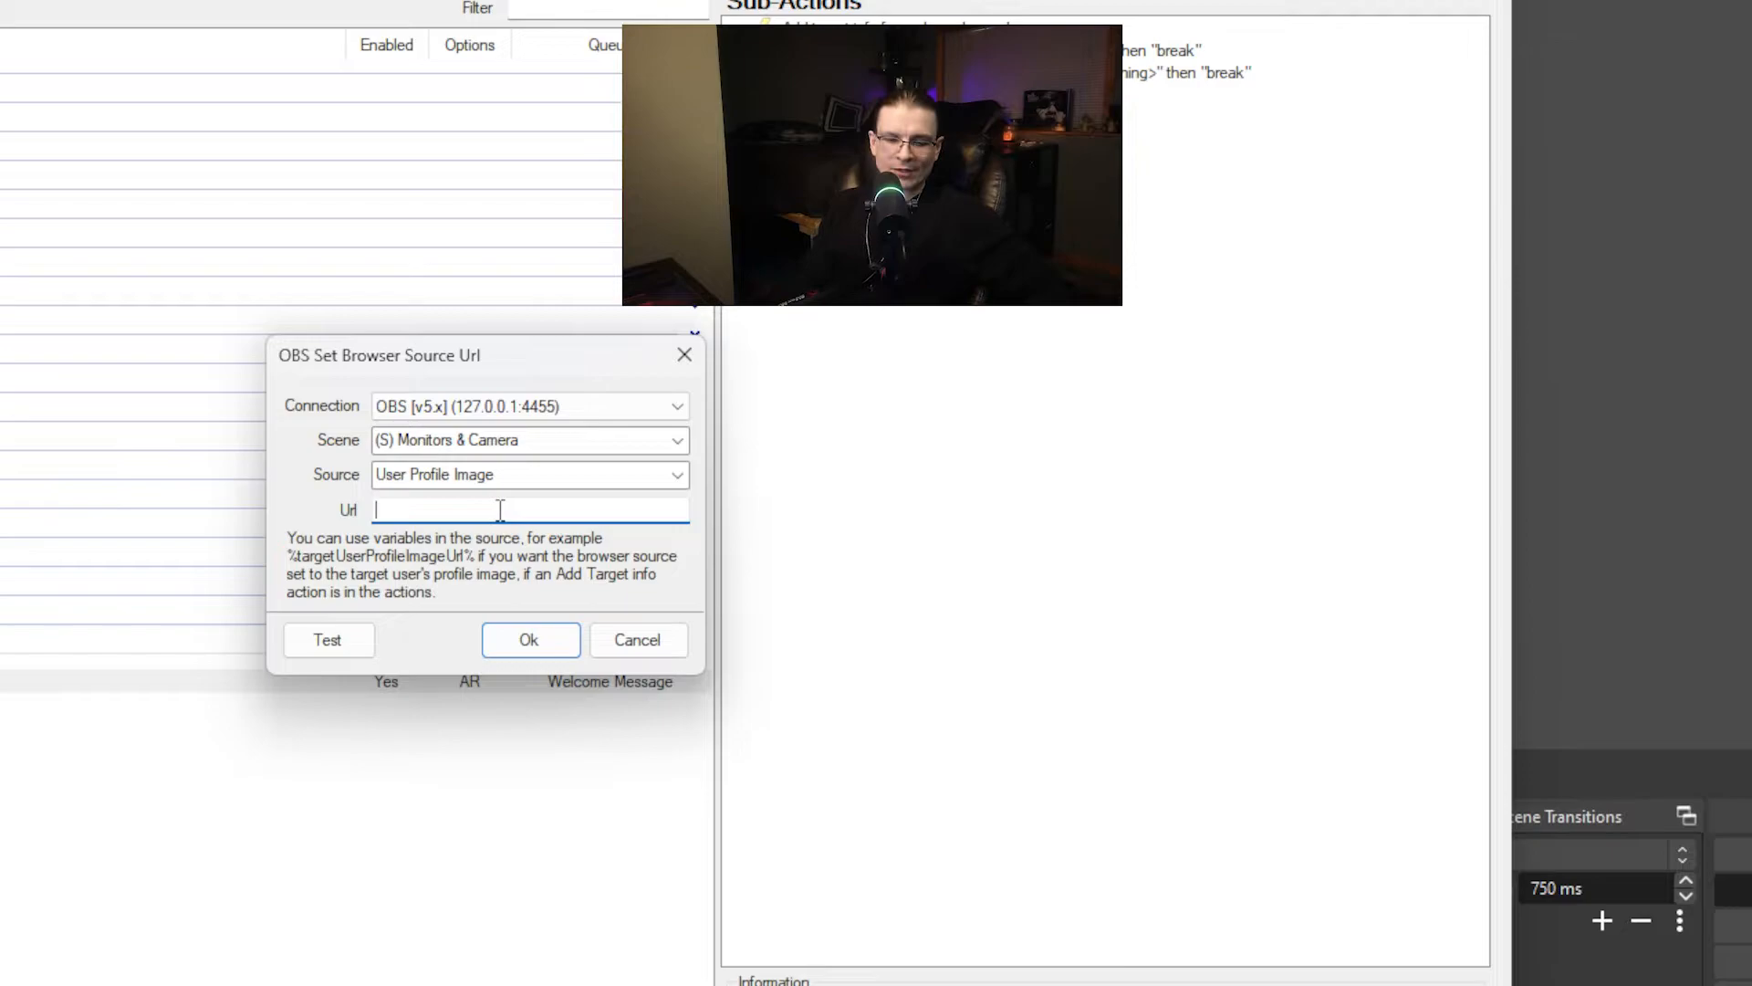
pyautogui.write('%targetUserProfileImage%')
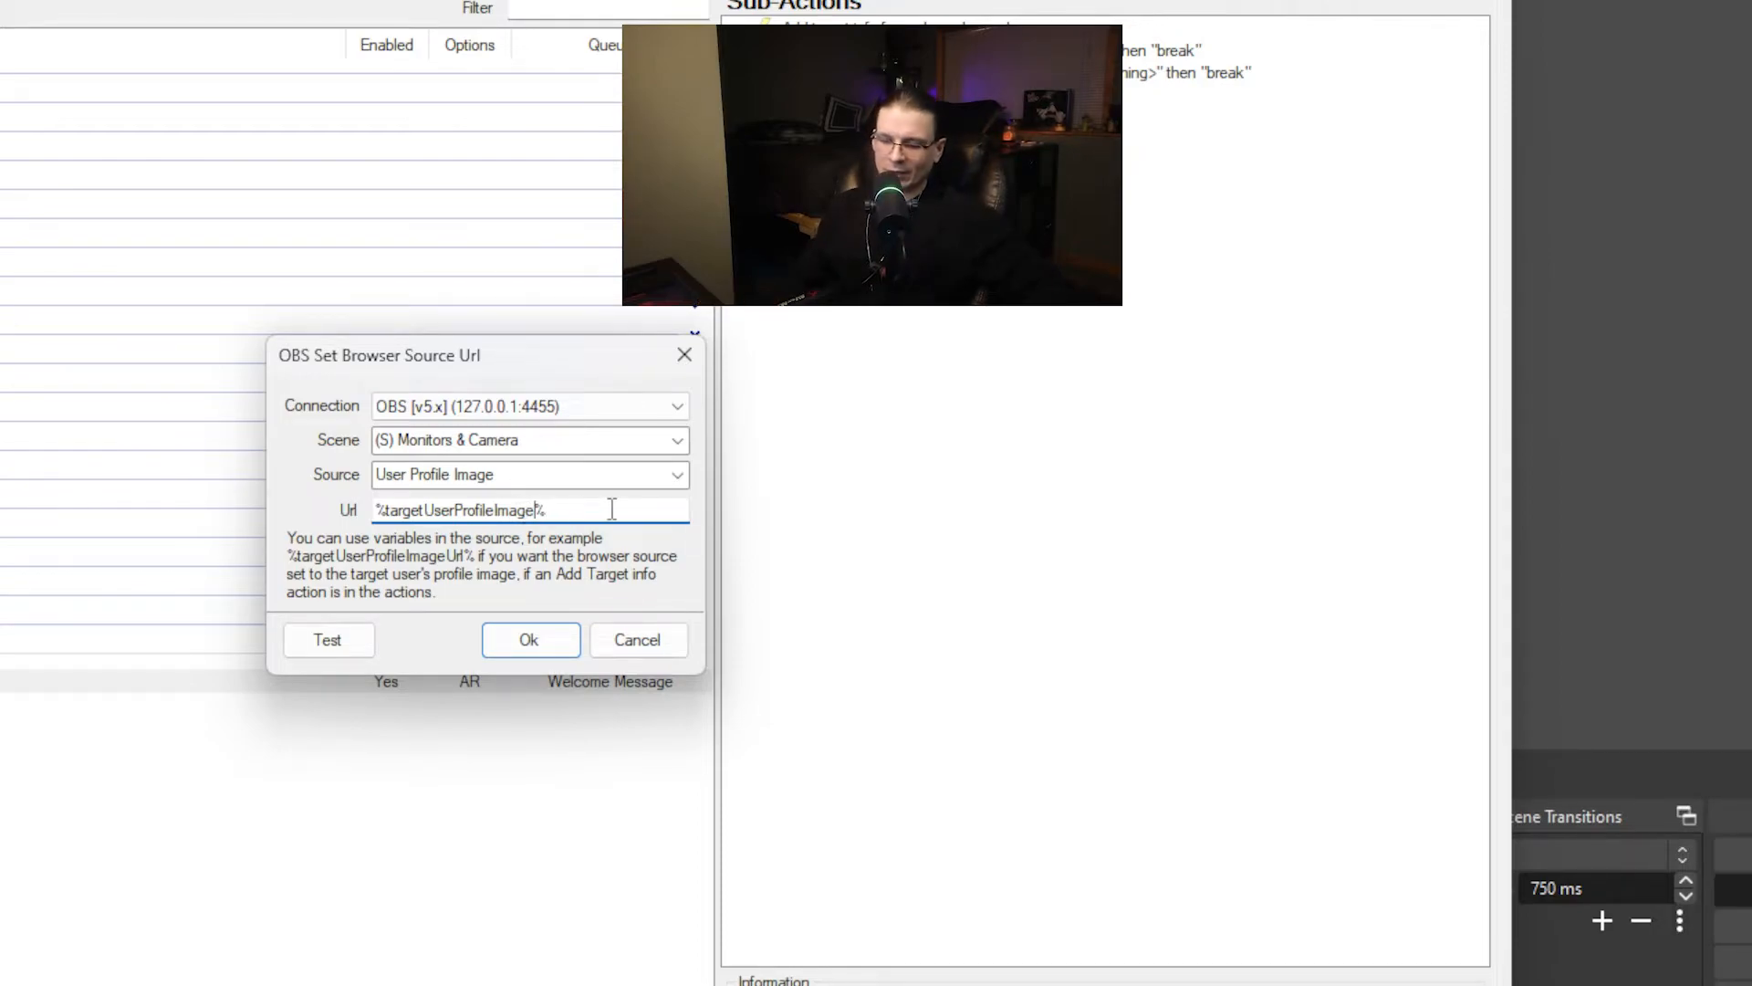
pyautogui.write('URL')
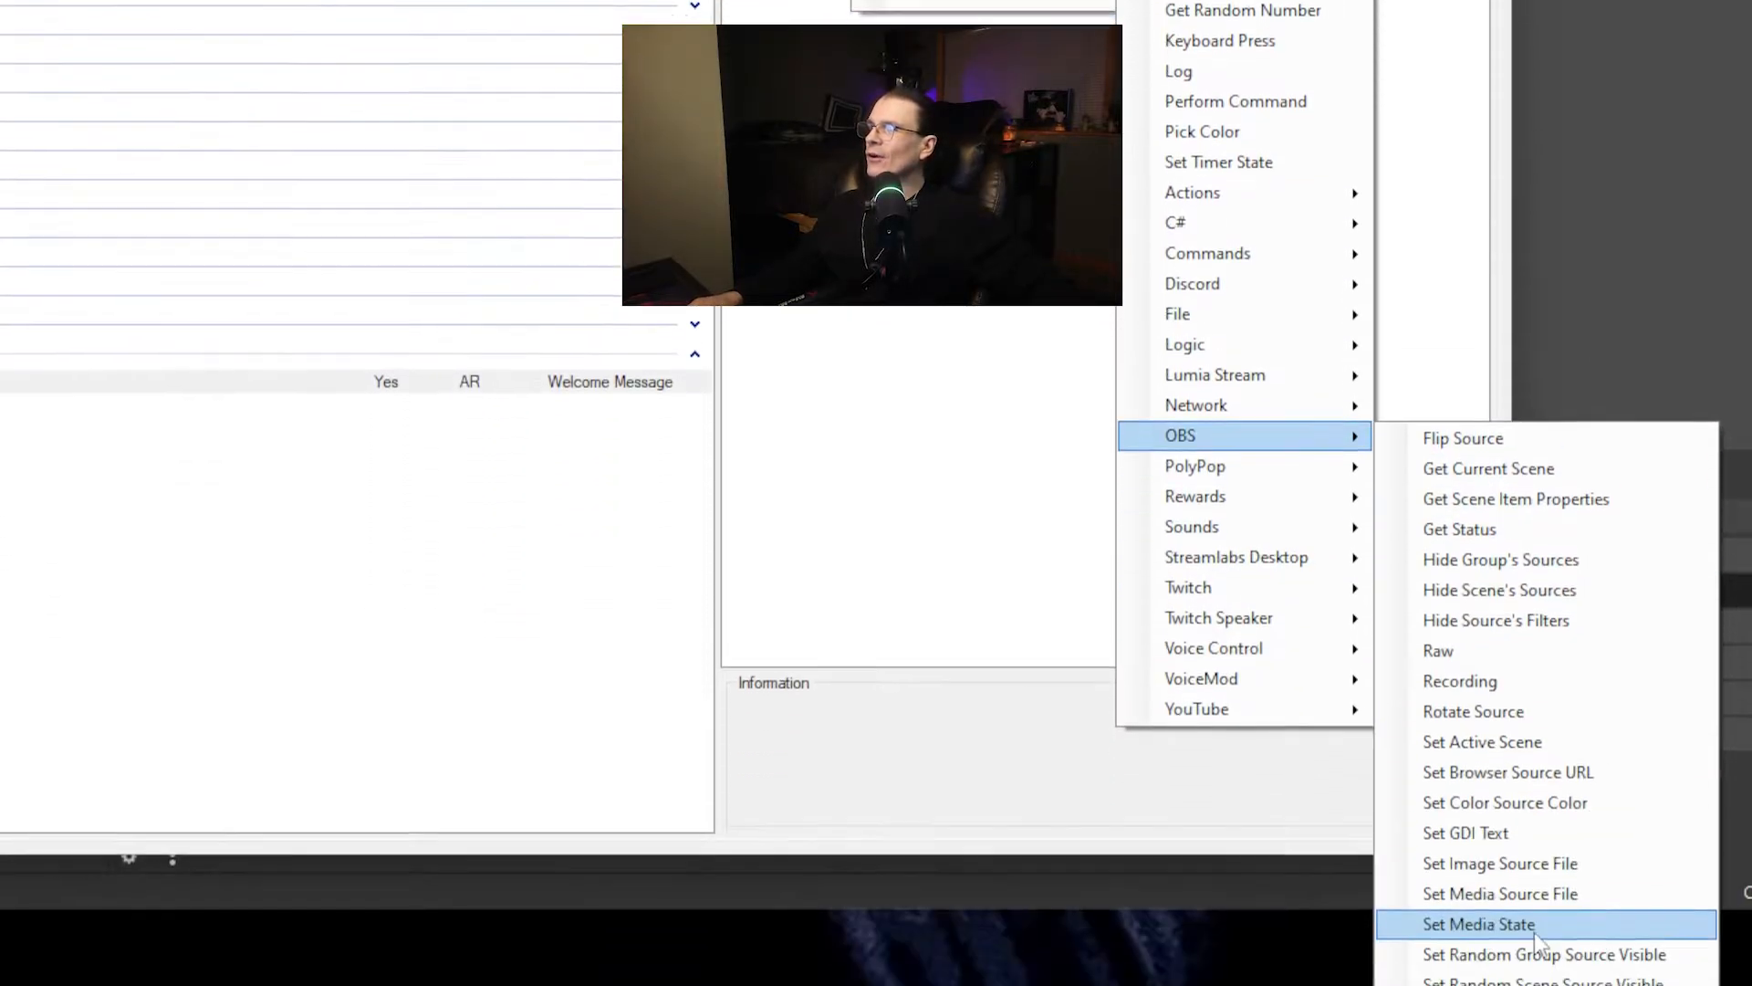
# Add a Set GDI Text sub-action showing %targetUser% on the User Name source.
pyautogui.click(1465, 832)
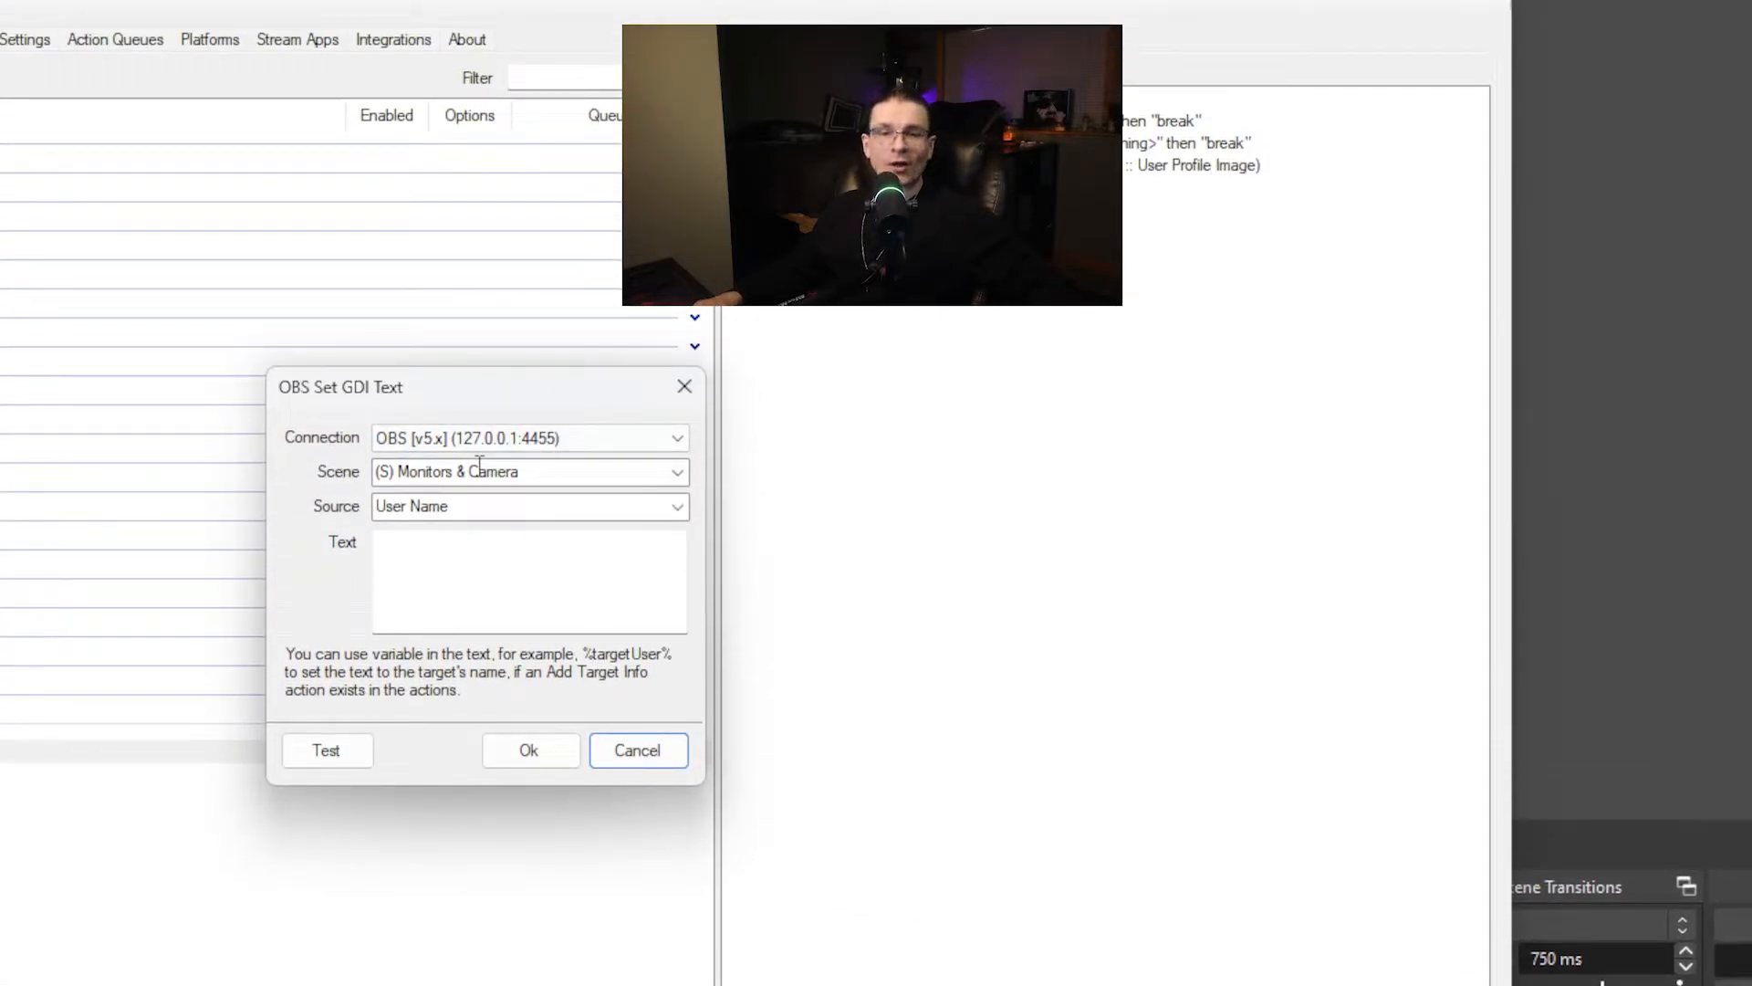
pyautogui.click(529, 578)
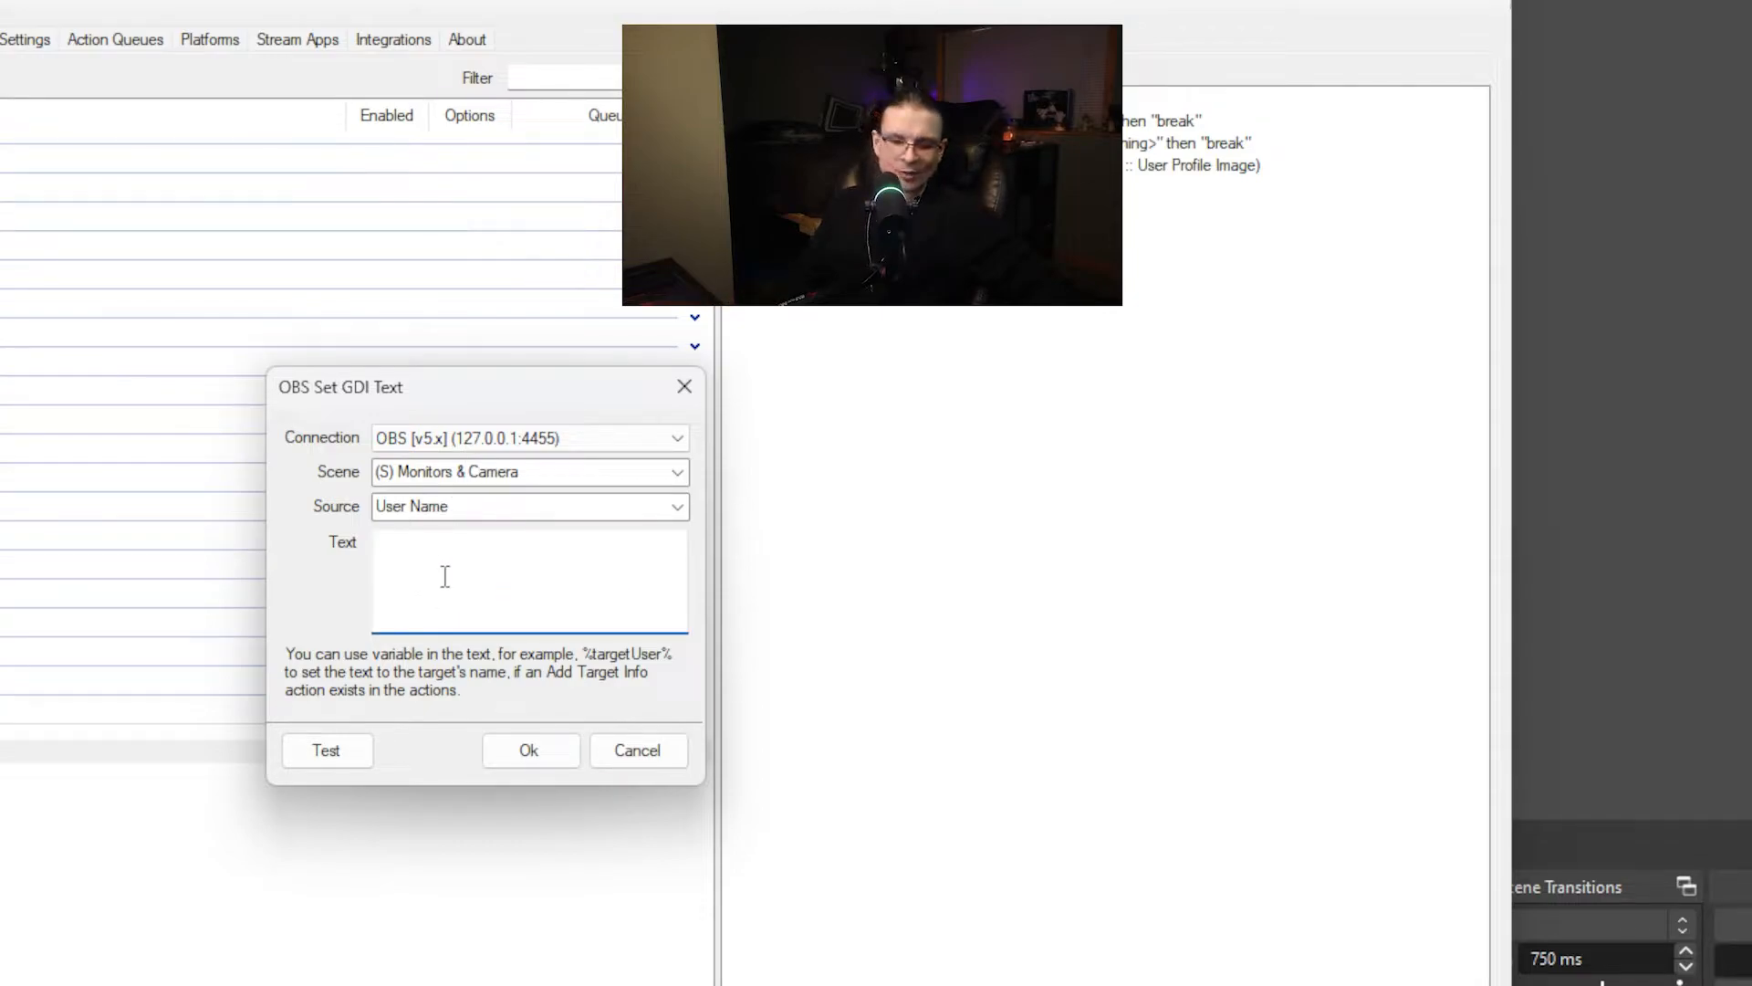
pyautogui.write('%targetUser%')
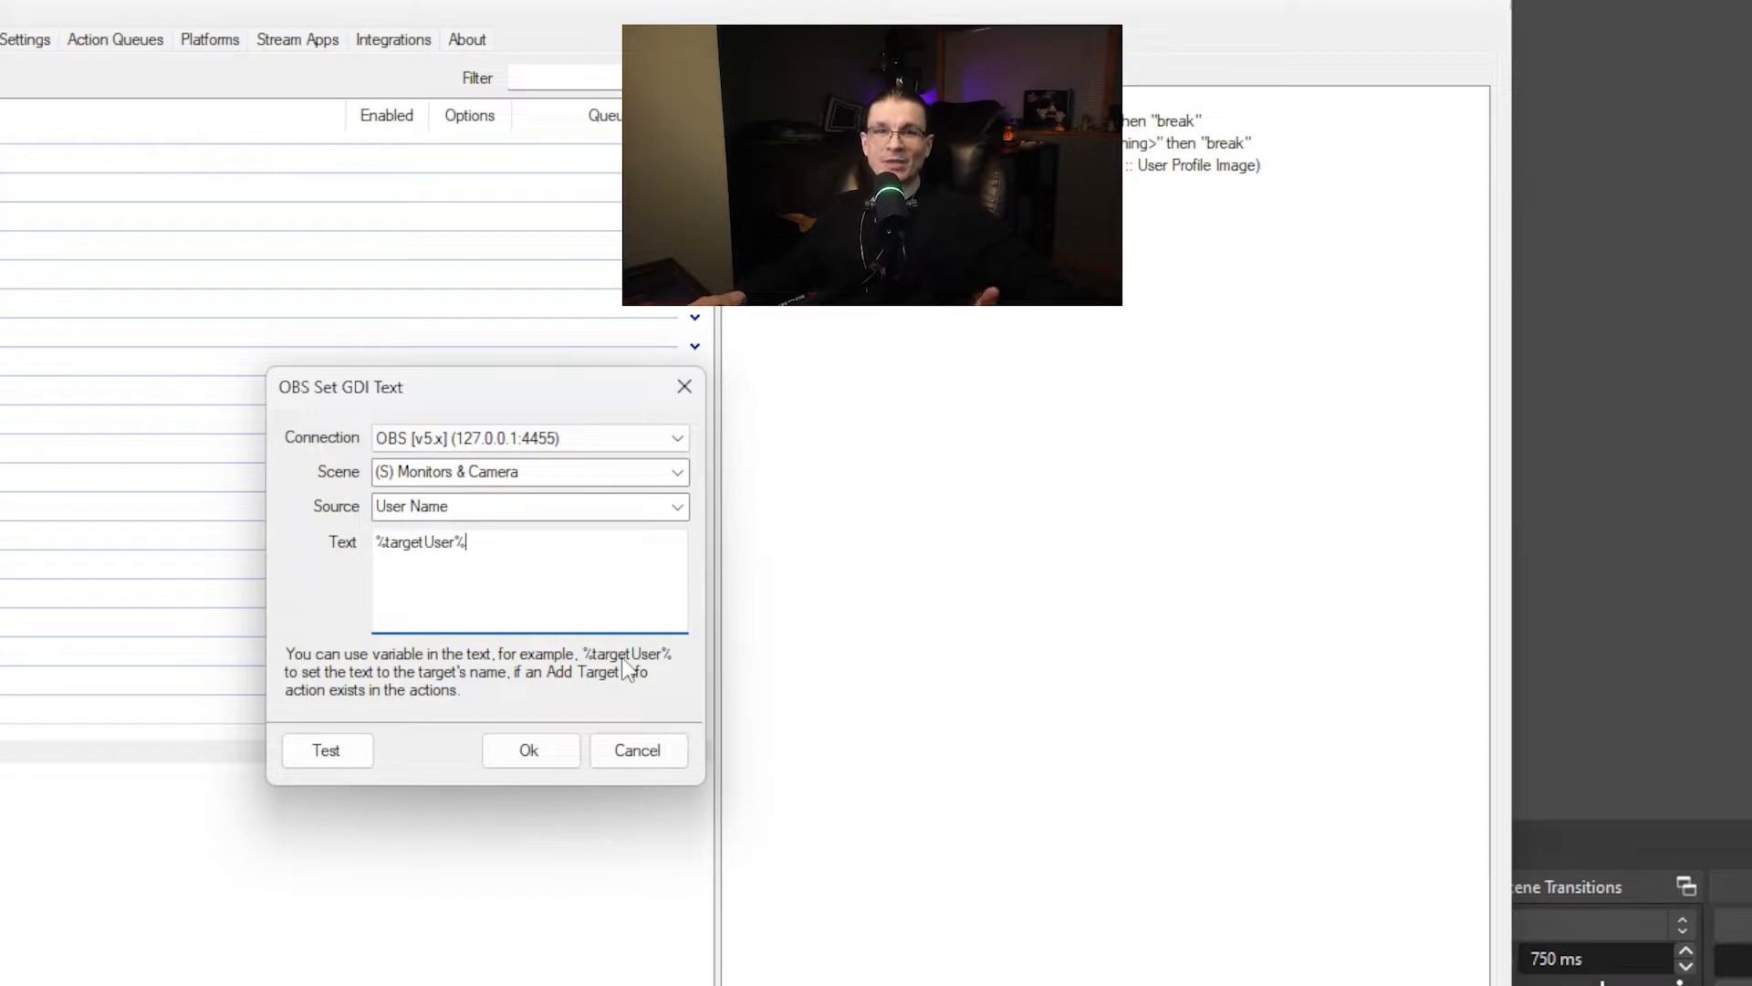
pyautogui.click(528, 750)
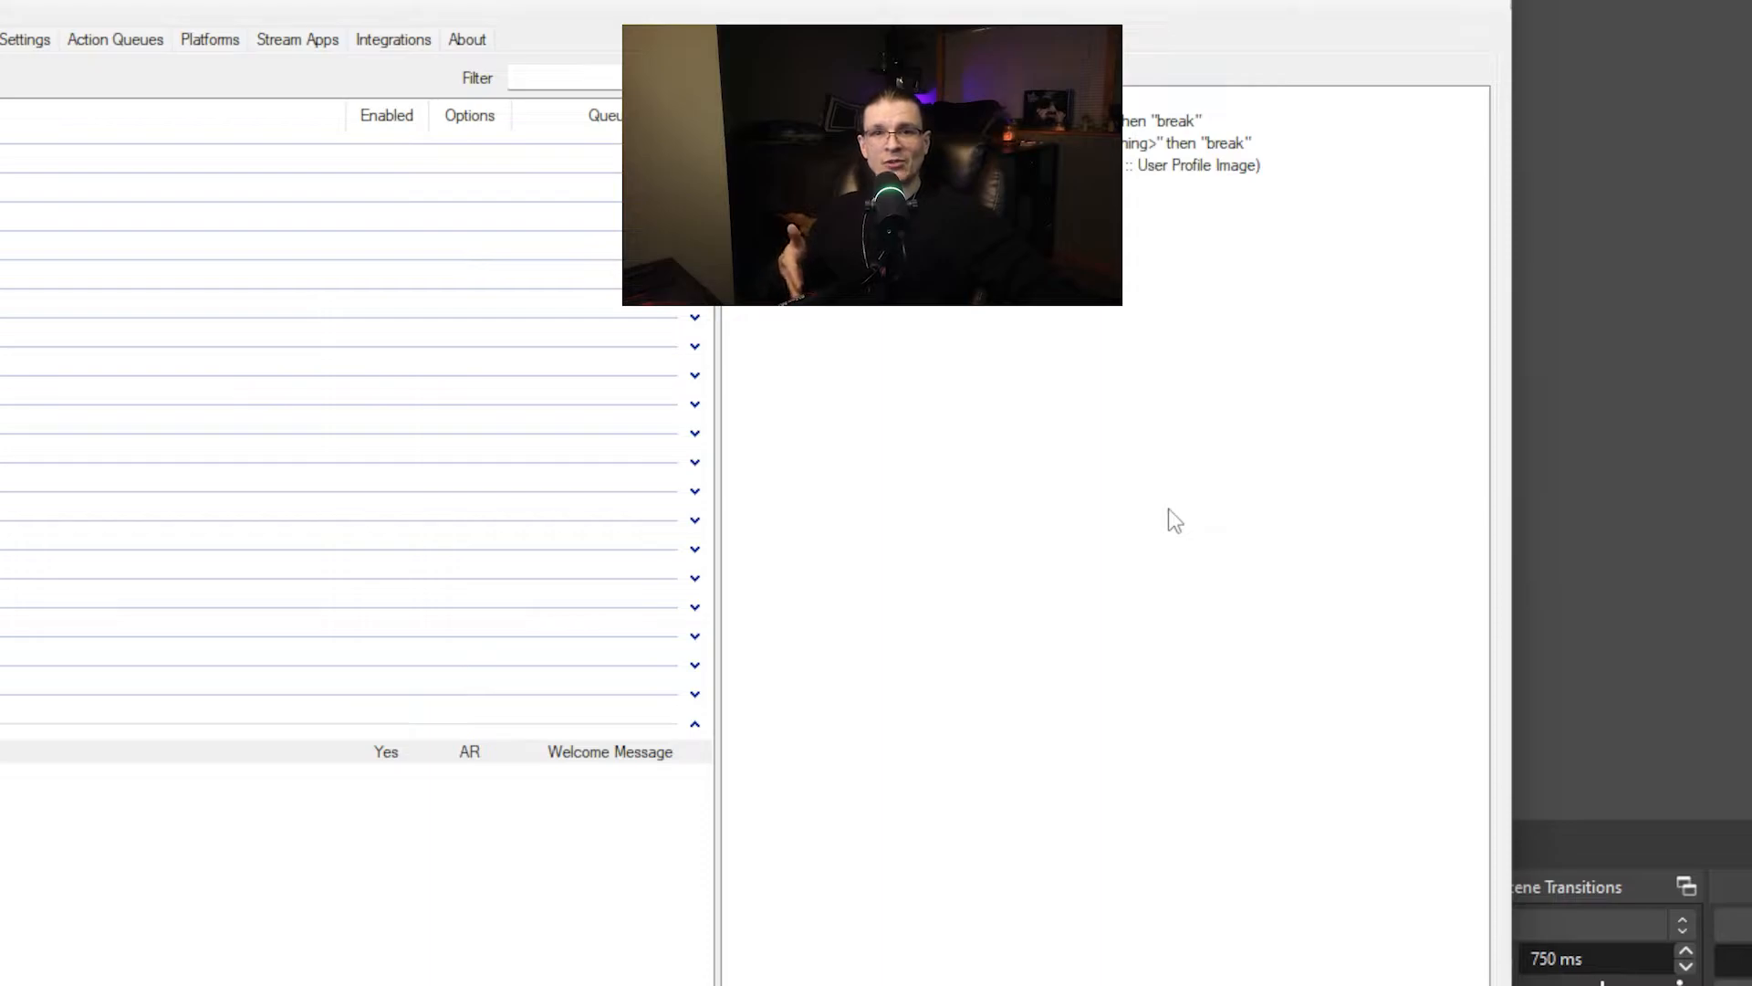
pyautogui.moveTo(1021, 380)
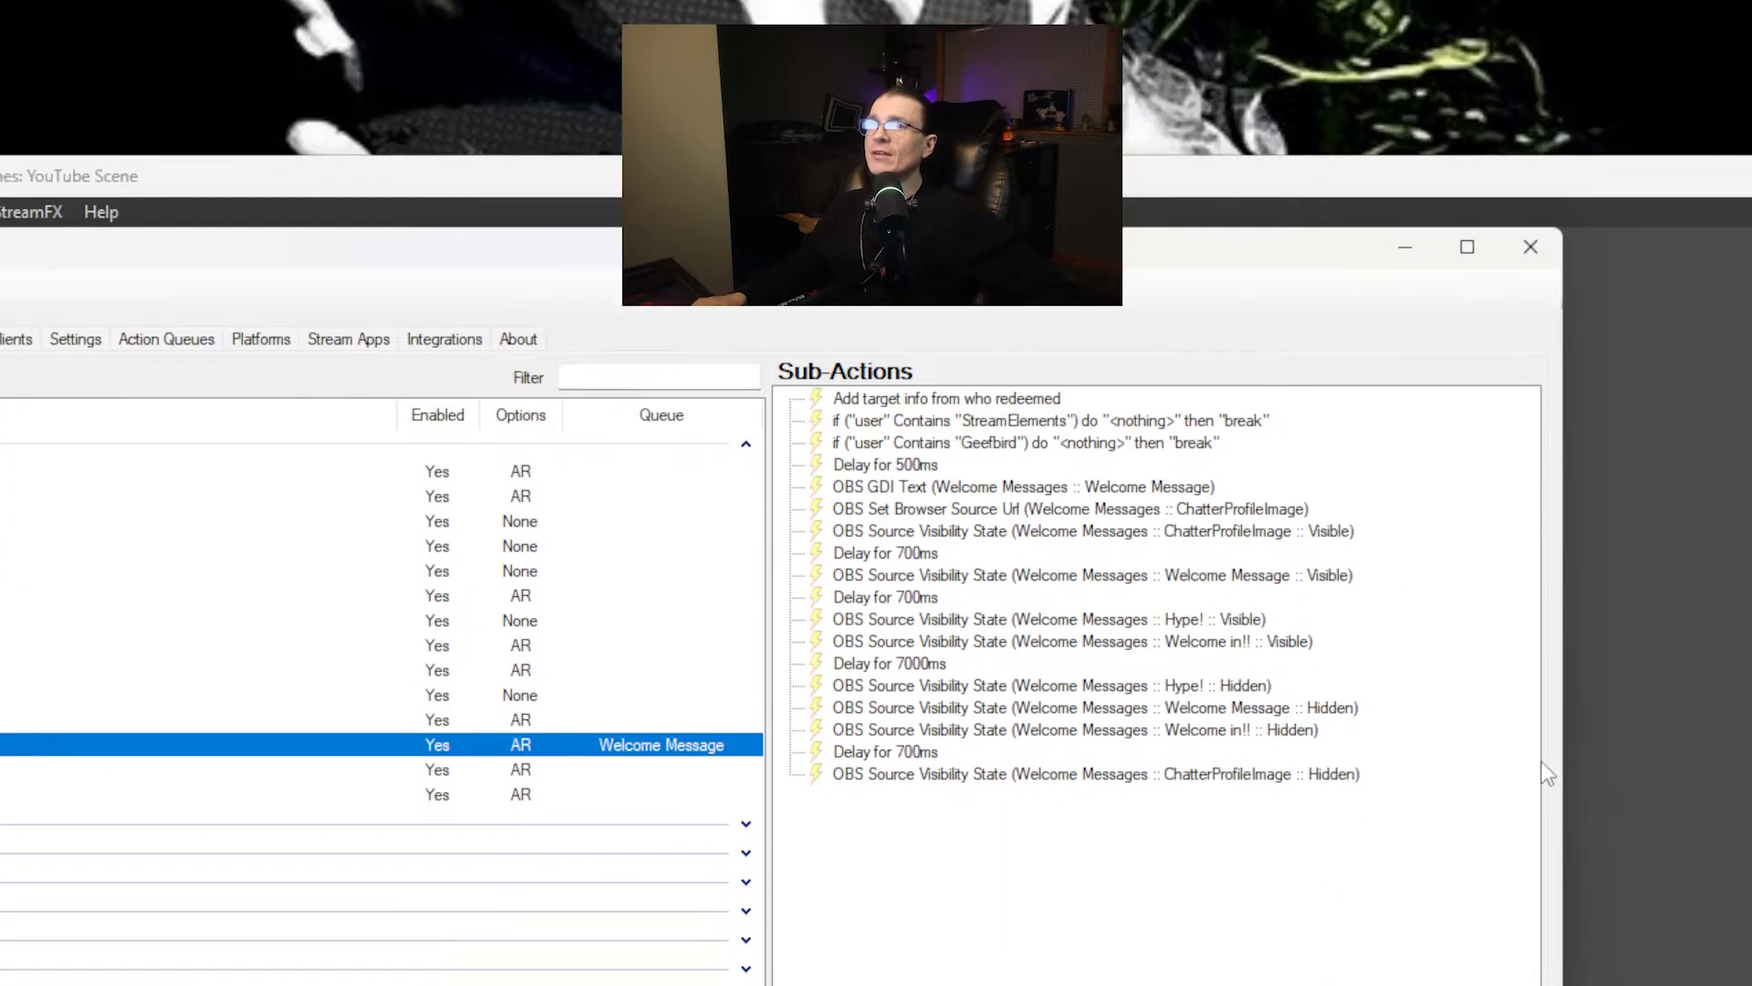
pyautogui.moveTo(1474, 737)
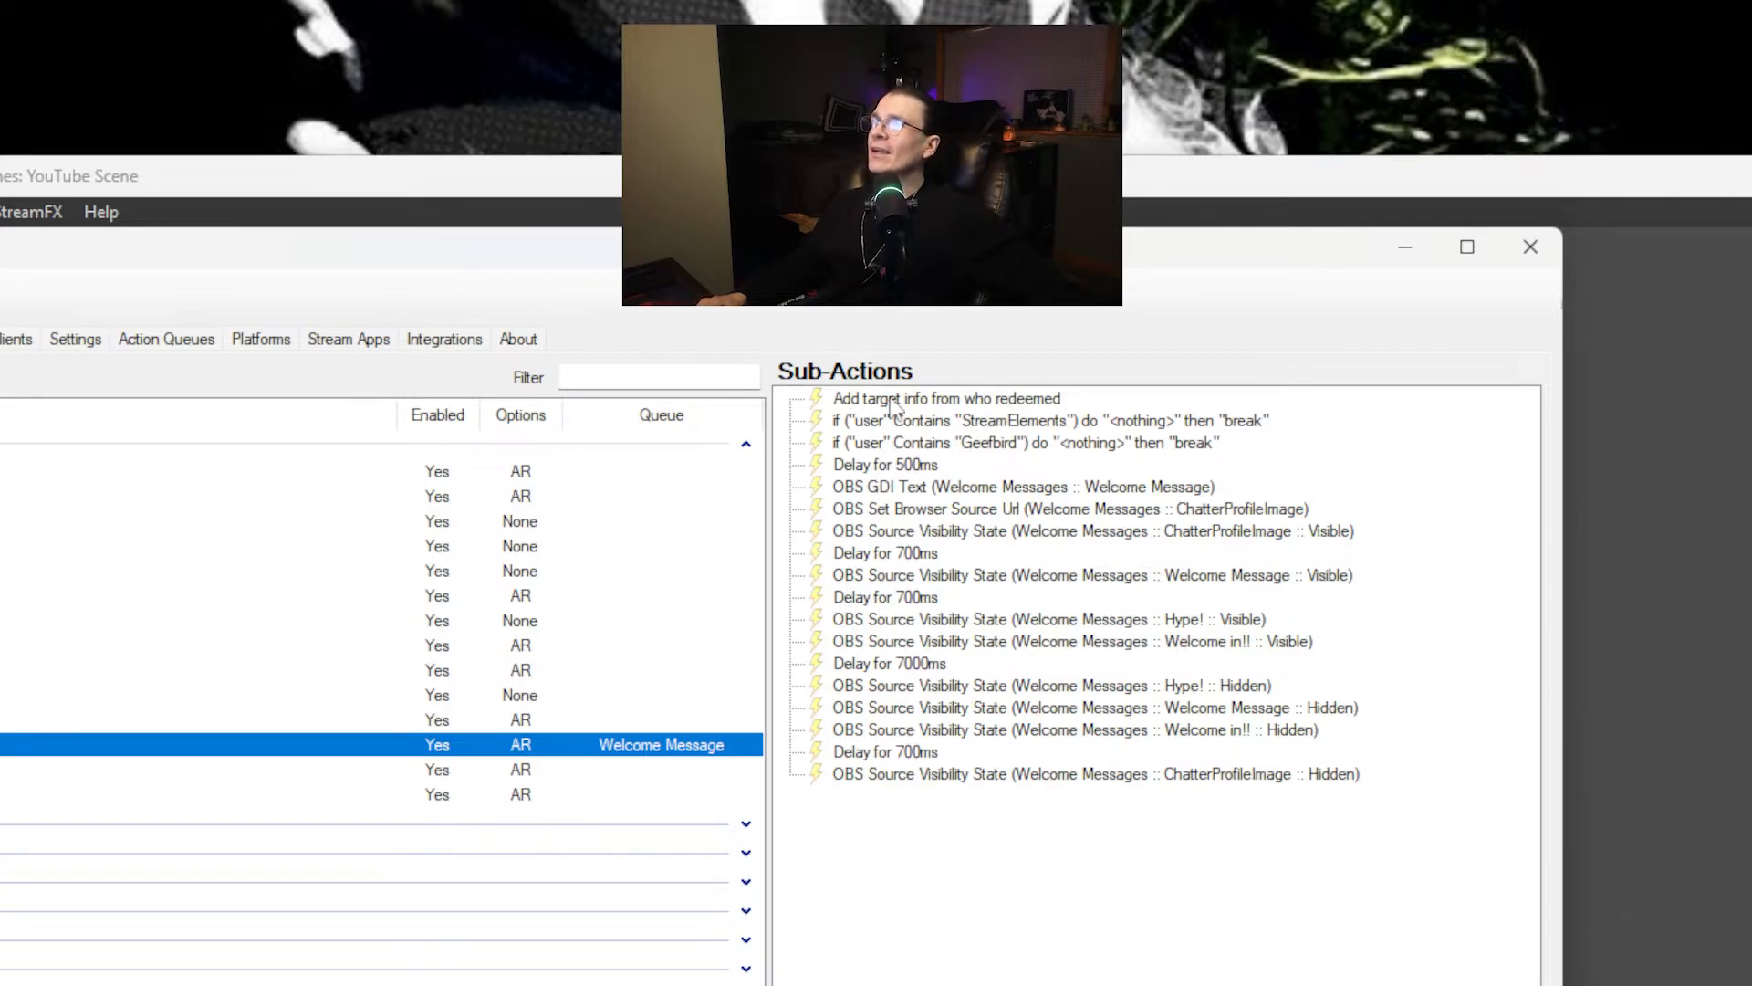
pyautogui.moveTo(810, 442)
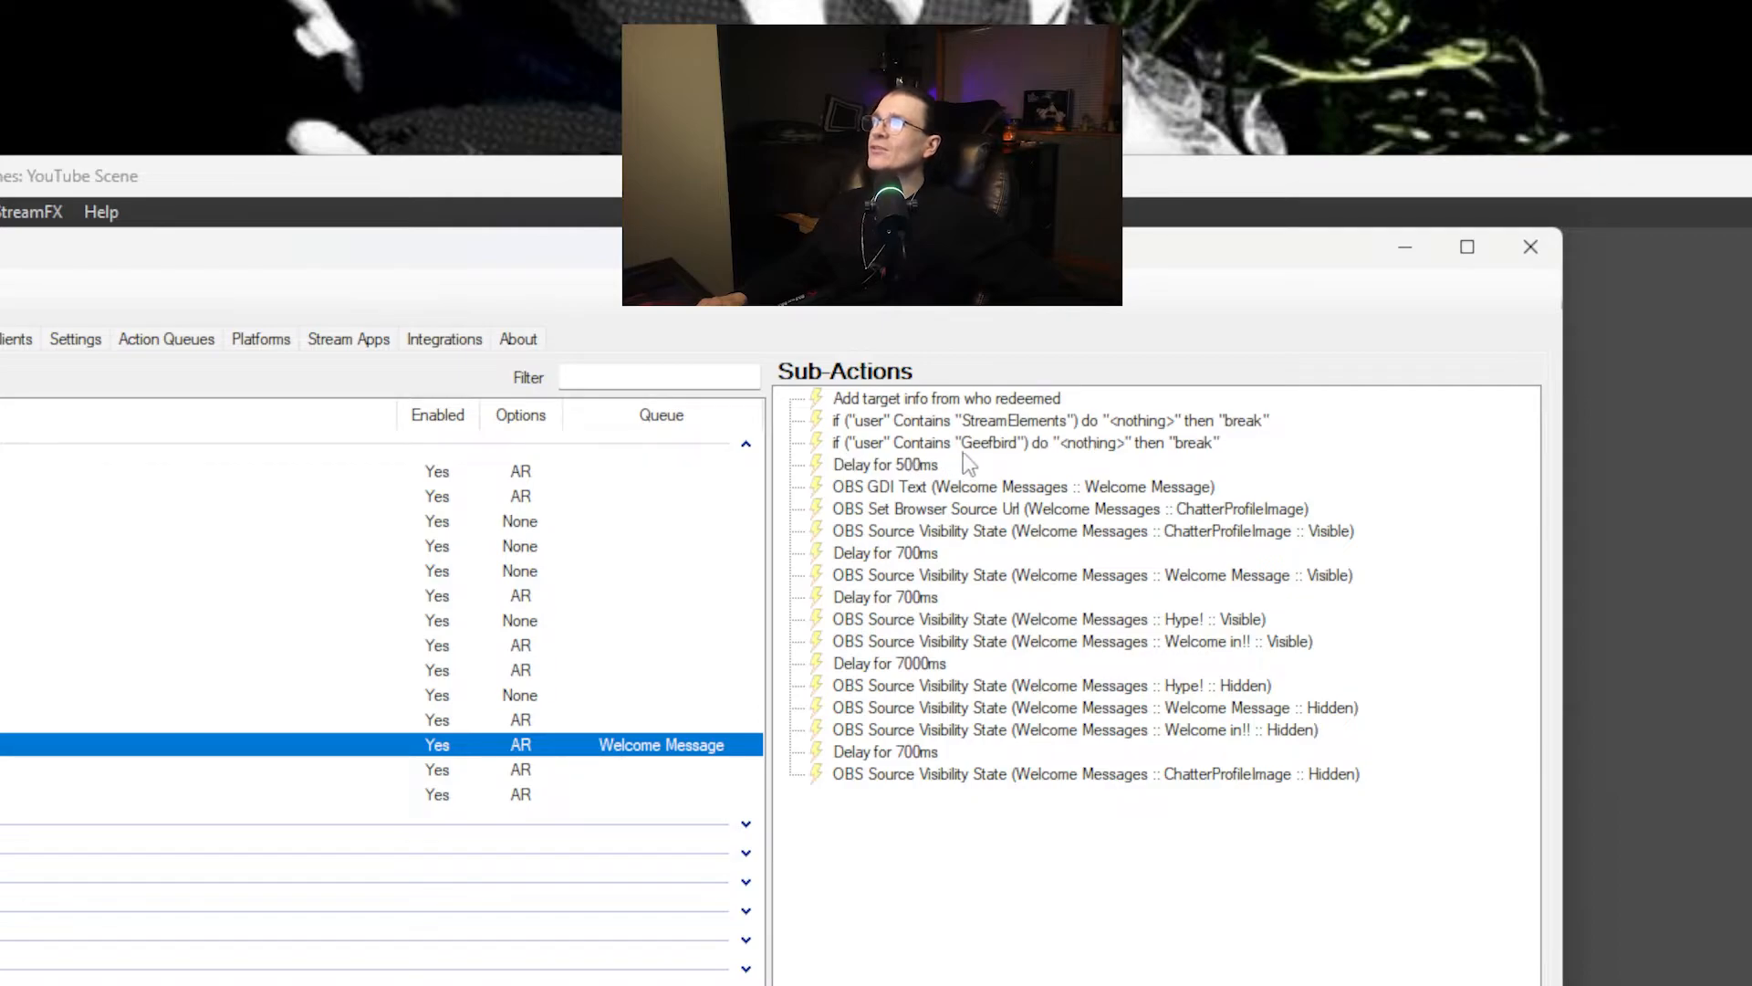
pyautogui.moveTo(912, 477)
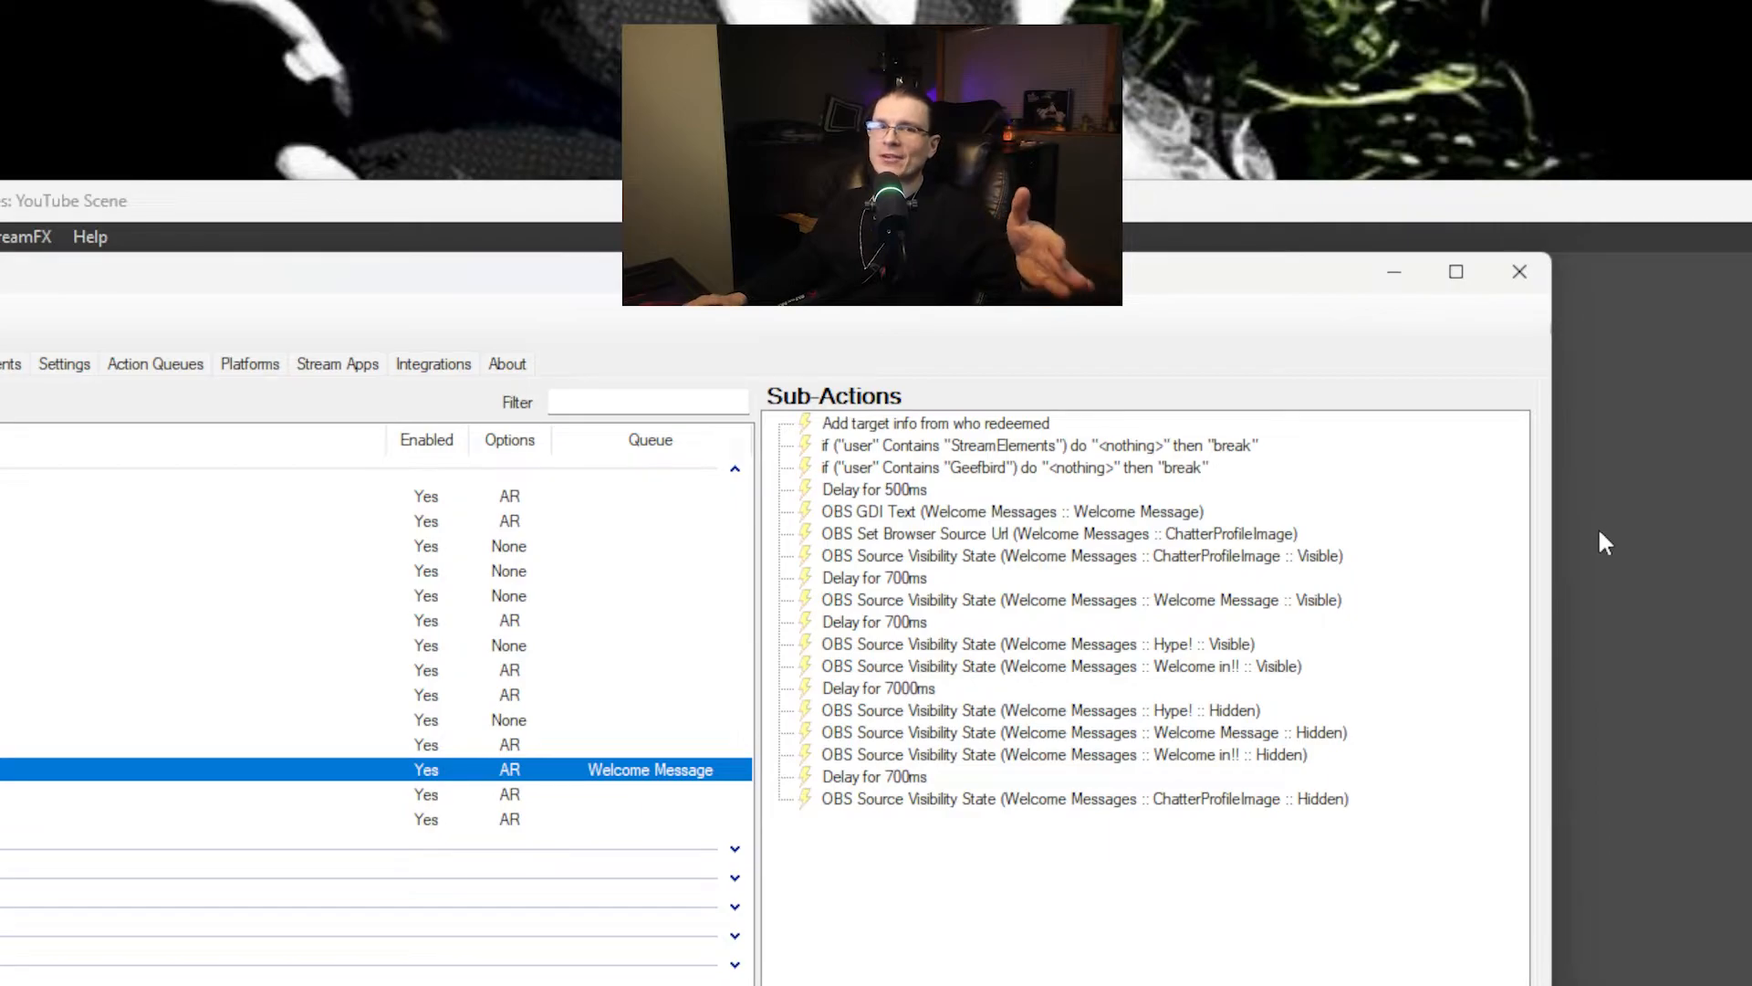
pyautogui.moveTo(1459, 661)
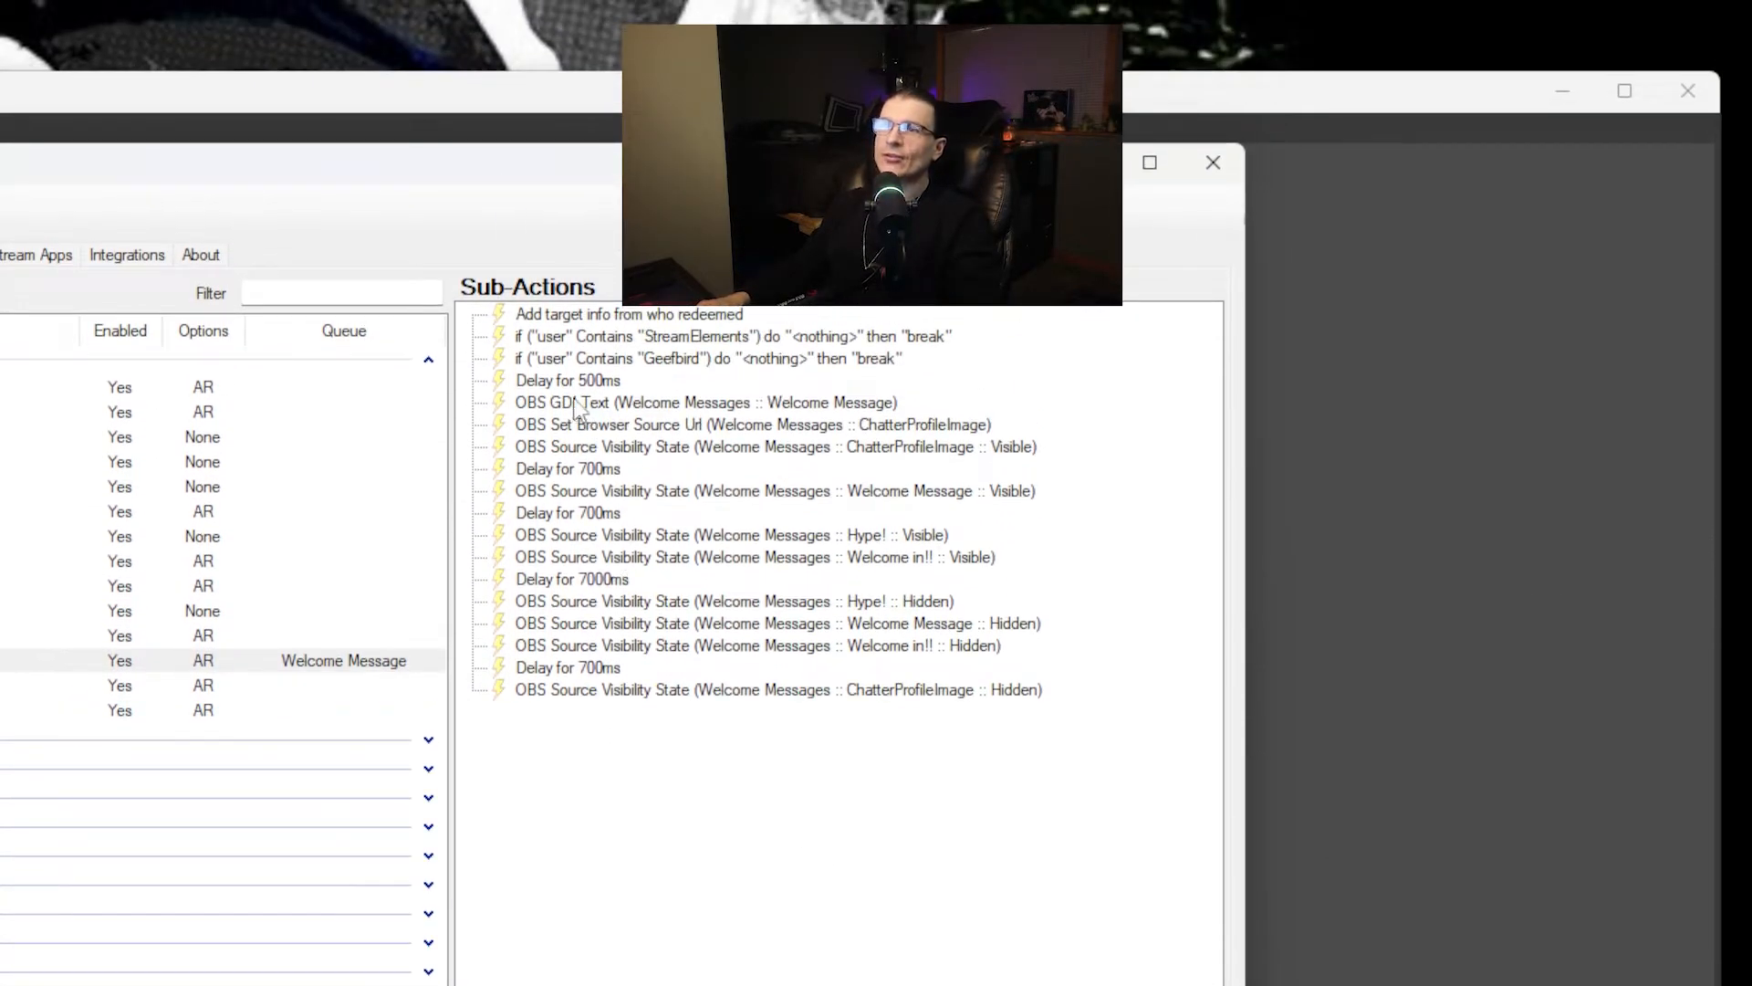
pyautogui.moveTo(588, 474)
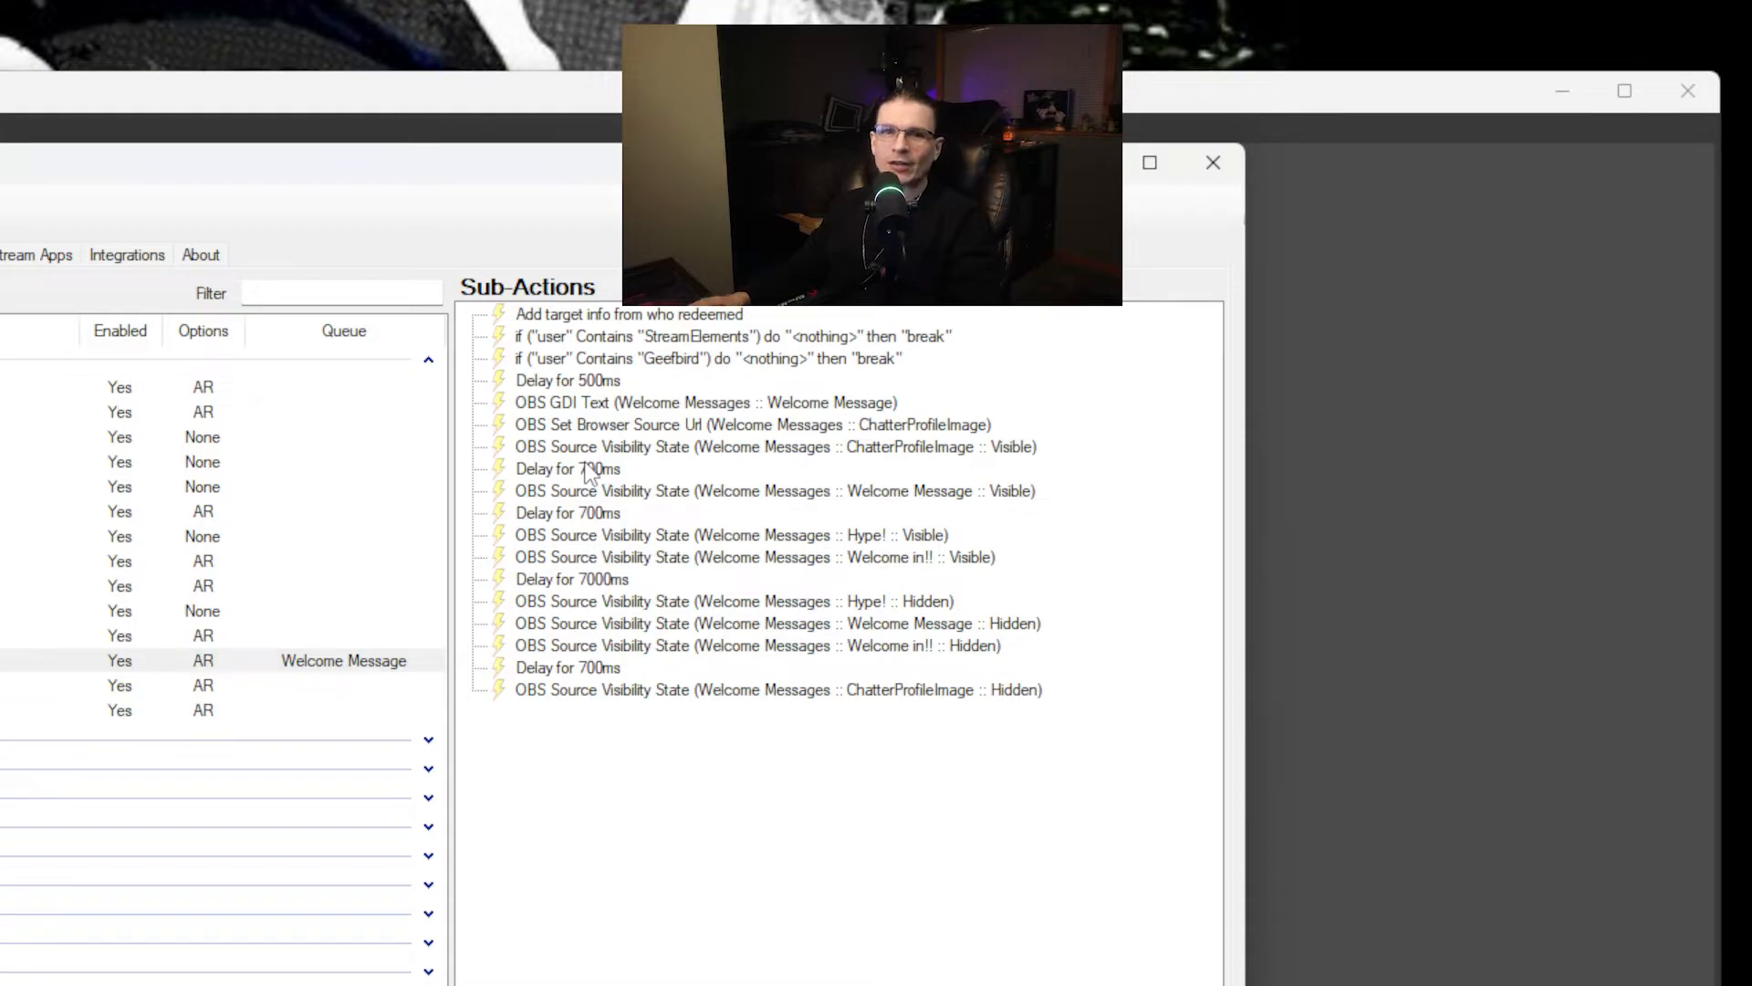
pyautogui.moveTo(598, 407)
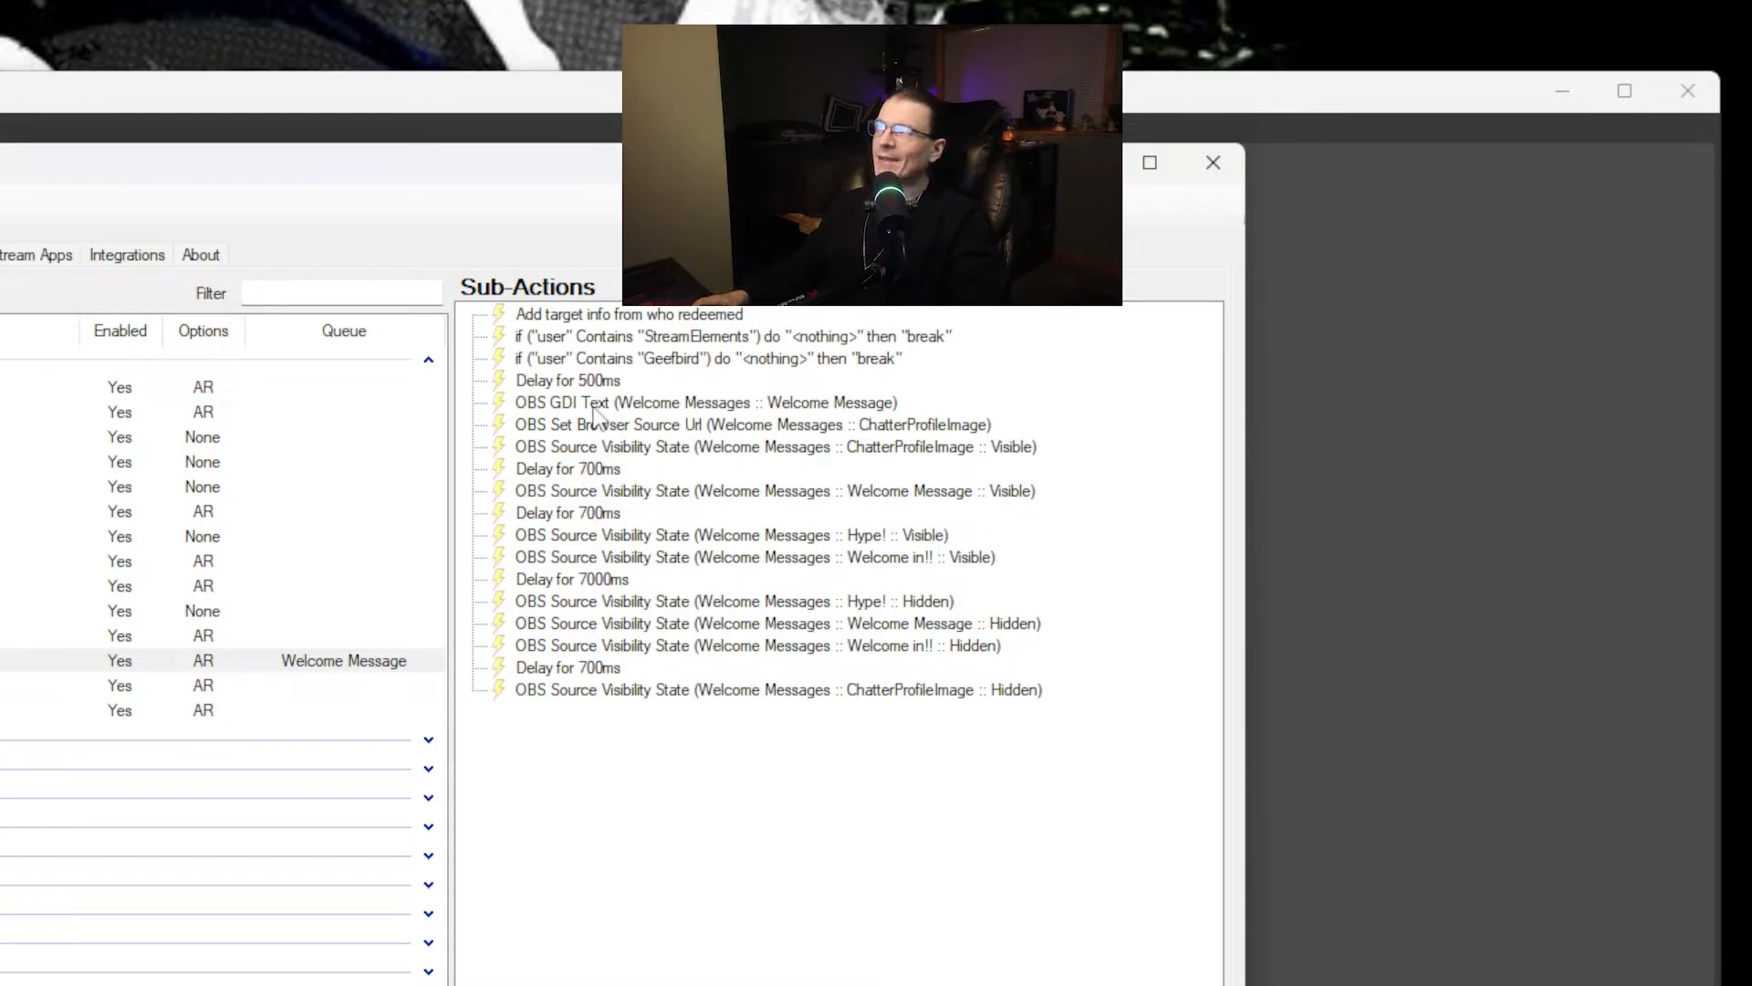
pyautogui.moveTo(642, 462)
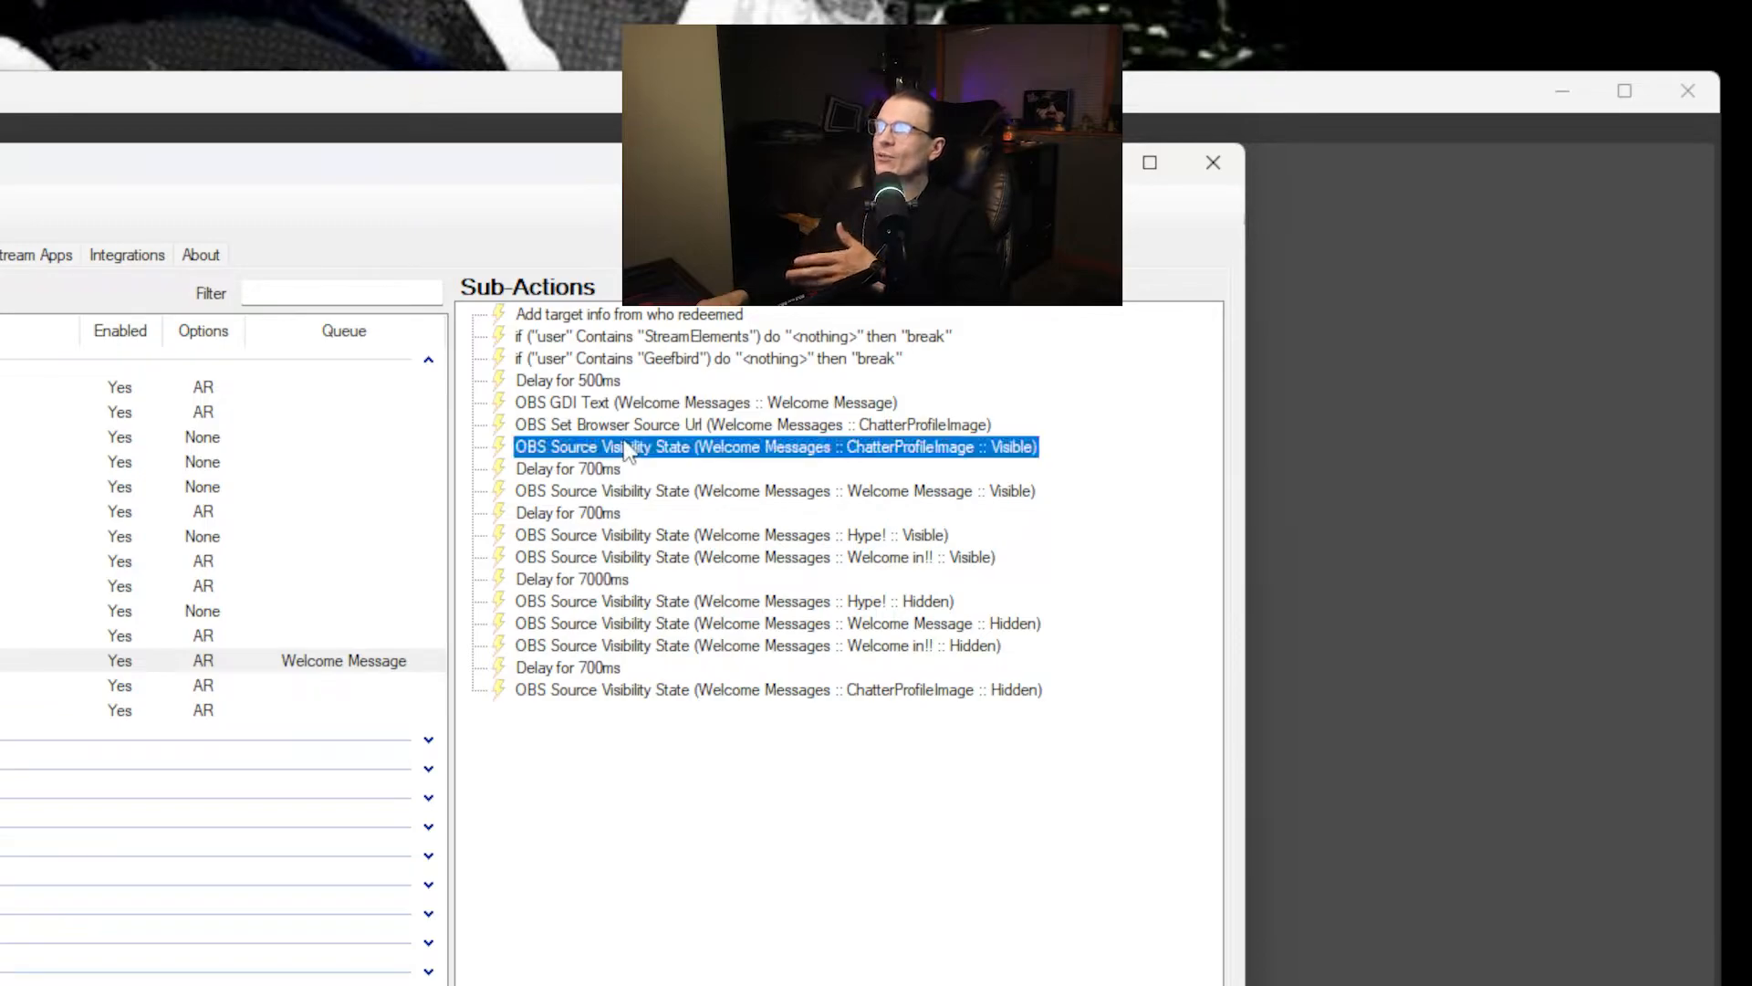
pyautogui.doubleClick(775, 447)
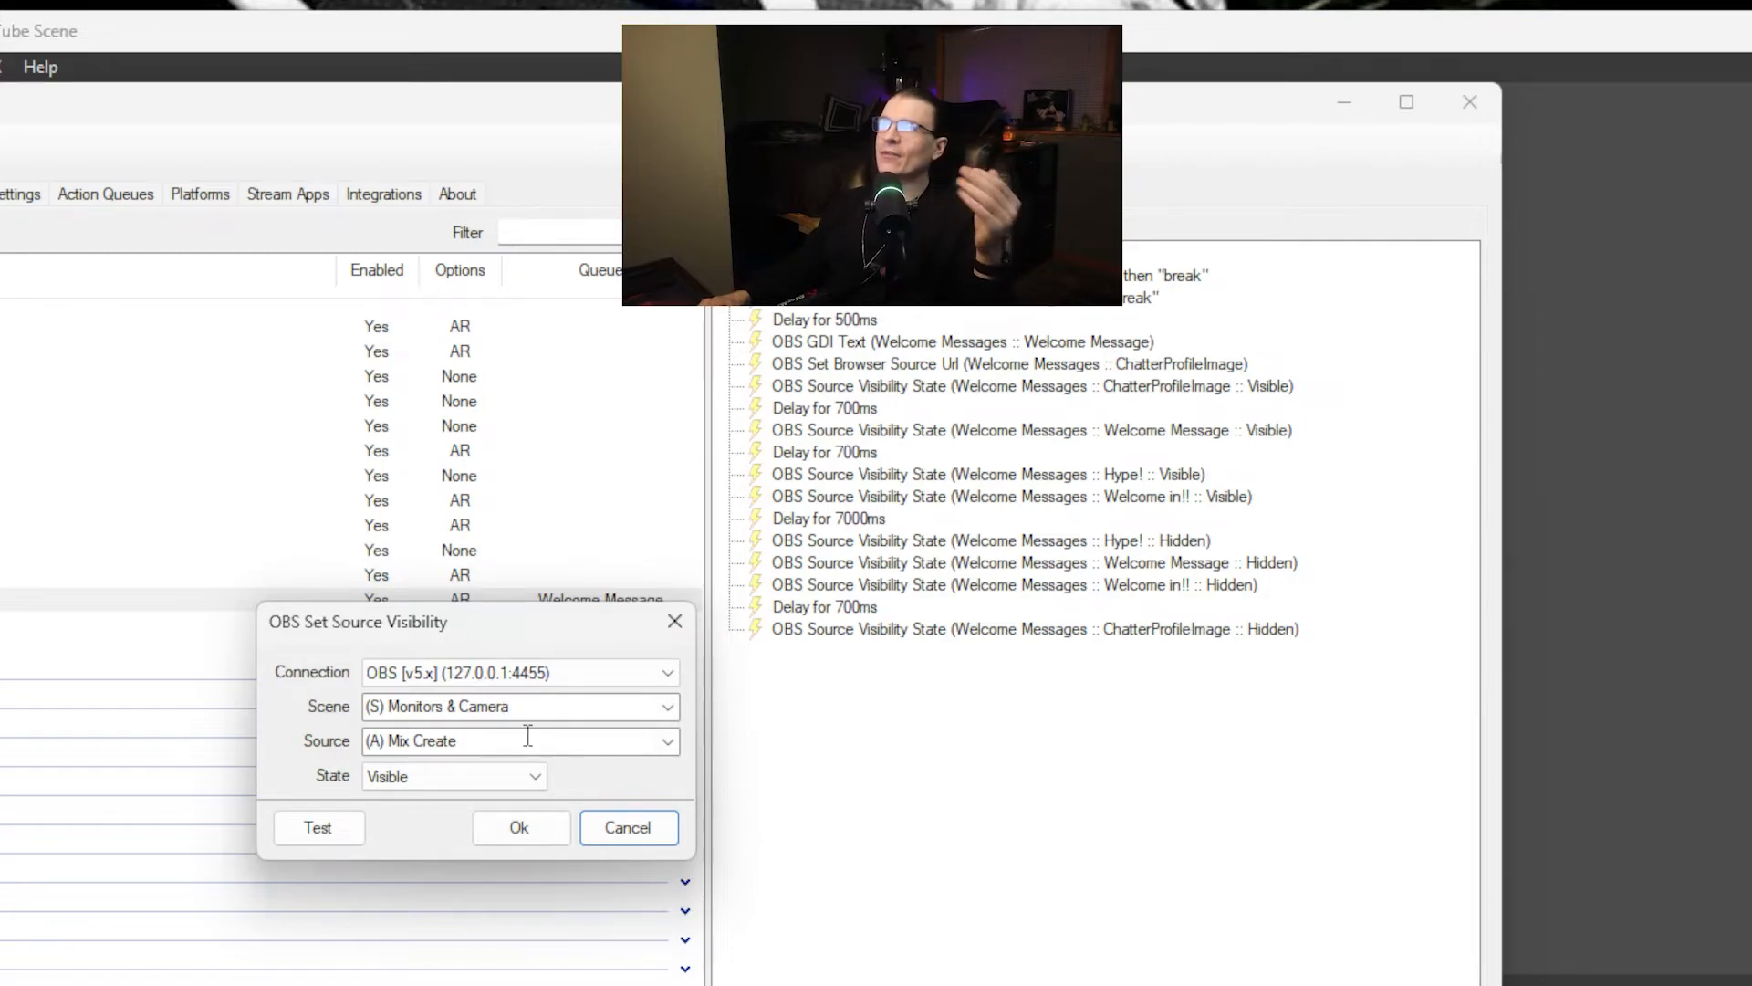
pyautogui.click(667, 741)
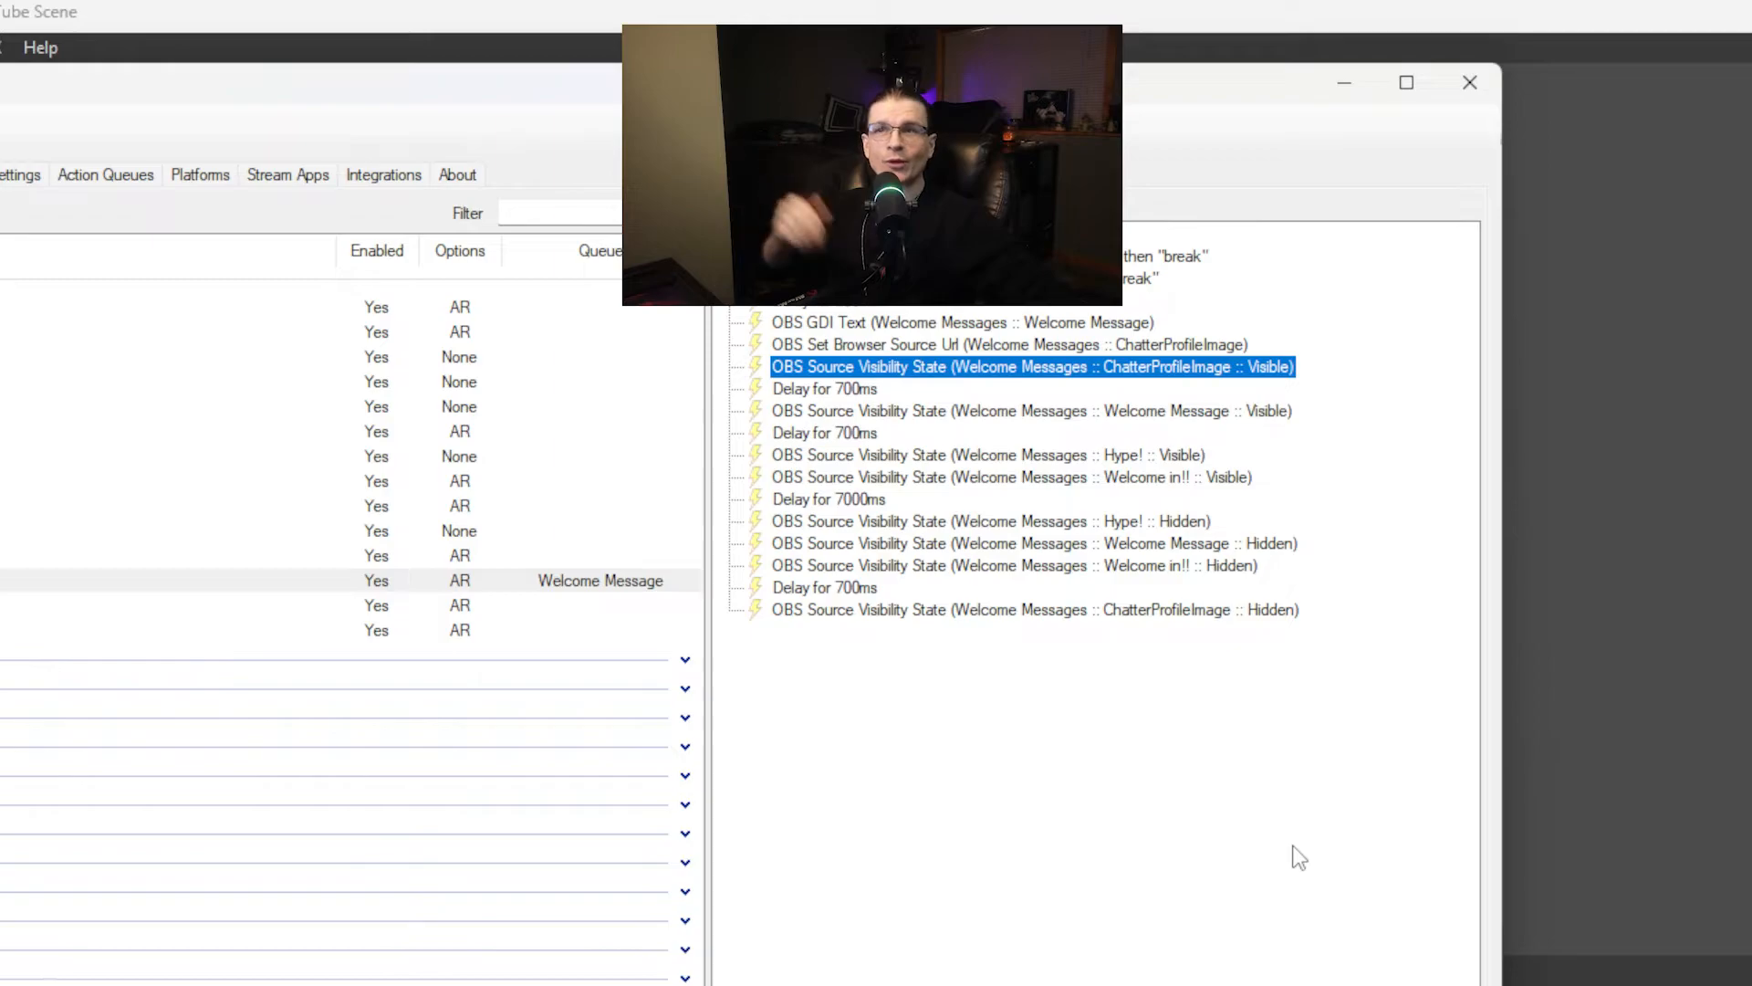
pyautogui.moveTo(919, 433)
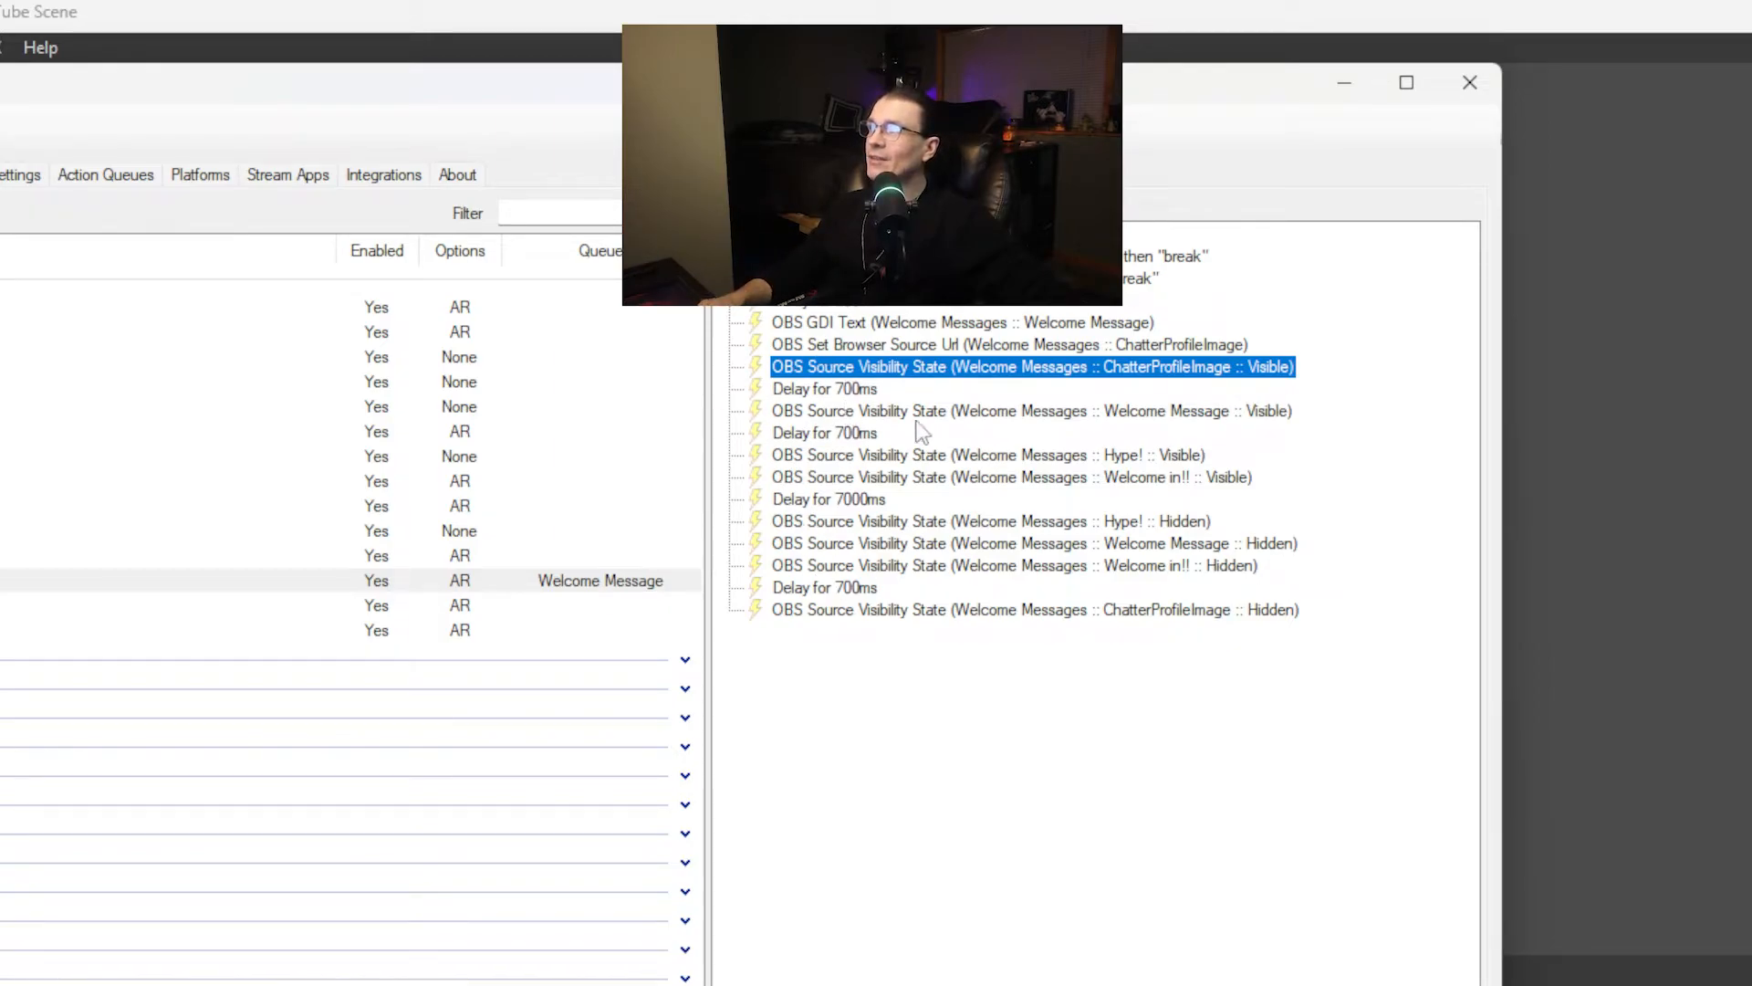
pyautogui.moveTo(916, 627)
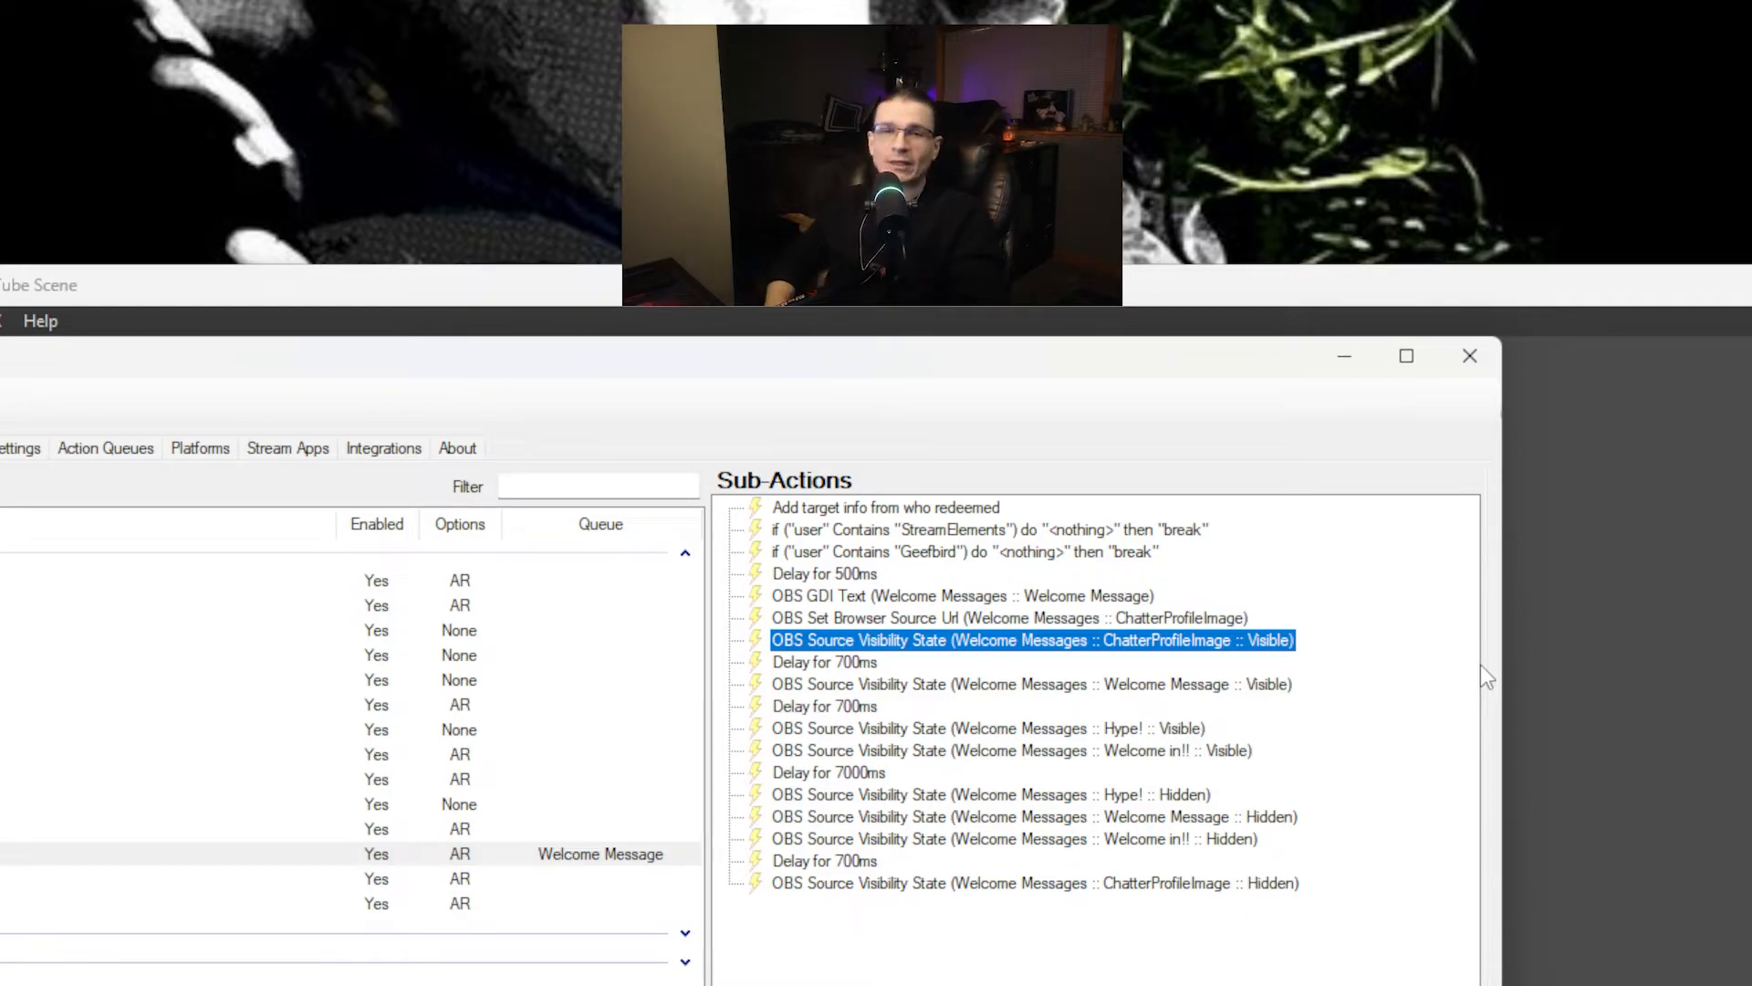
pyautogui.moveTo(1278, 449)
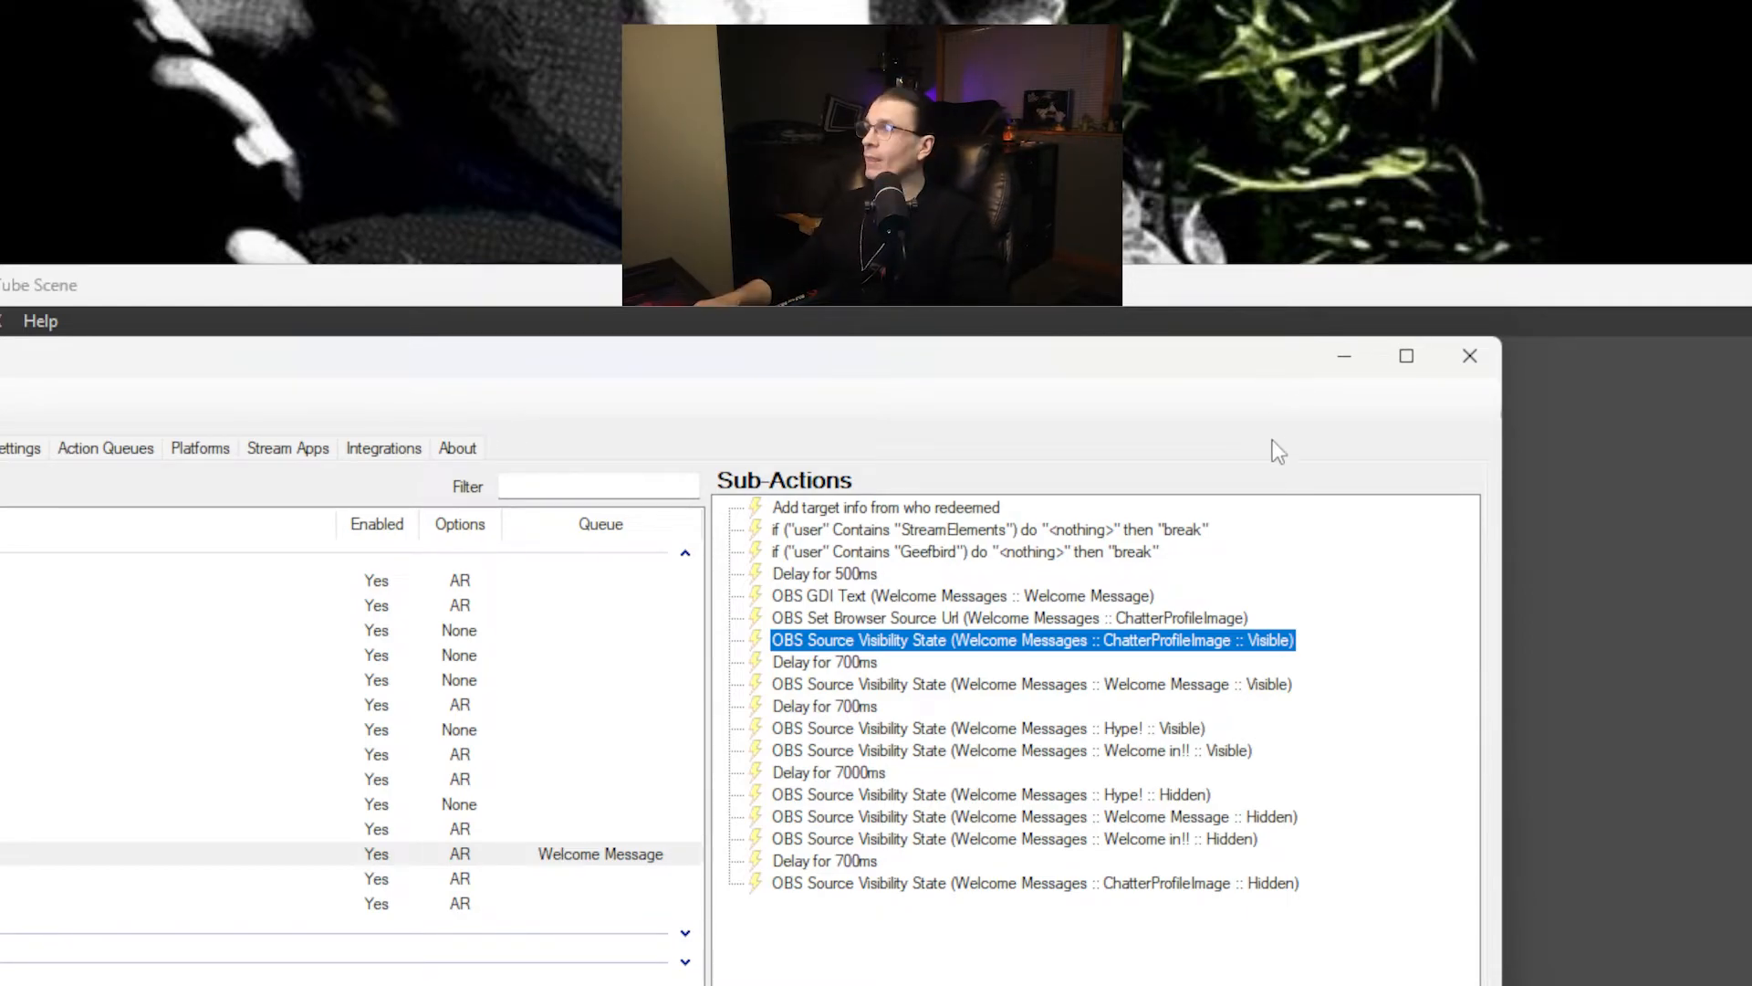
pyautogui.moveTo(1344, 355)
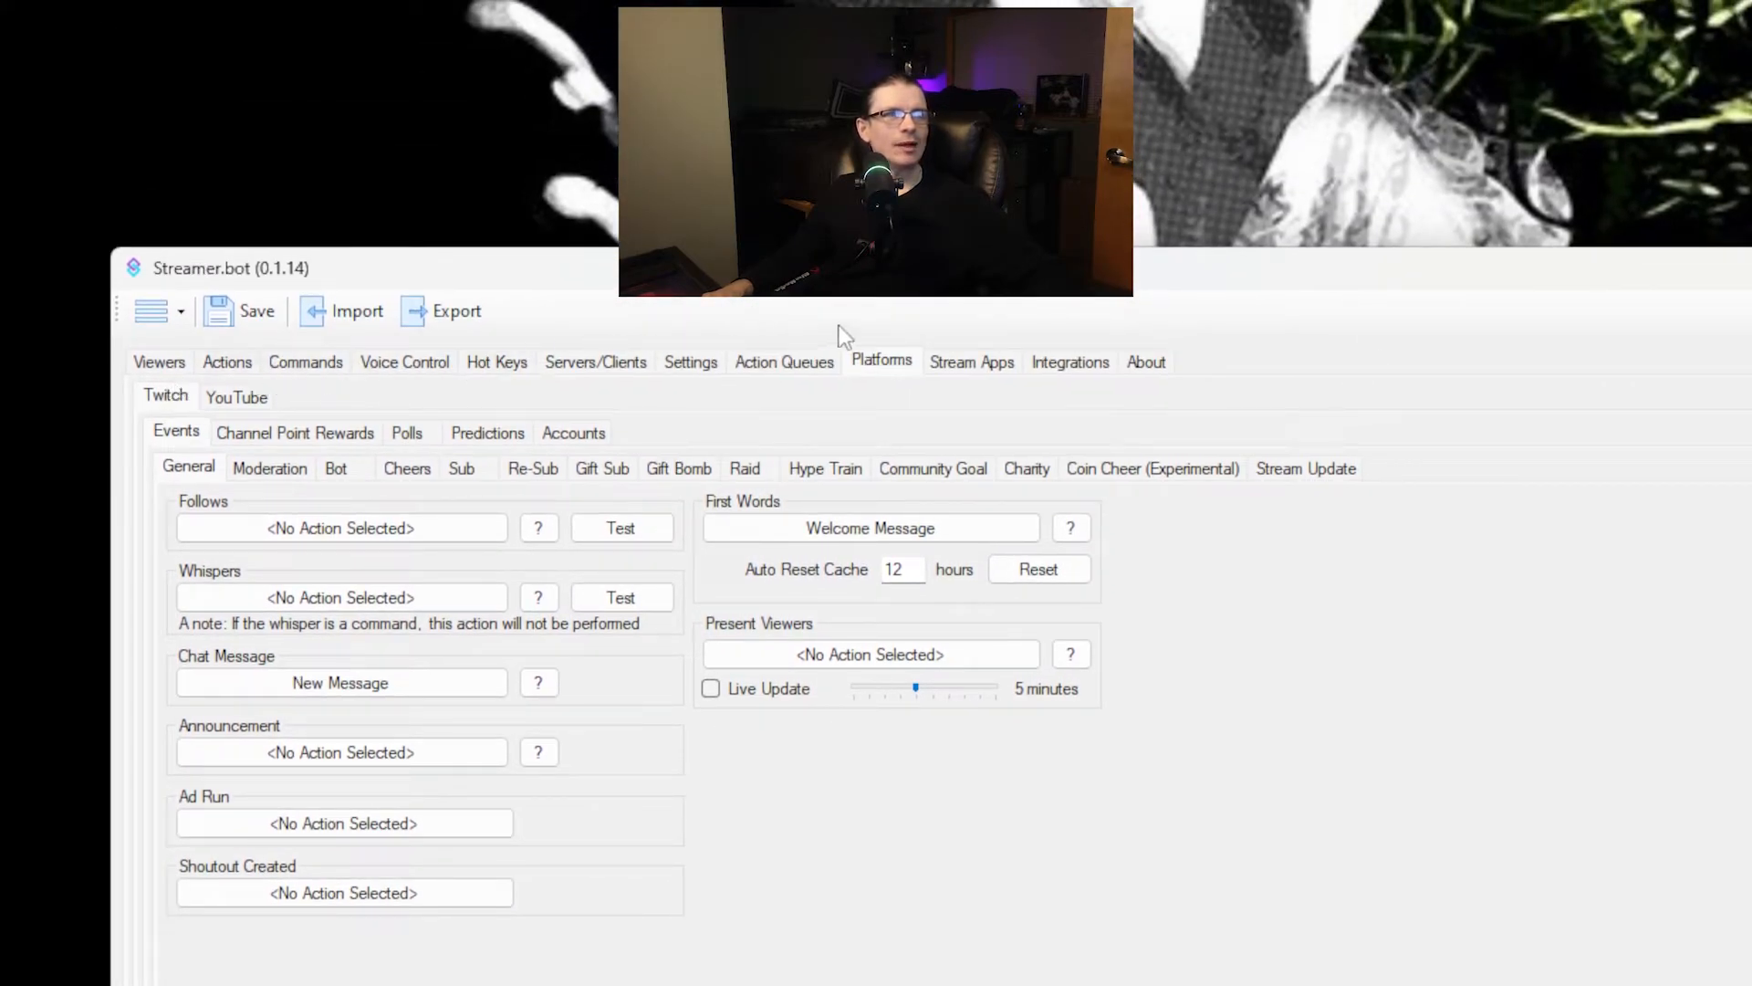
pyautogui.moveTo(927, 405)
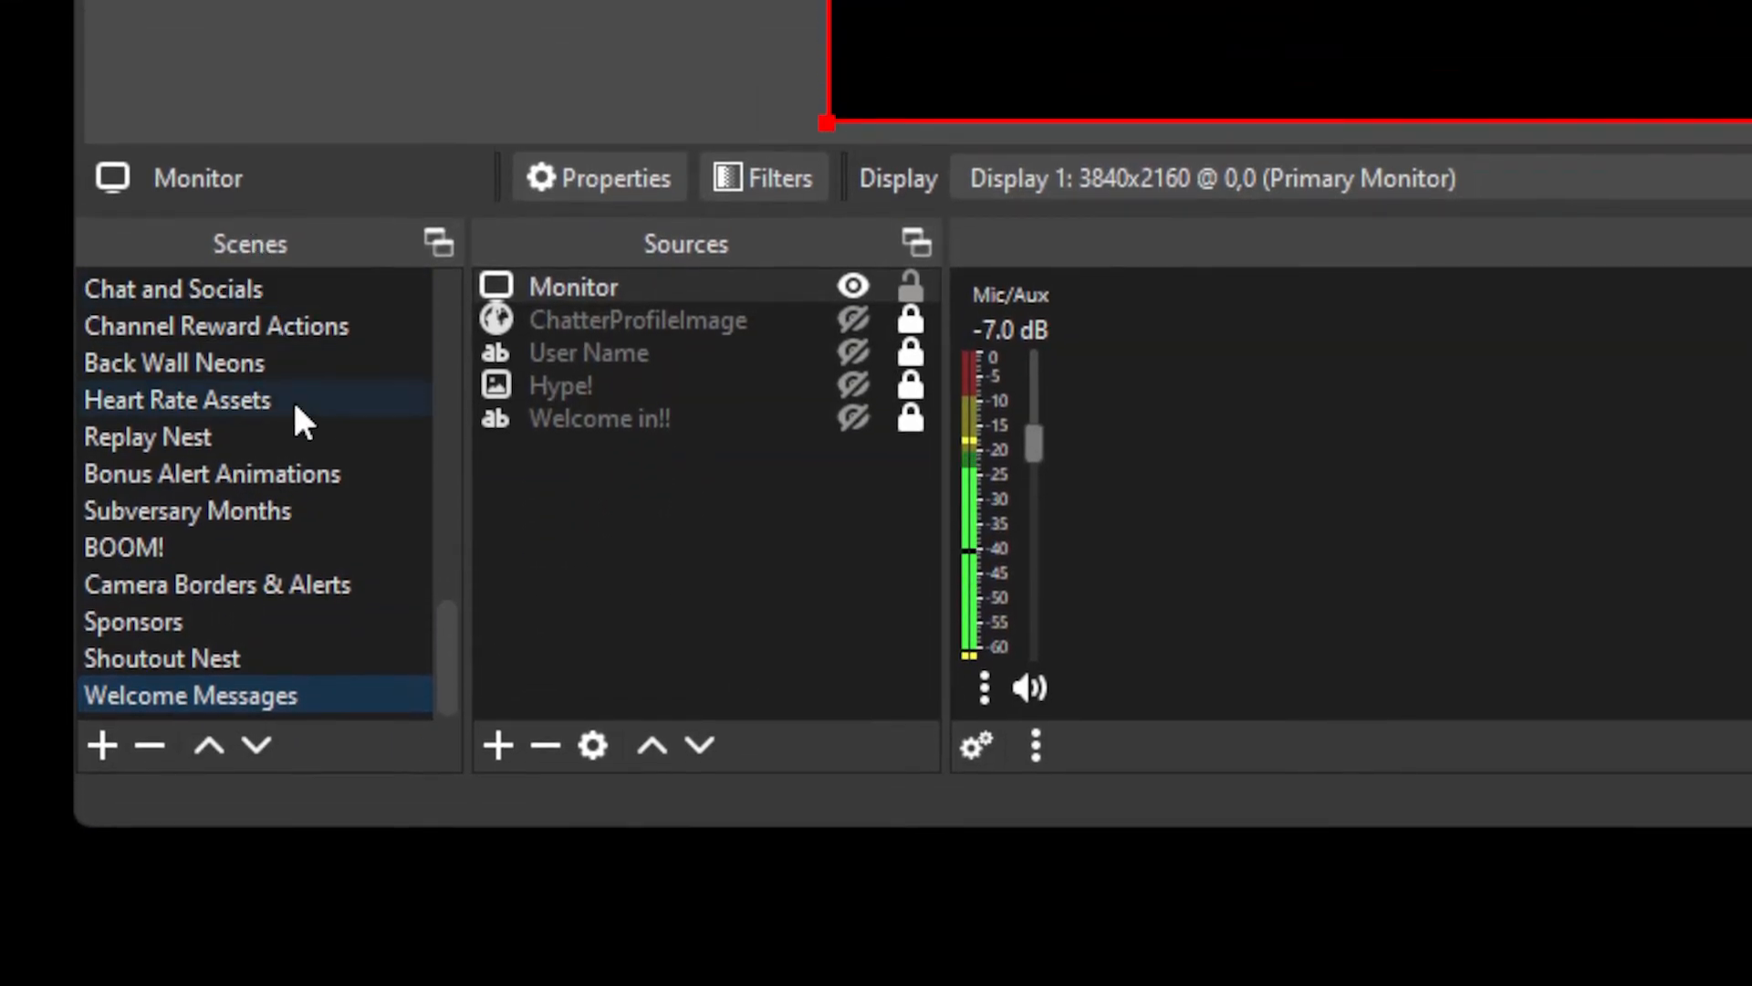
pyautogui.moveTo(737, 302)
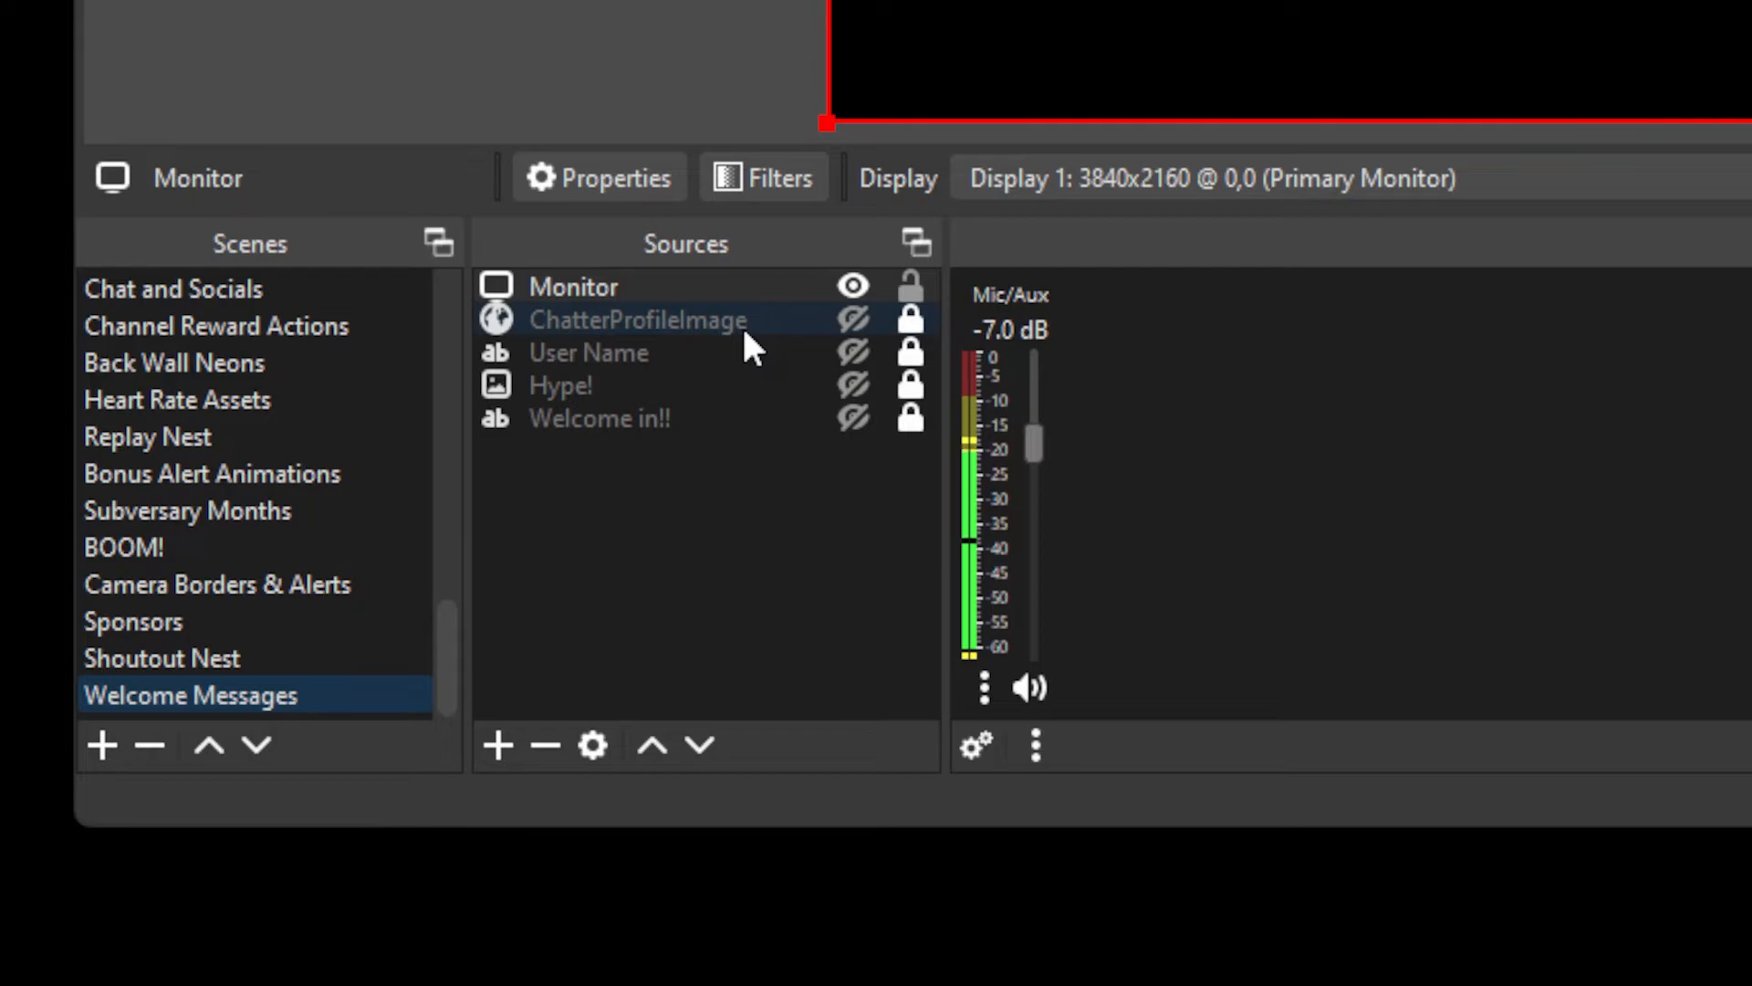
# Select the ChatterProfileImage source in the Welcome Messages scene.
pyautogui.click(588, 352)
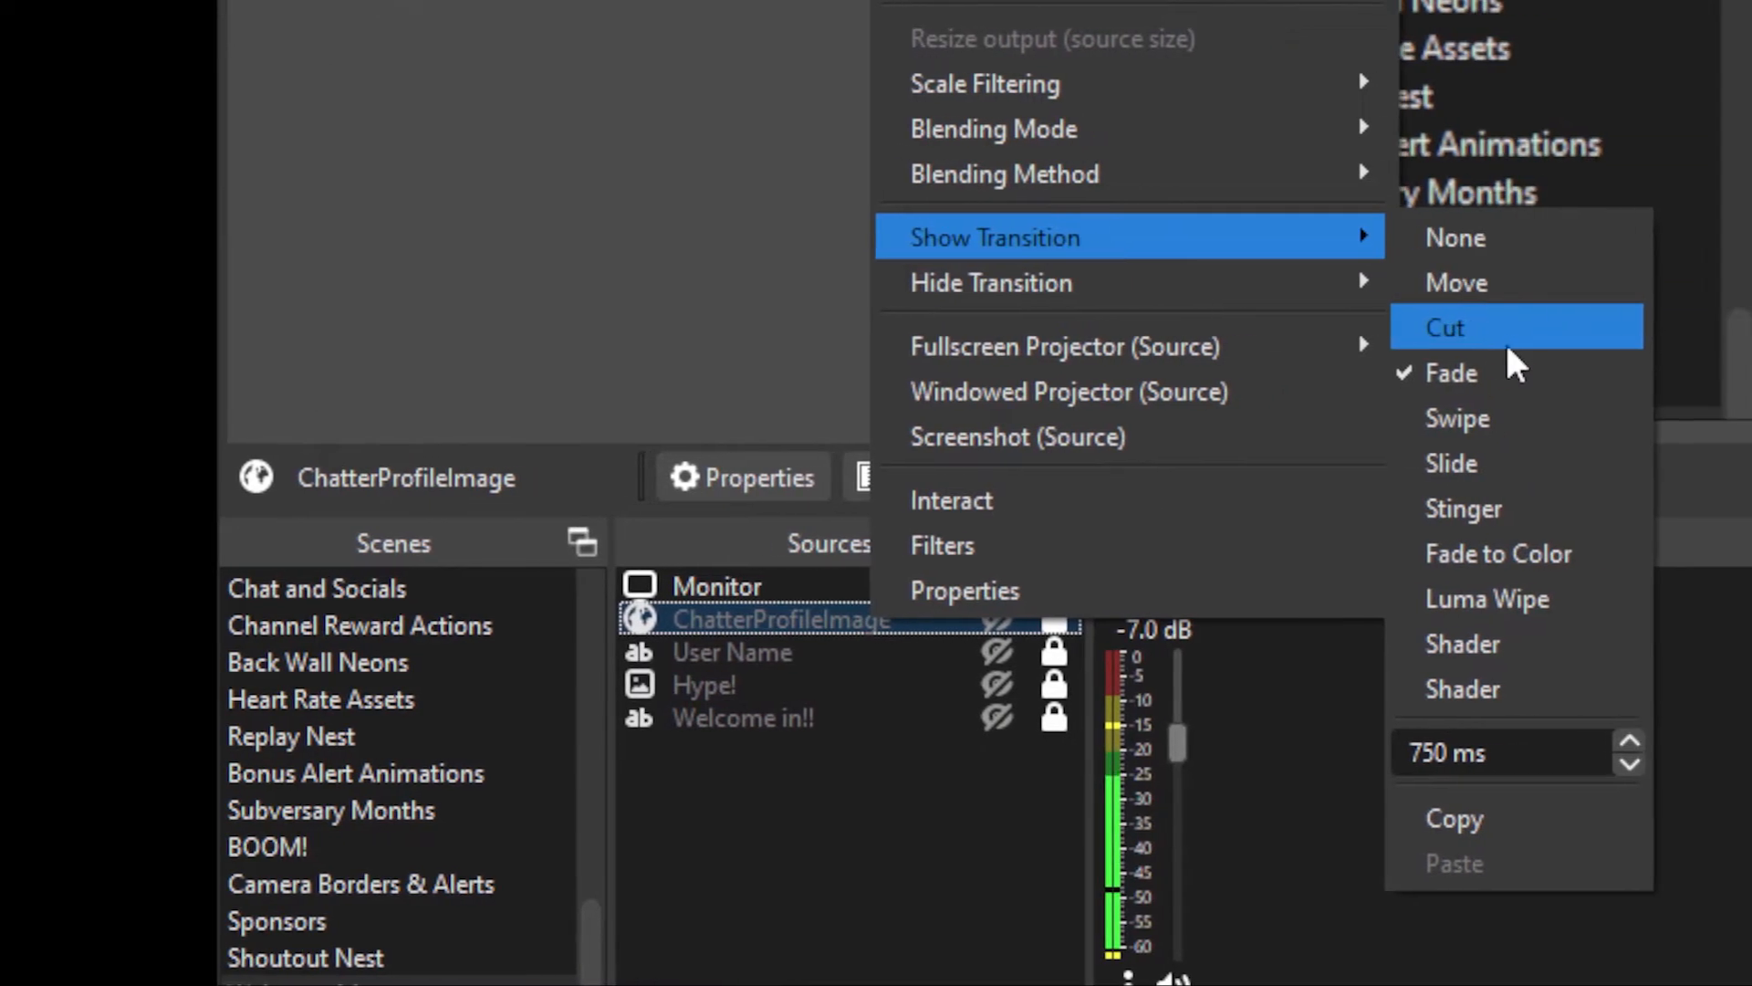
pyautogui.moveTo(1514, 372)
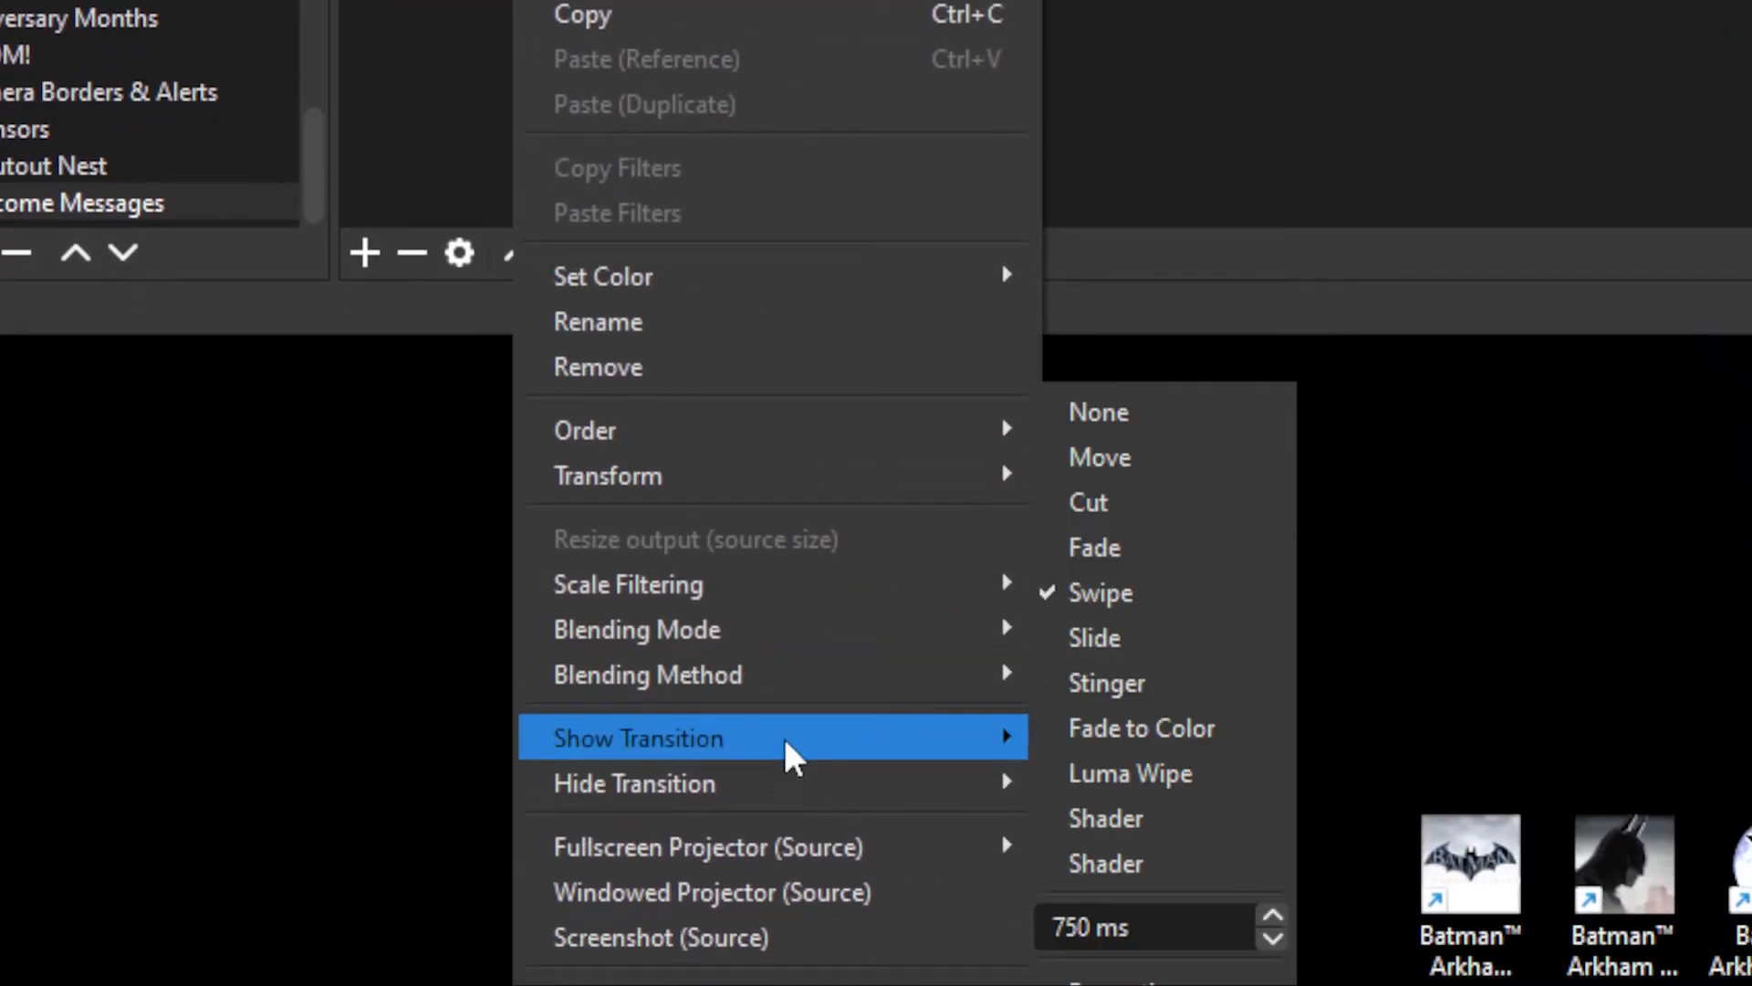
pyautogui.moveTo(1151, 613)
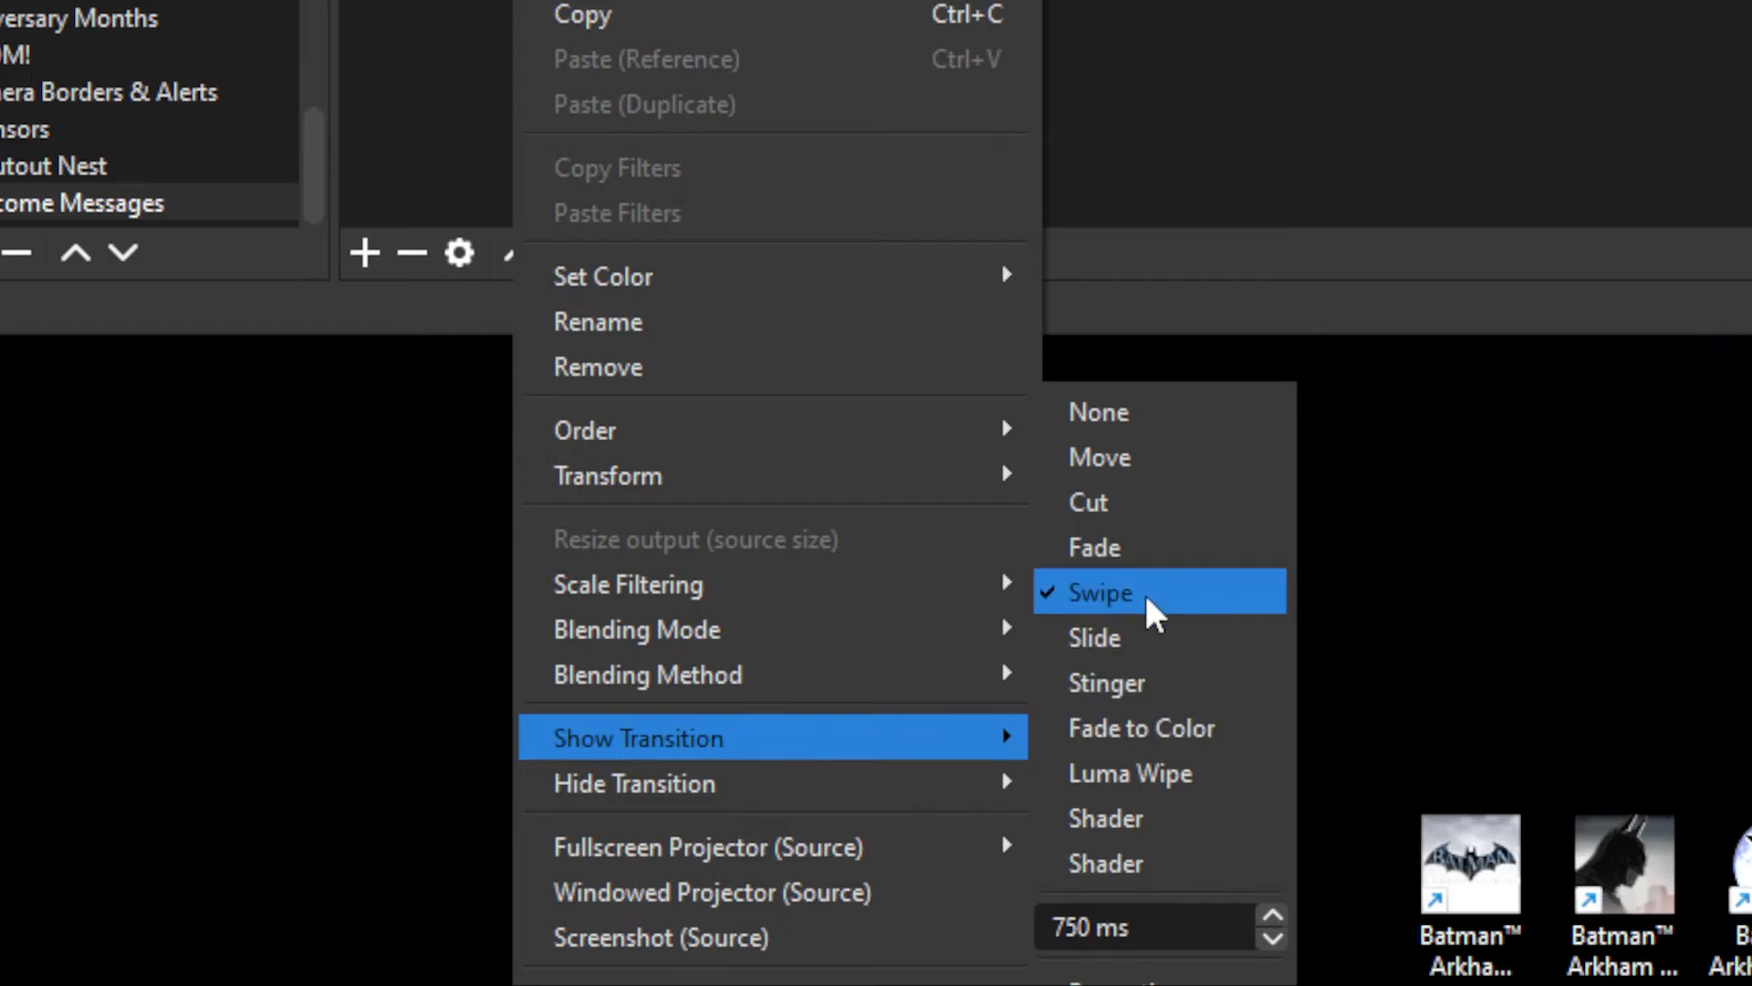
# Set ChatterProfileImage's show transition to Swipe.
pyautogui.click(1096, 593)
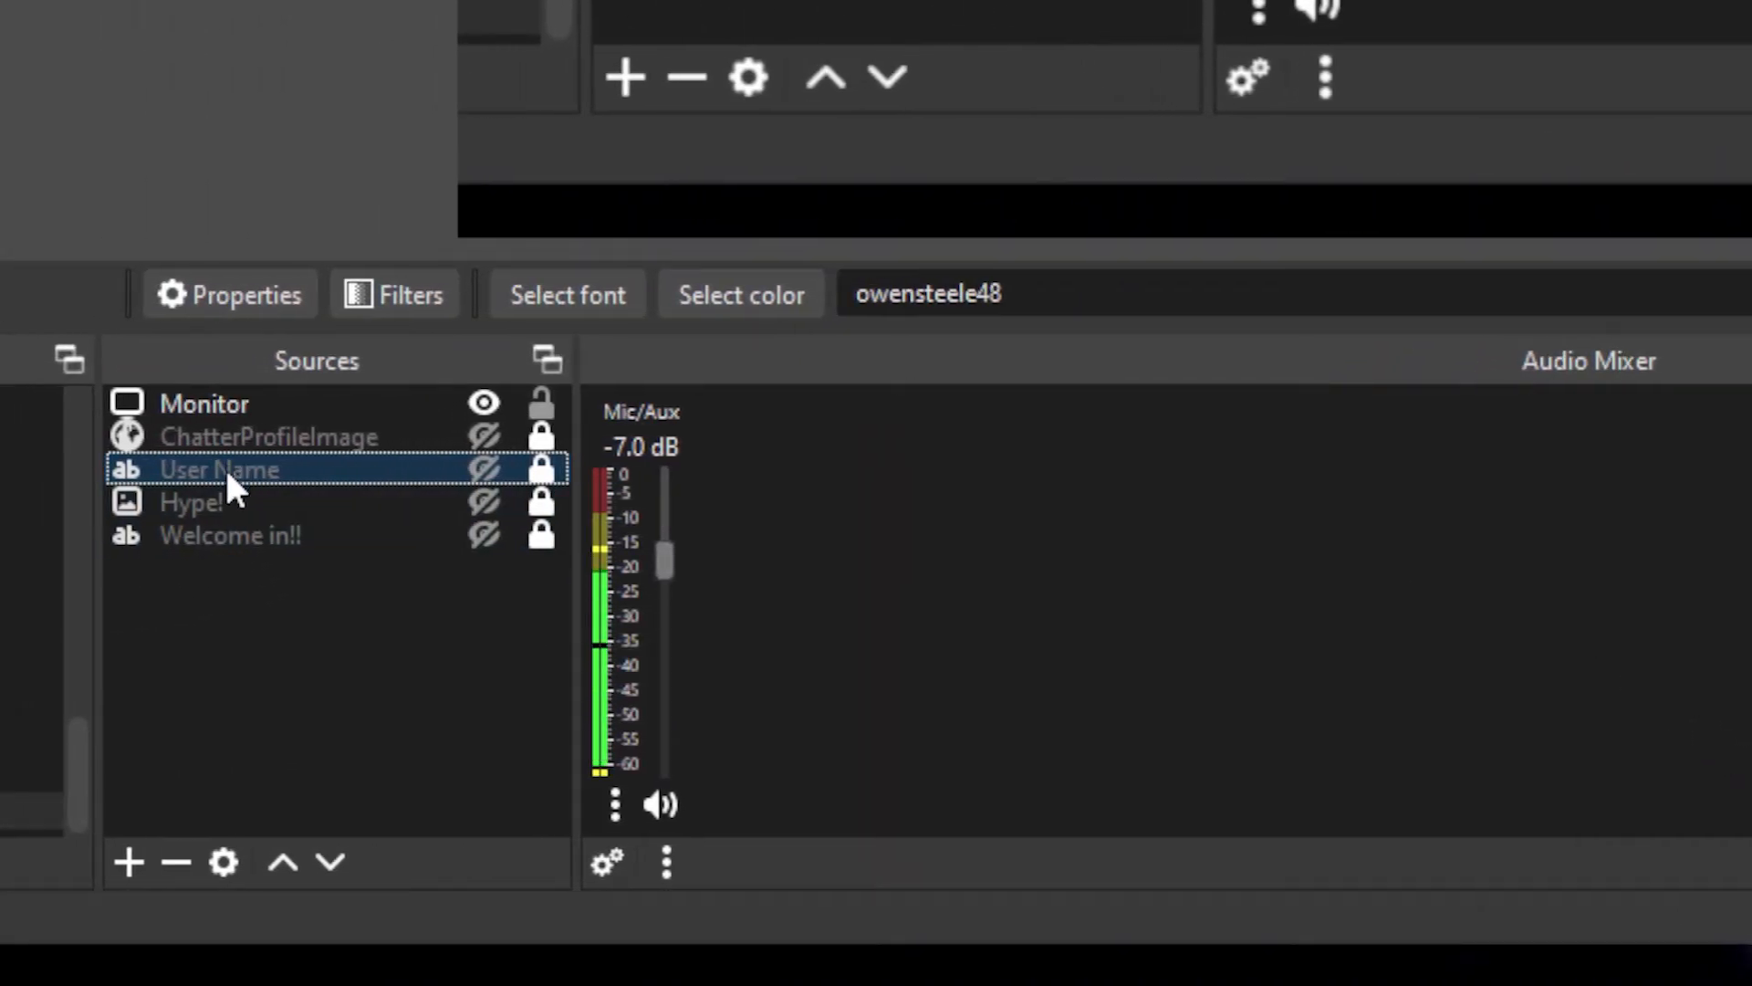
# Give User Name a Swipe hide transition and preview it twice.
pyautogui.rightClick(220, 469)
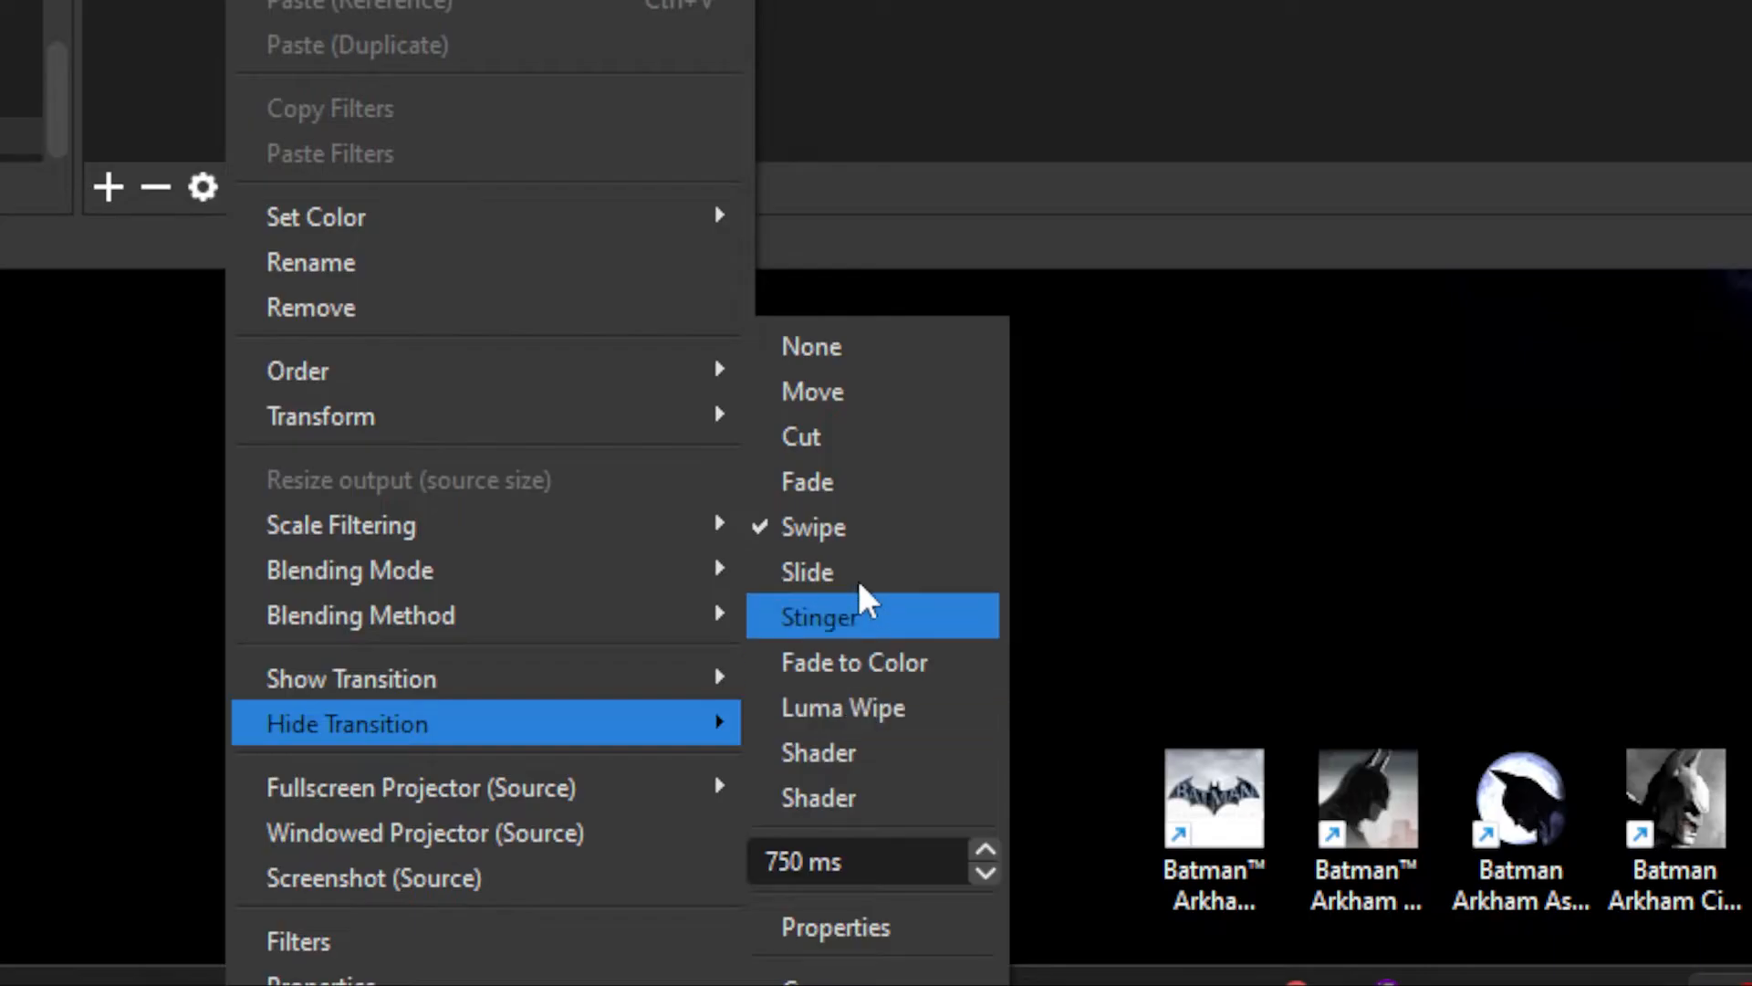
pyautogui.click(812, 526)
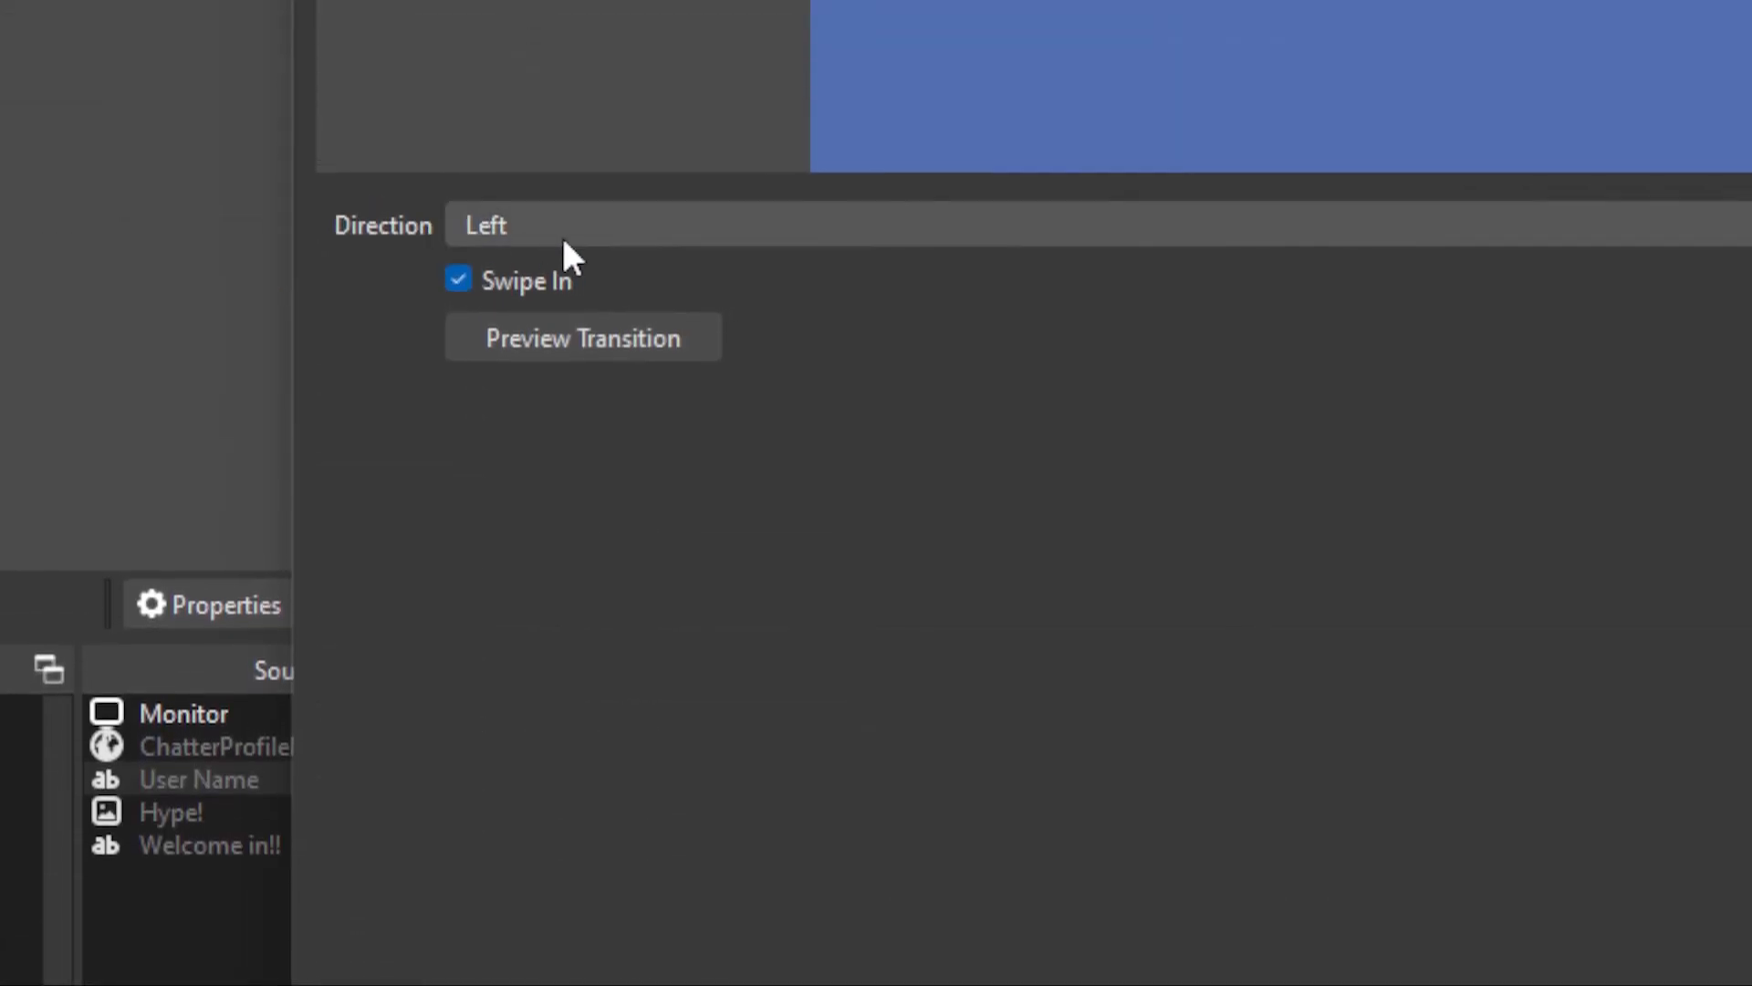
pyautogui.click(583, 335)
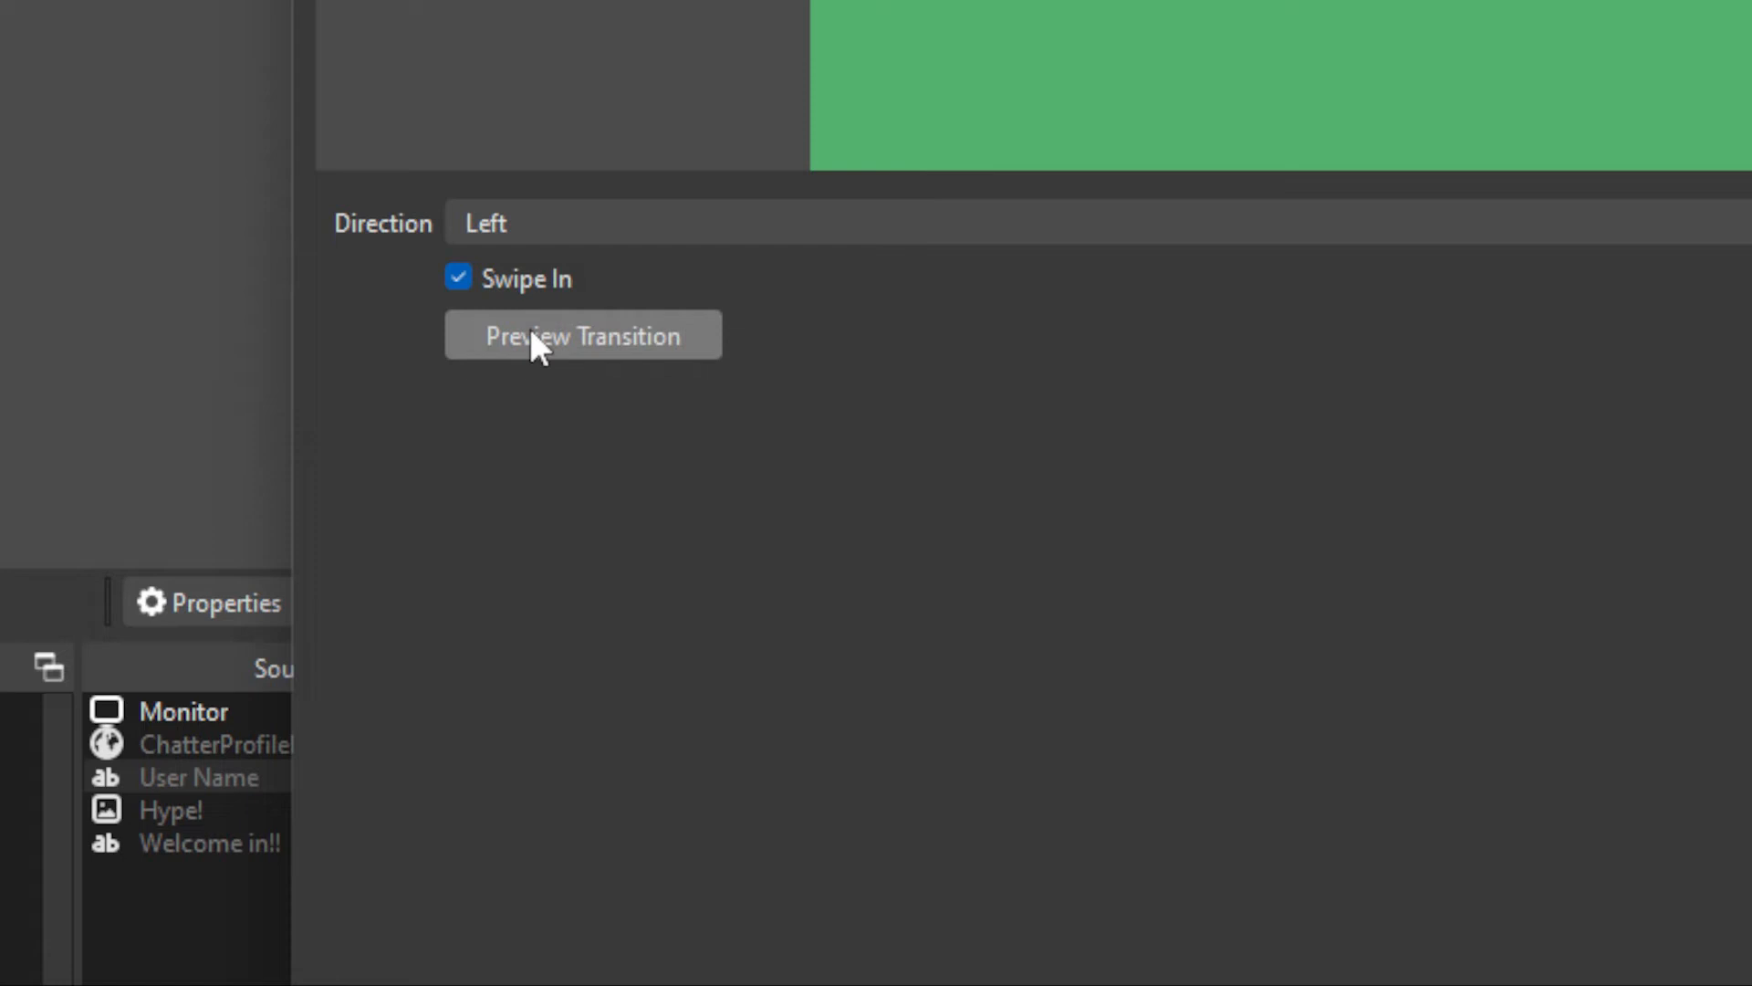
pyautogui.click(582, 335)
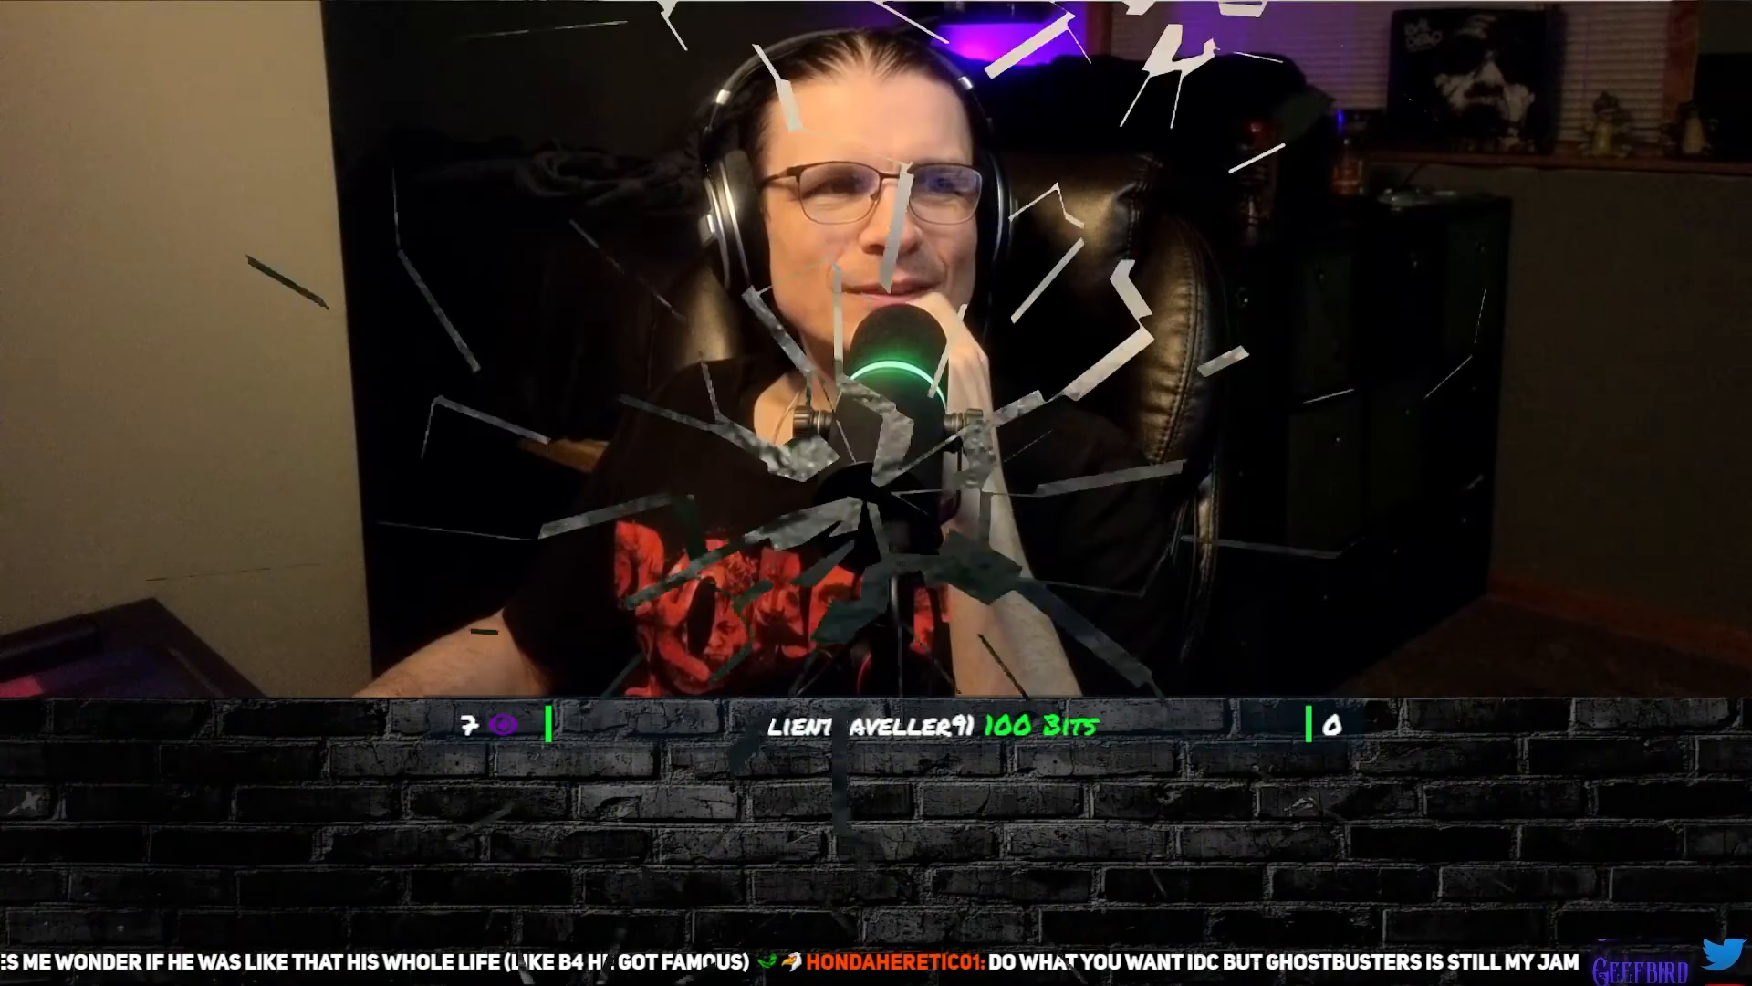